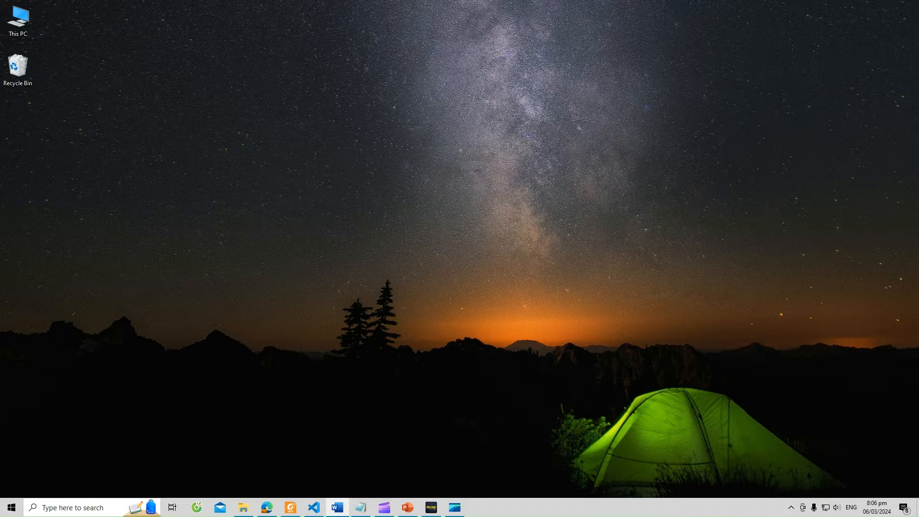
mouse_move(303, 438)
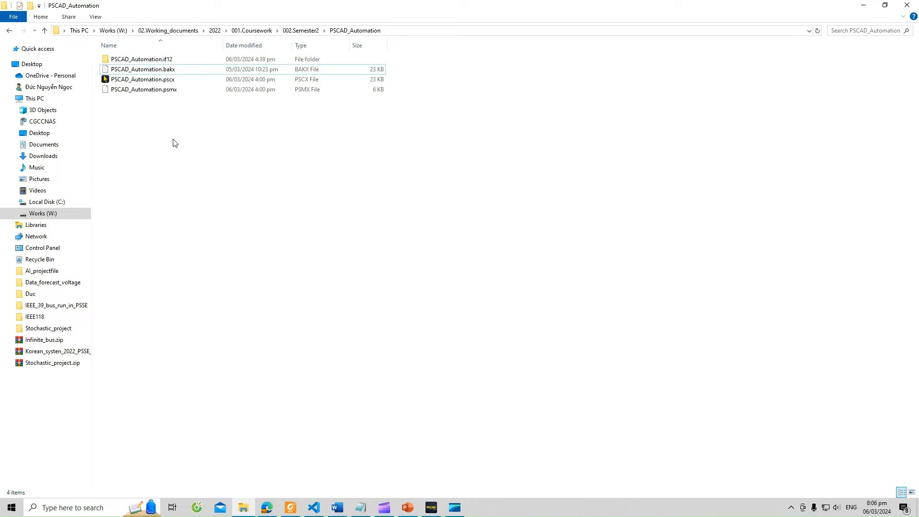
Launch the PSCAD_Automation.pscx project file so it loads in PSCAD
double_click(143, 79)
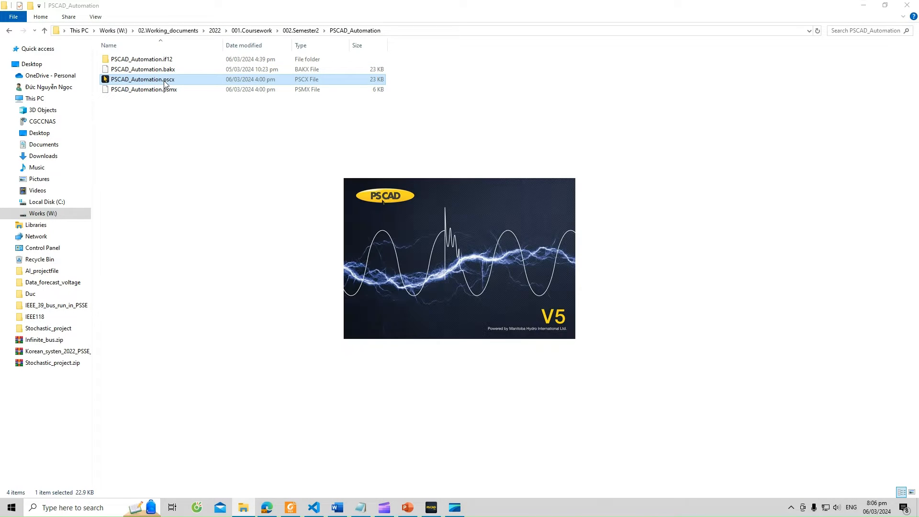
double_click(142, 80)
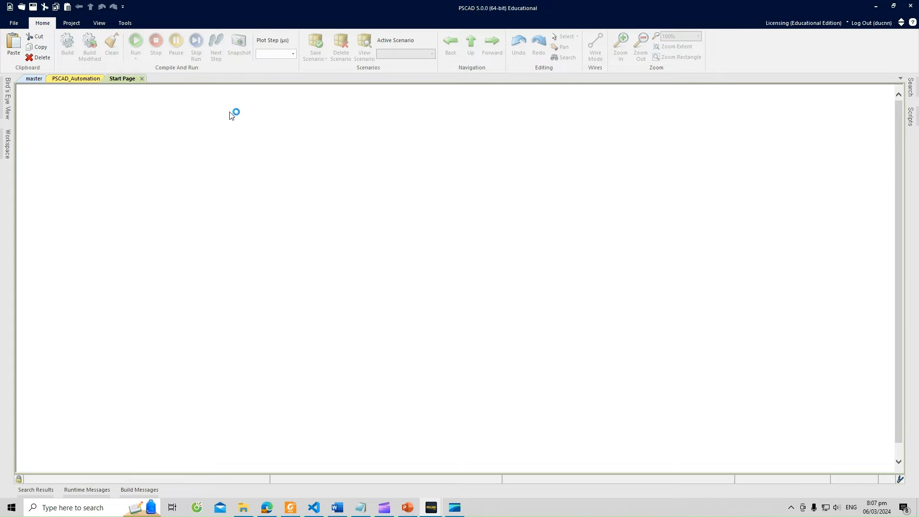
Show the PSCAD_Automation schematic with its 10 ohm circuit and V, I, P graphs
click(76, 78)
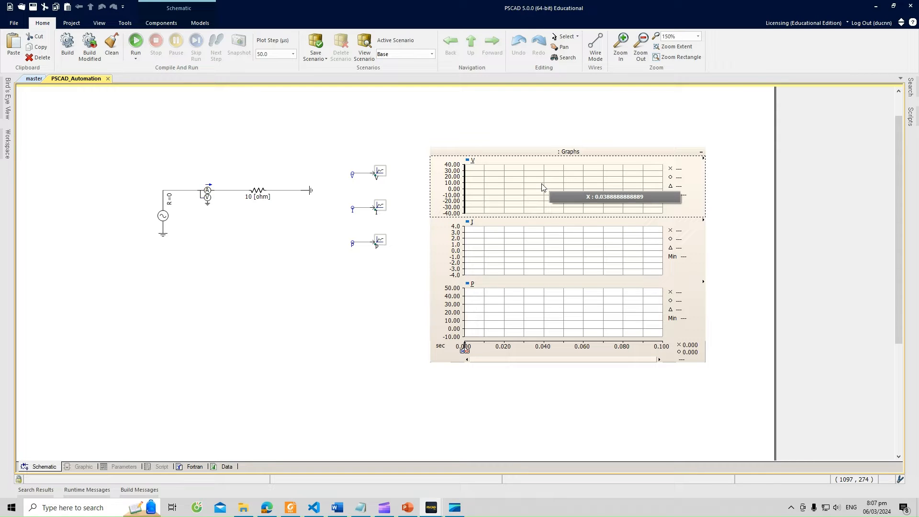
mouse_move(419, 217)
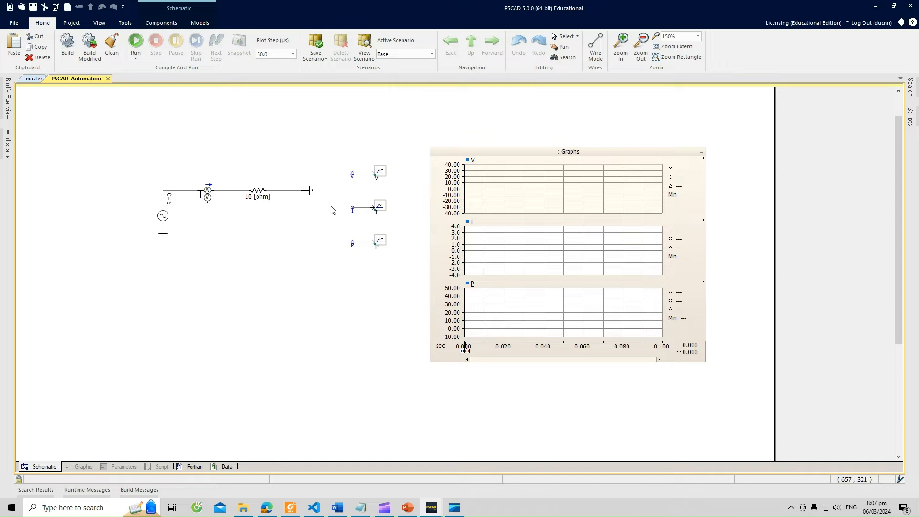
mouse_move(333, 218)
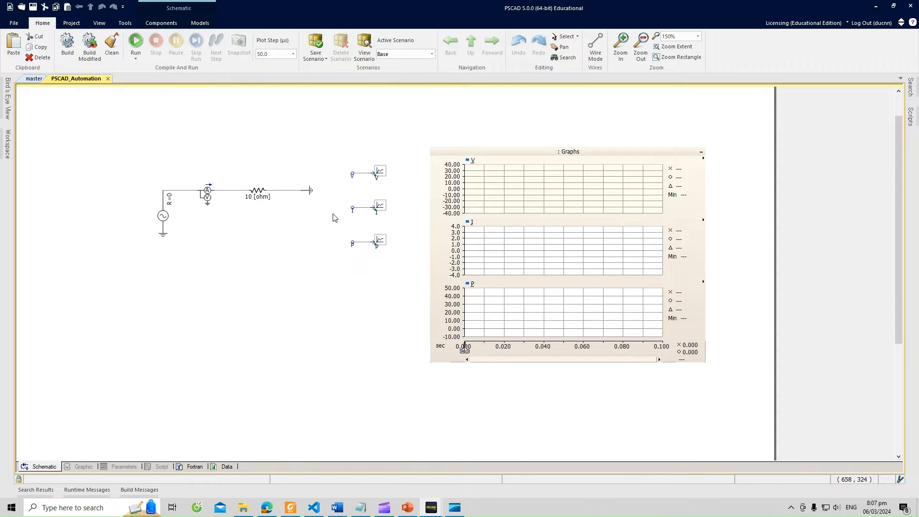
mouse_move(344, 309)
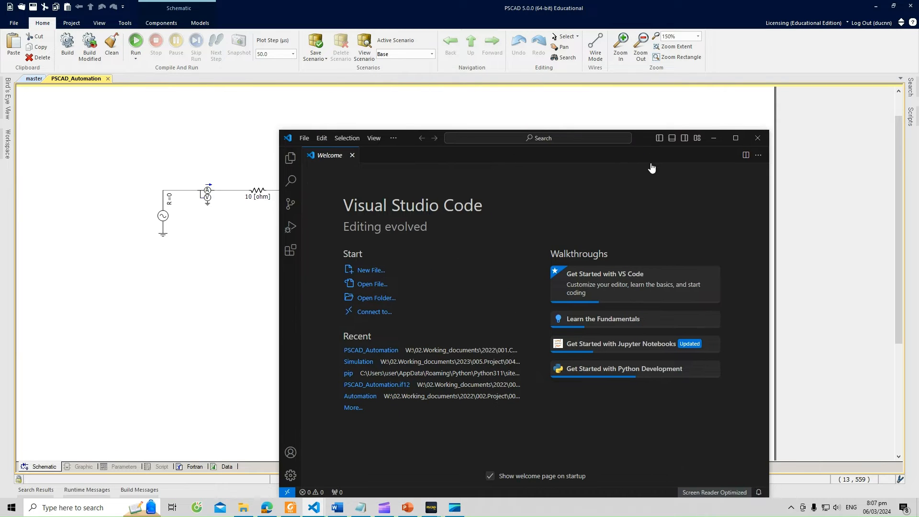
Maximize the Visual Studio Code window on its Welcome page
click(735, 137)
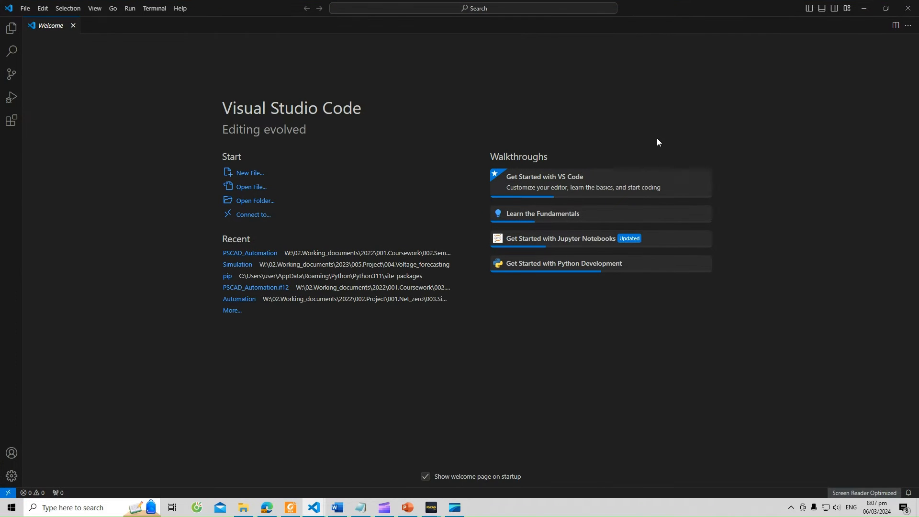
mouse_move(601, 144)
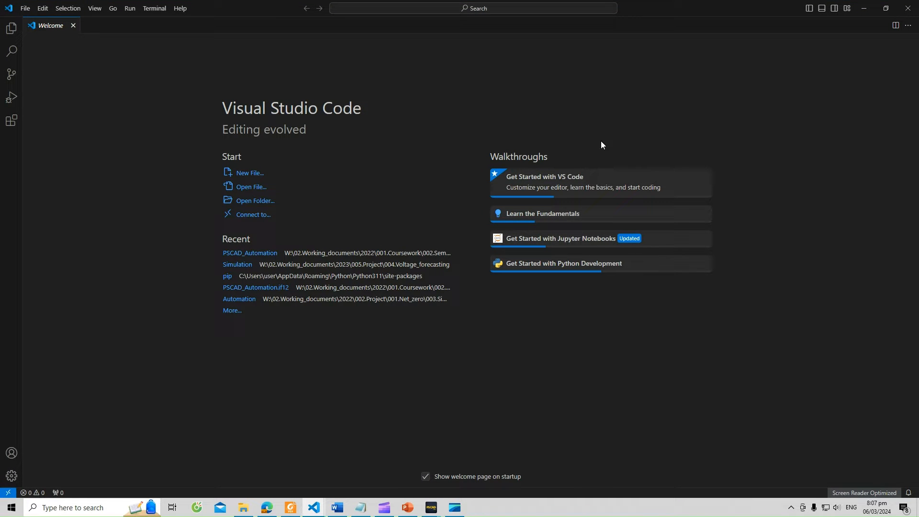
mouse_move(170, 118)
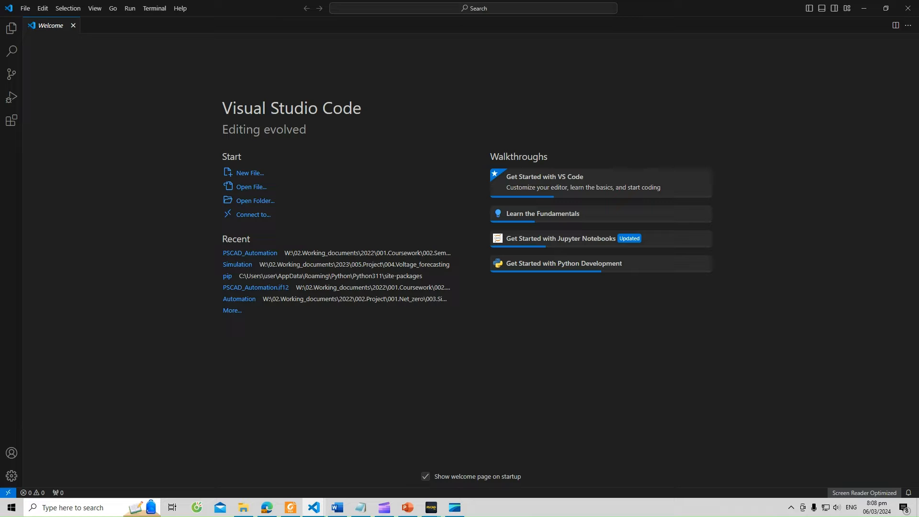
mouse_move(300, 177)
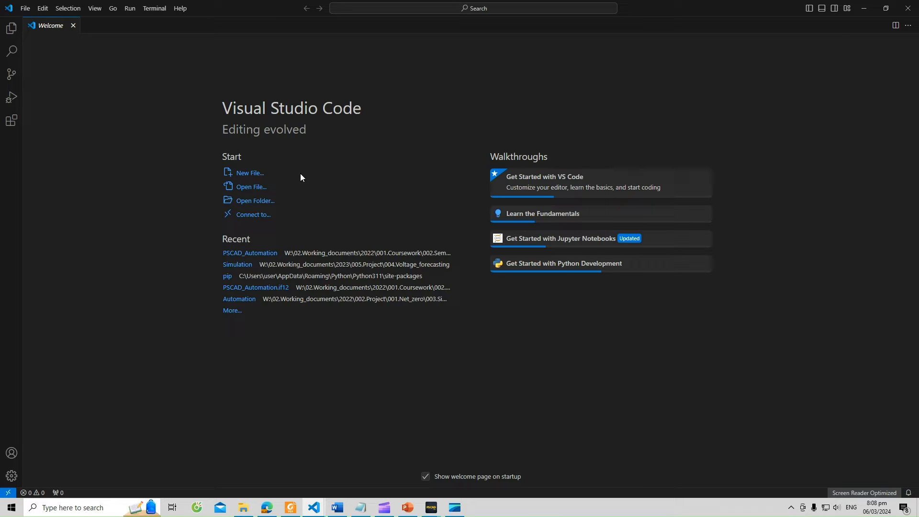
mouse_move(315, 225)
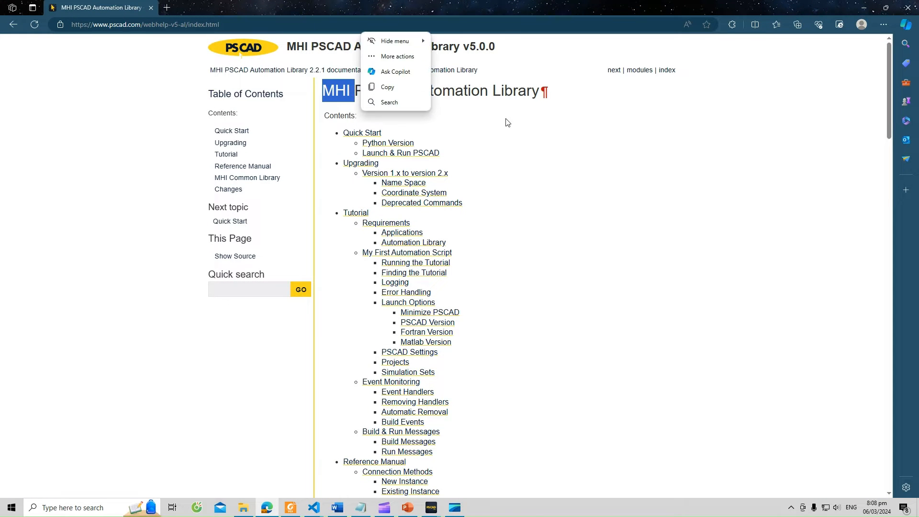
Scroll through the MHI PSCAD Automation Library v5.0.0 documentation contents
click(504, 130)
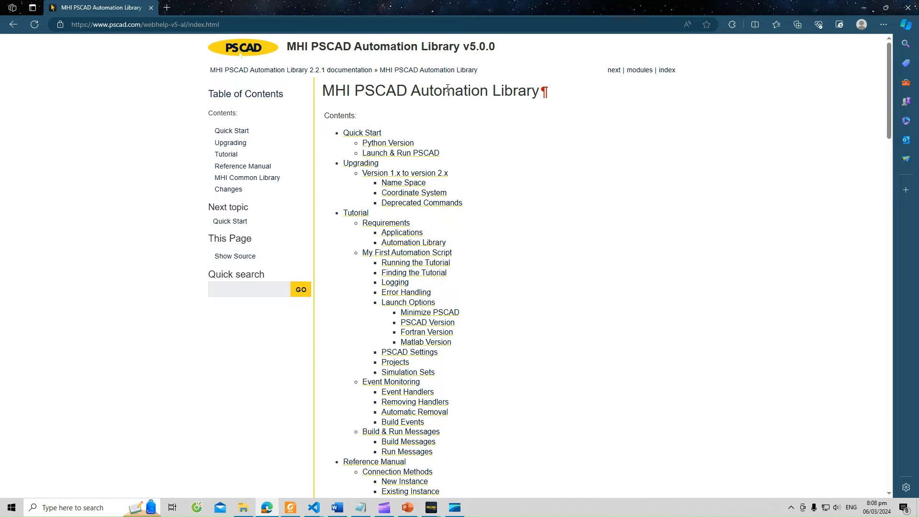
scroll(down, 3)
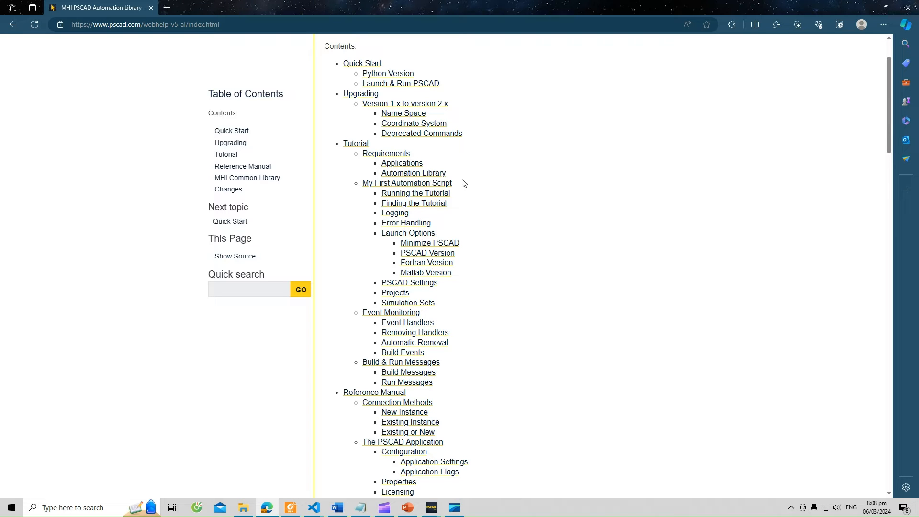
scroll(down, 3)
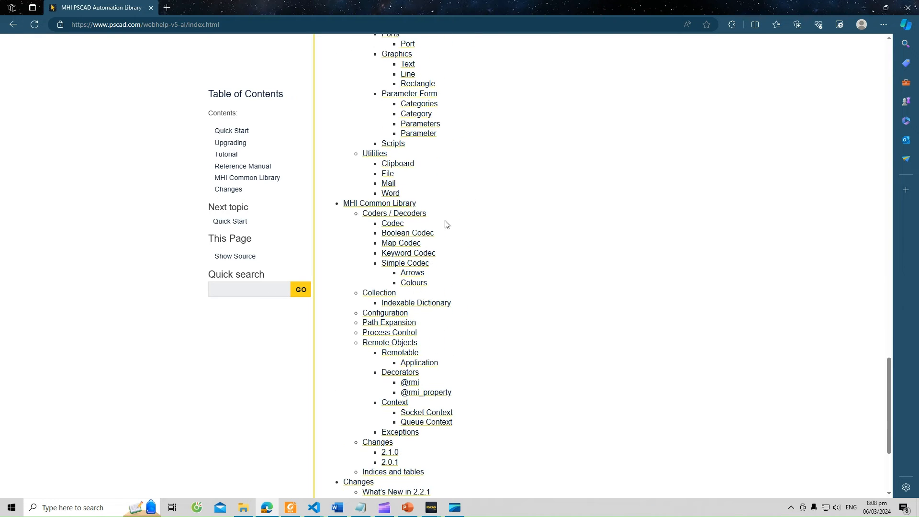
scroll(down, 3)
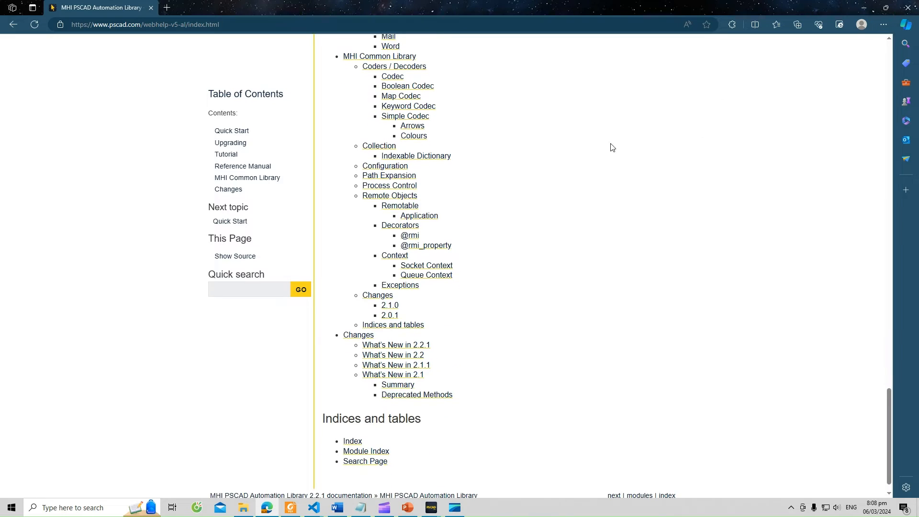
scroll(up, 3)
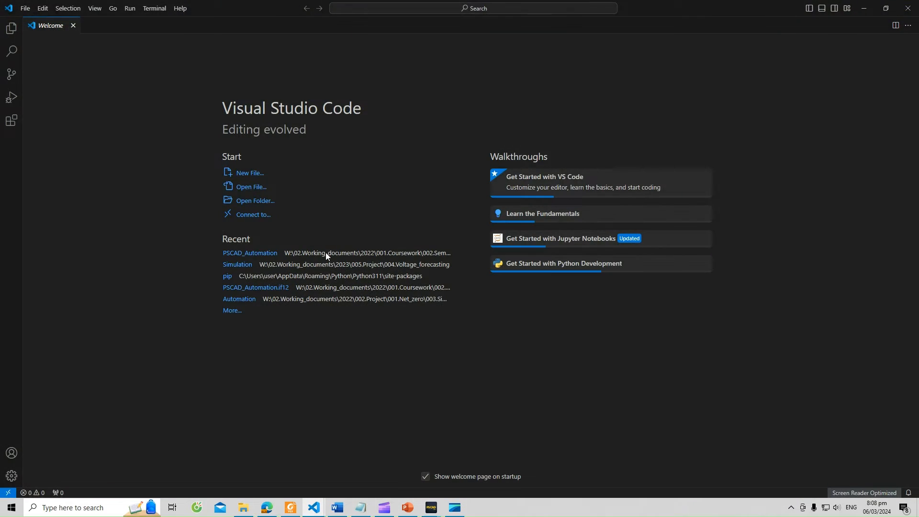
mouse_move(133, 36)
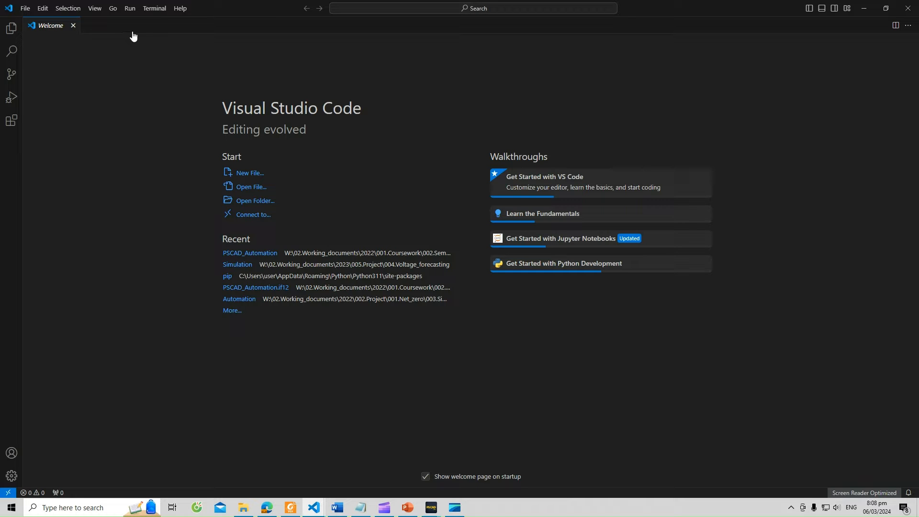
mouse_move(154, 9)
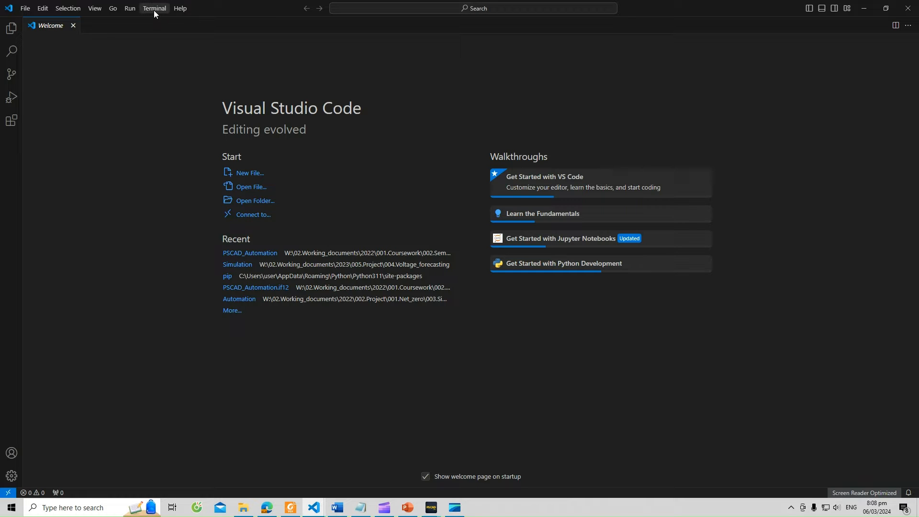
Run pip install mhi in a new terminal; mhi 0.8.4 is reported already satisfied
click(154, 9)
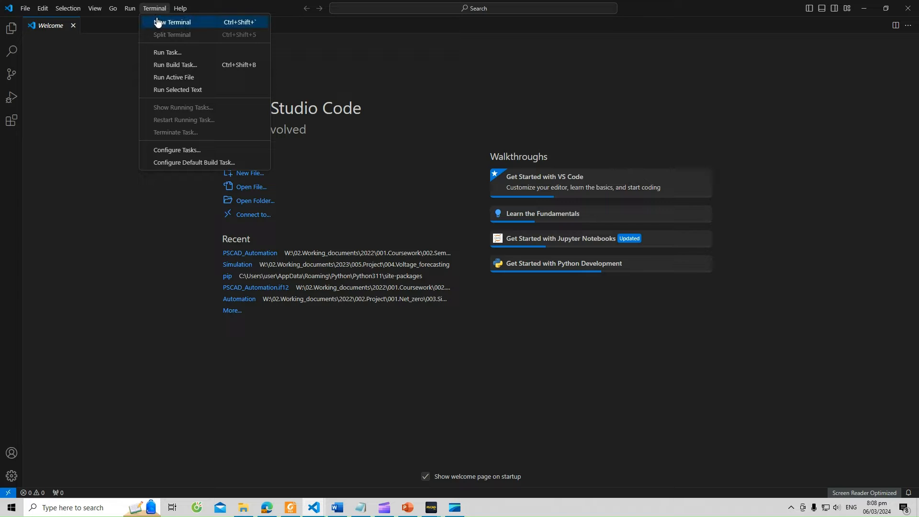
click(172, 22)
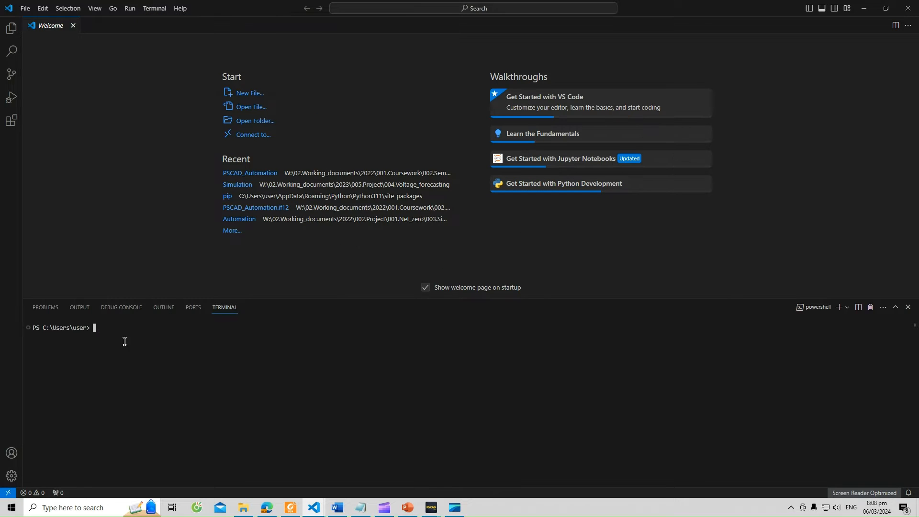
text(pip install)
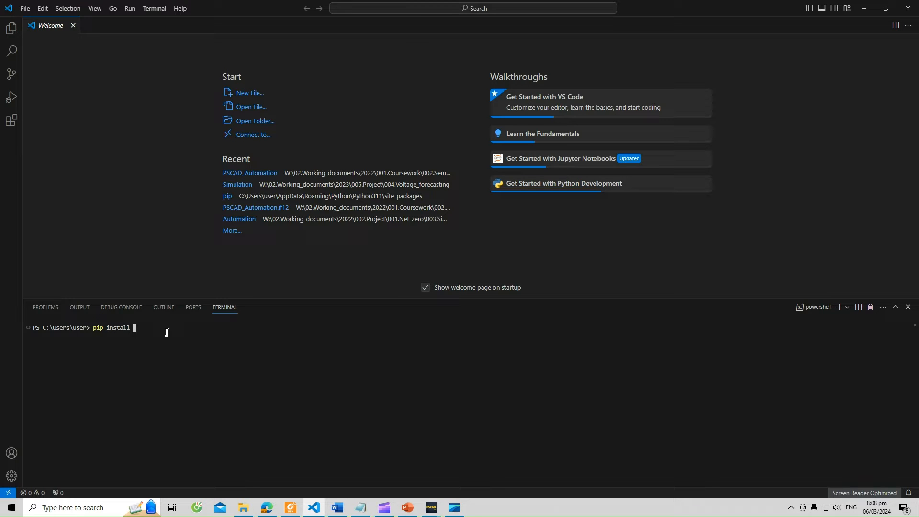
text(mhi)
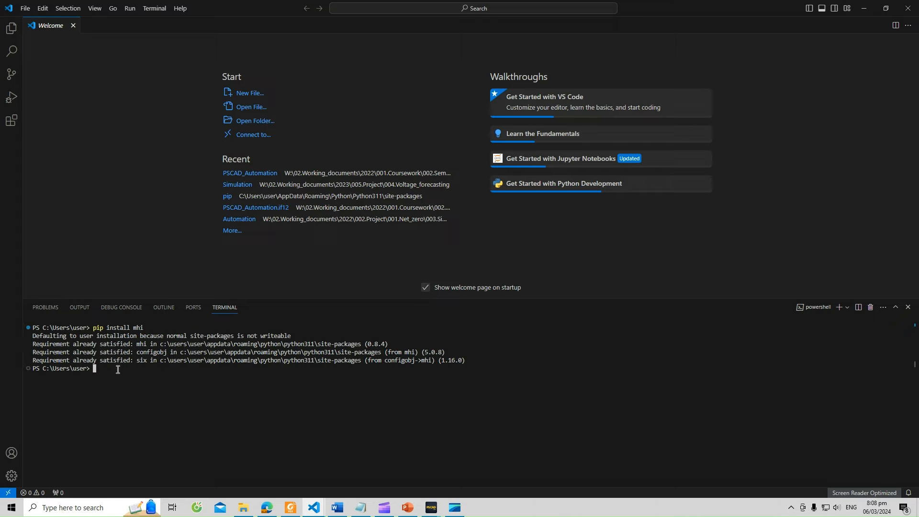
drag(33, 343, 110, 344)
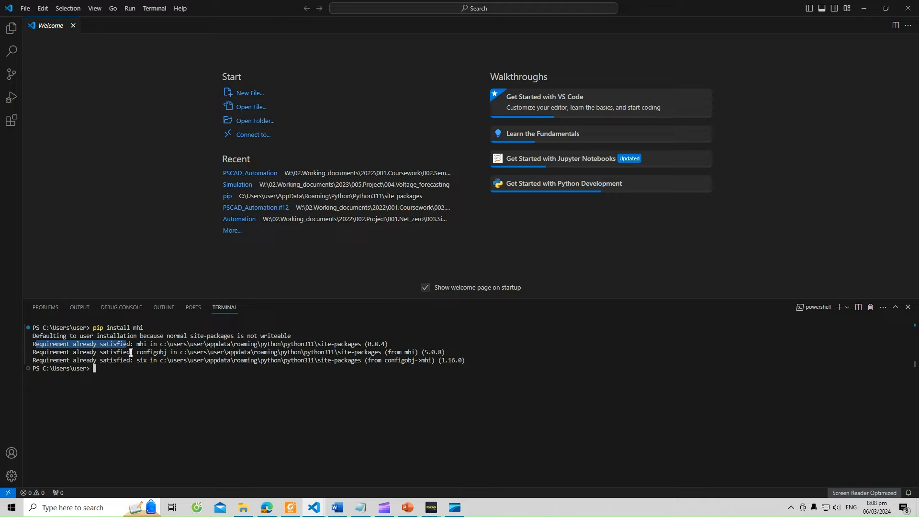
click(170, 393)
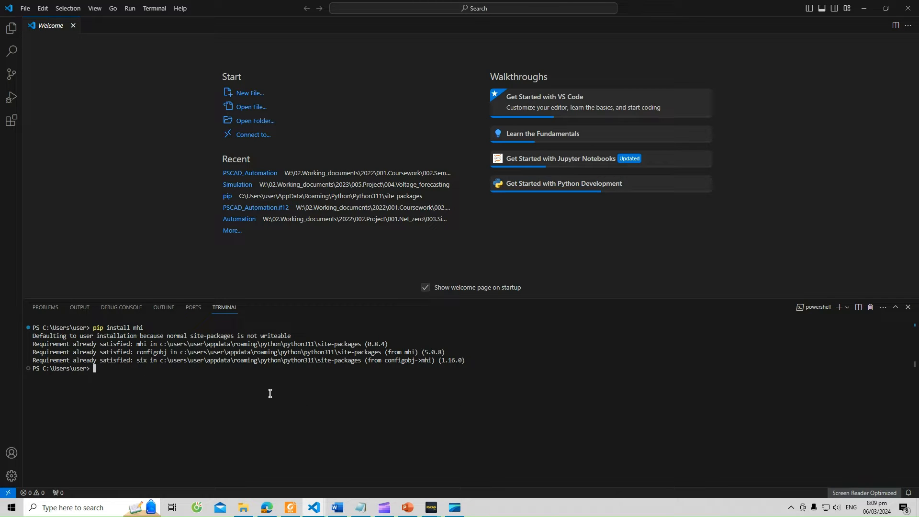
mouse_move(258, 469)
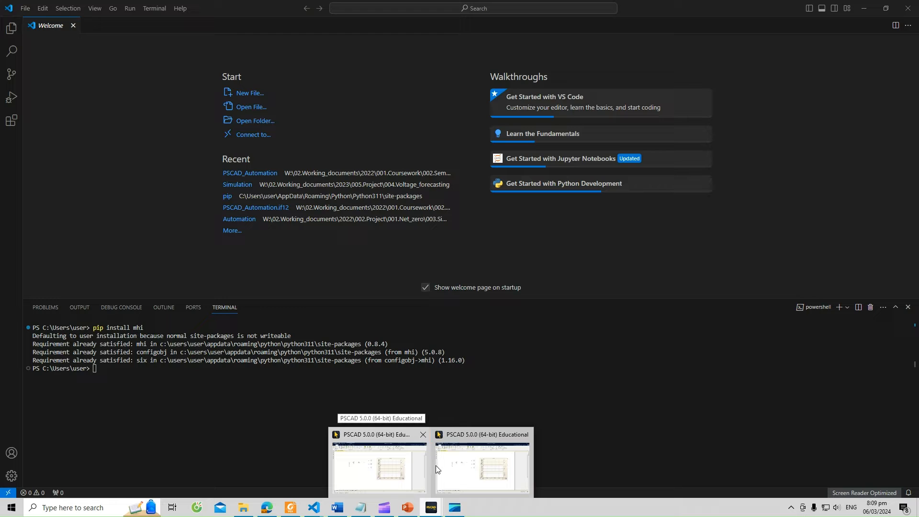
mouse_move(413, 451)
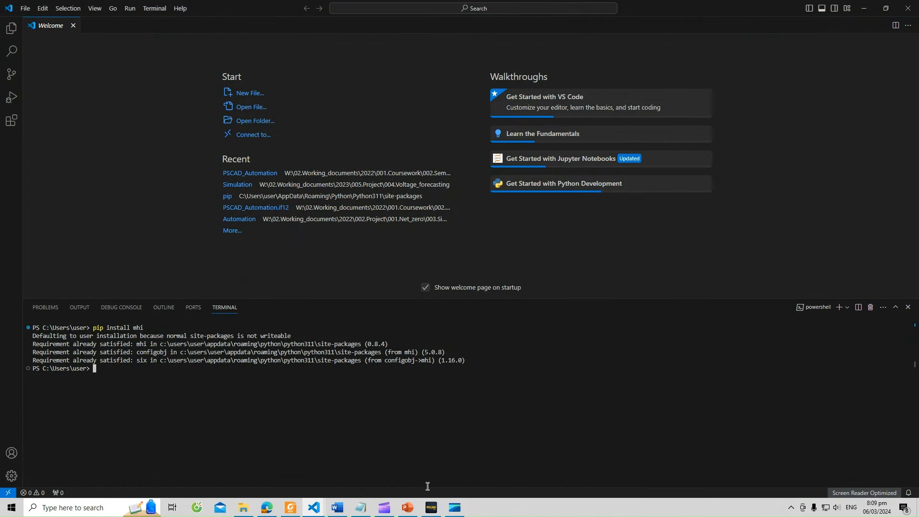
click(430, 507)
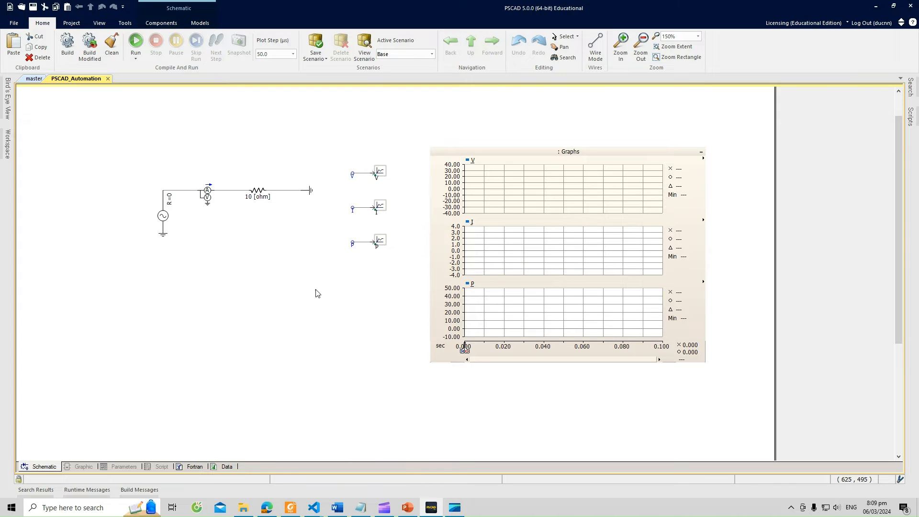
click(166, 215)
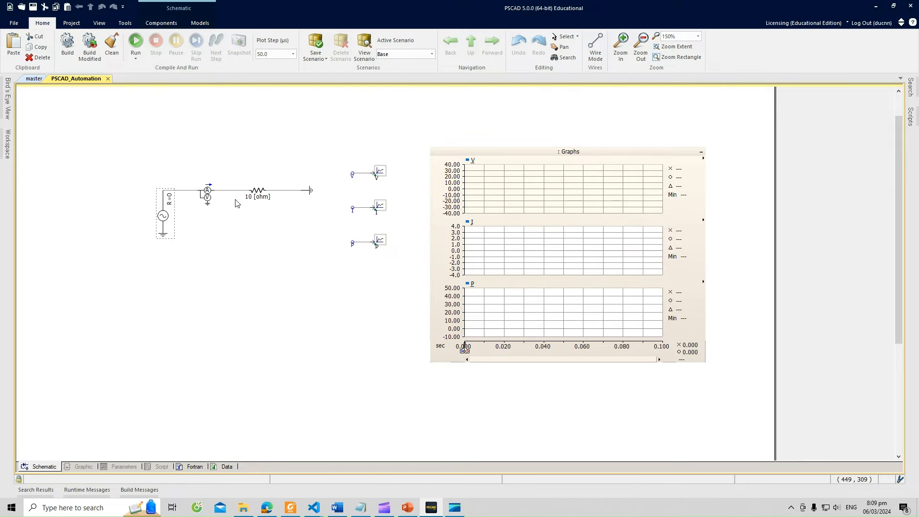
mouse_move(257, 190)
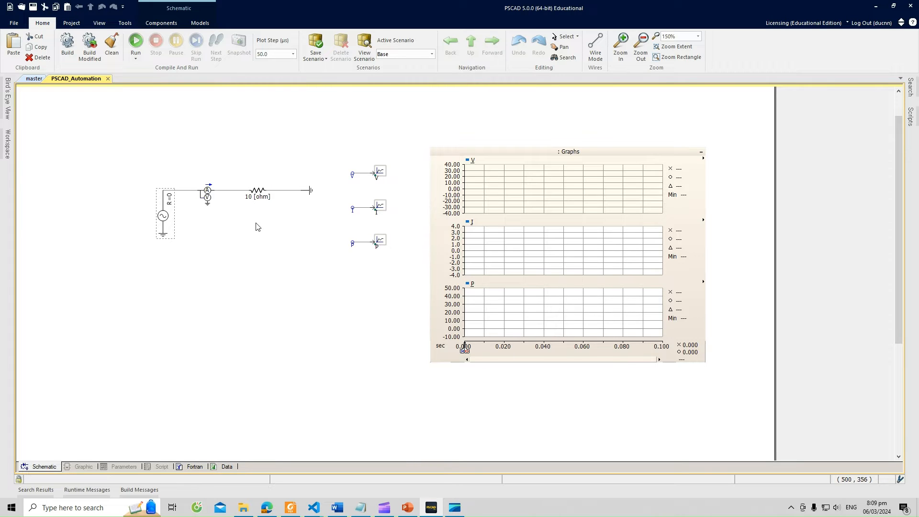
mouse_move(195, 168)
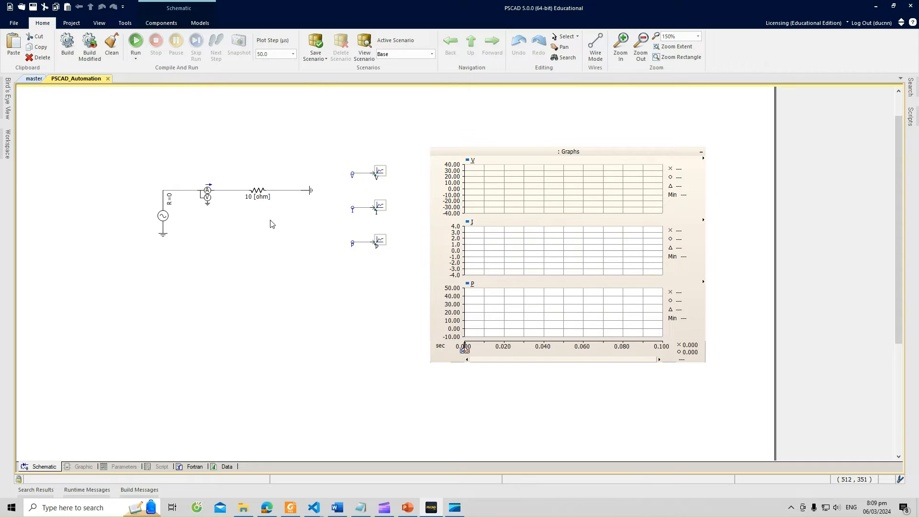
mouse_move(330, 247)
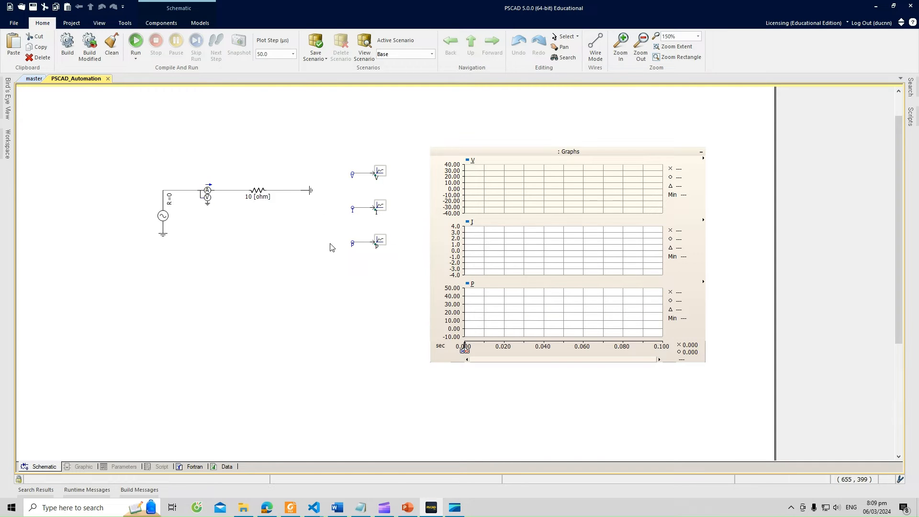
mouse_move(248, 222)
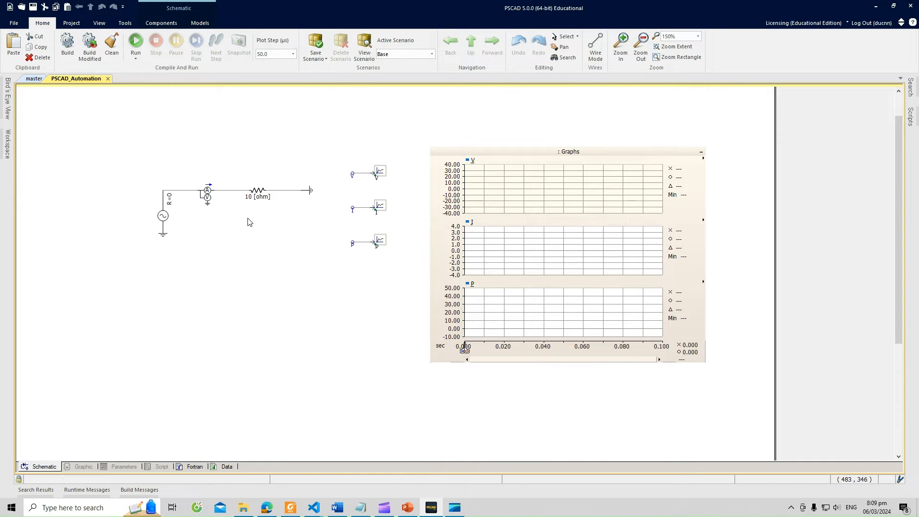
mouse_move(317, 211)
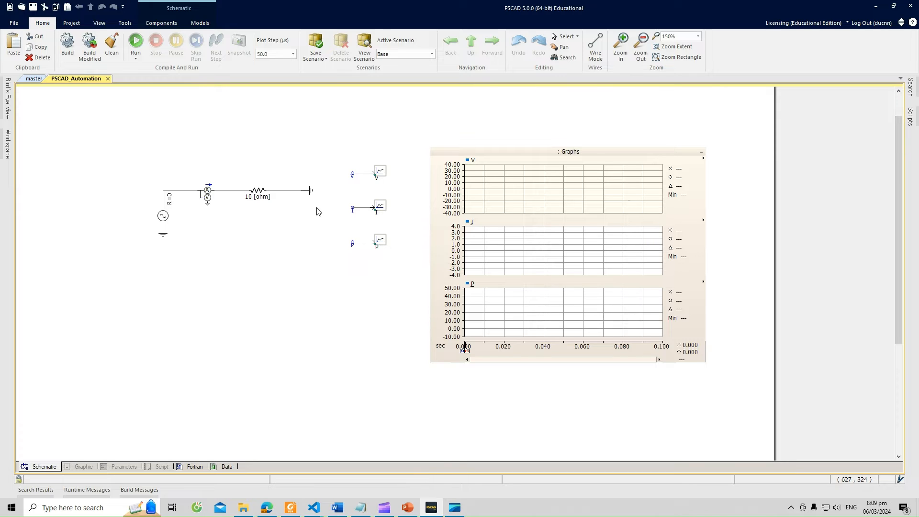
mouse_move(337, 202)
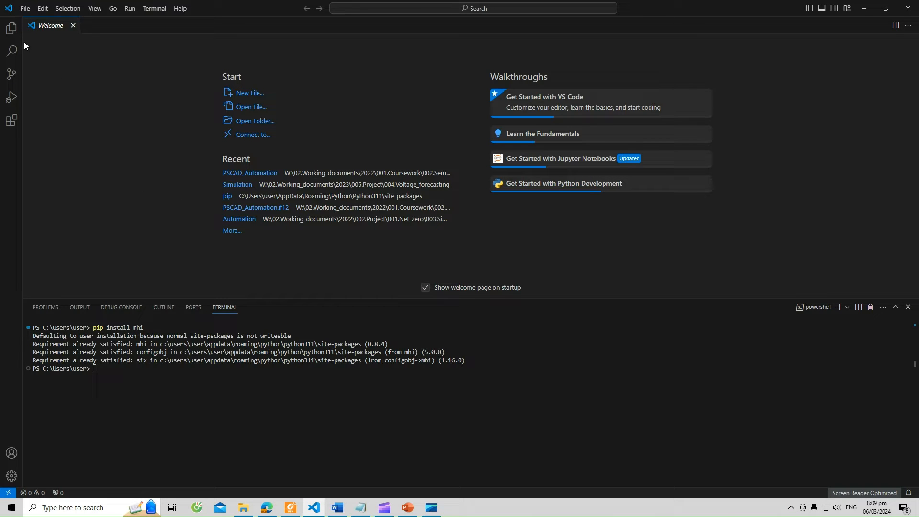
mouse_move(11, 28)
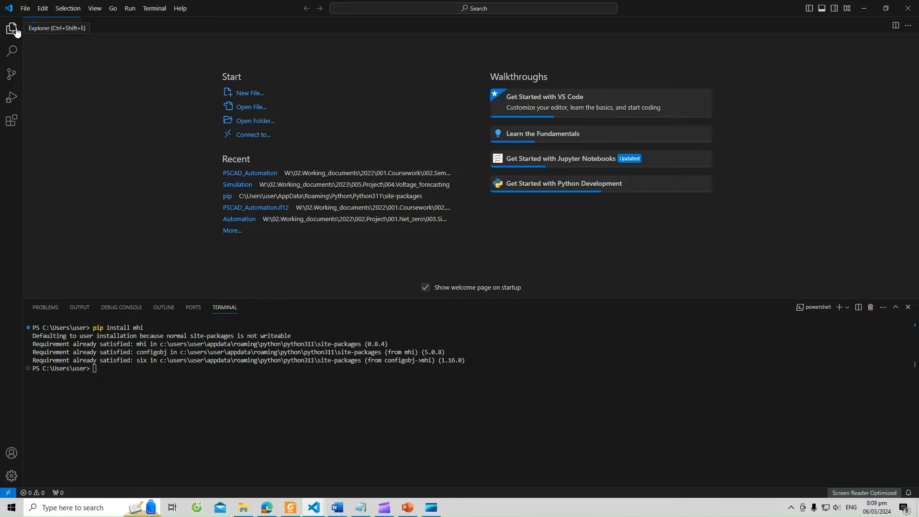
Open the PSCAD_Automation folder from Quick access as the VS Code workspace
click(11, 28)
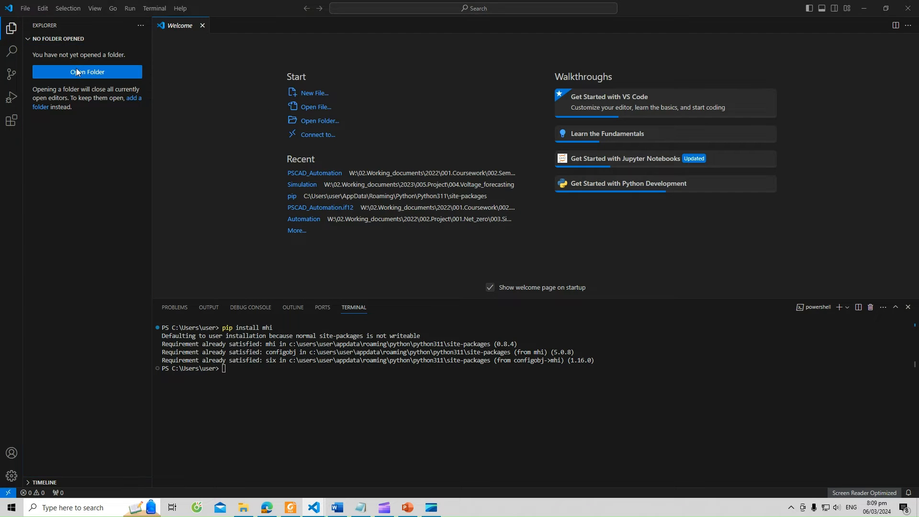
click(86, 72)
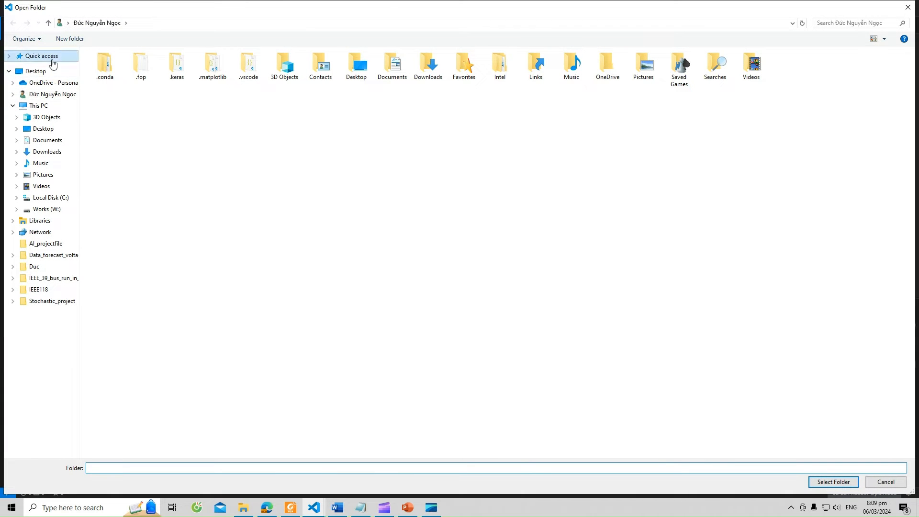
click(41, 56)
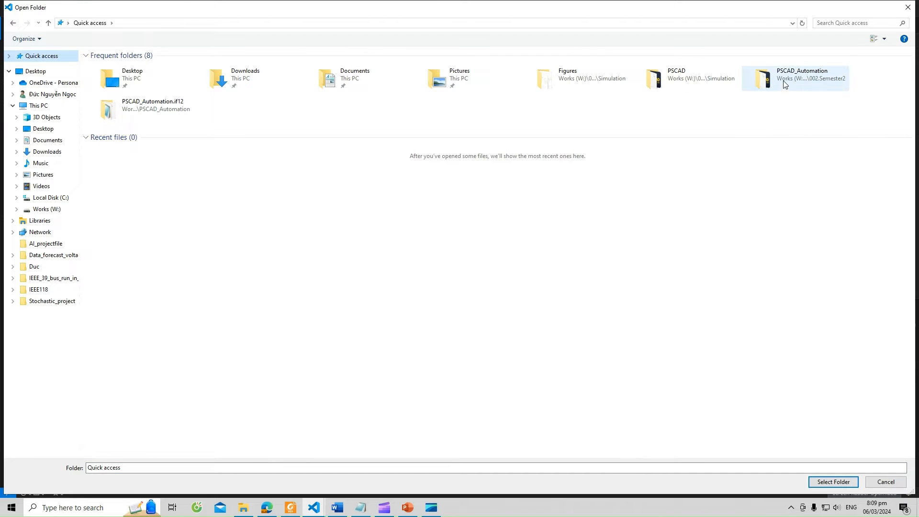
mouse_move(794, 80)
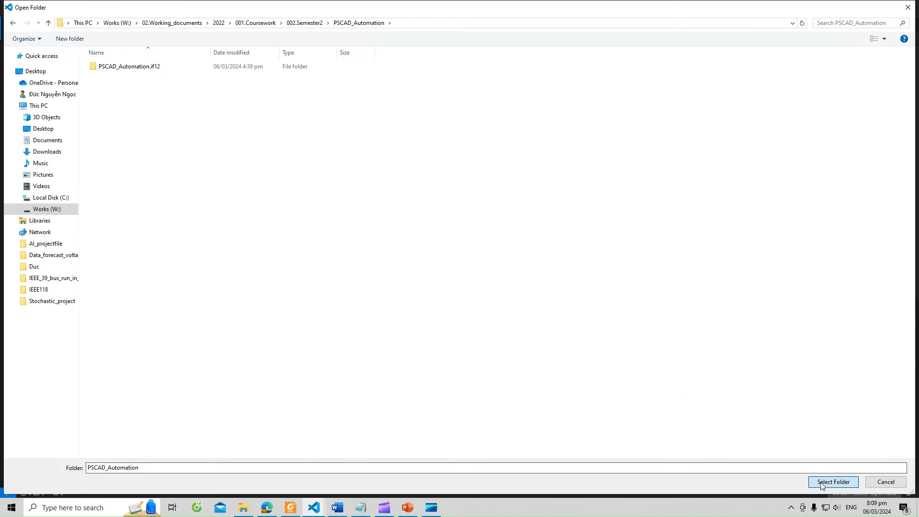
click(832, 481)
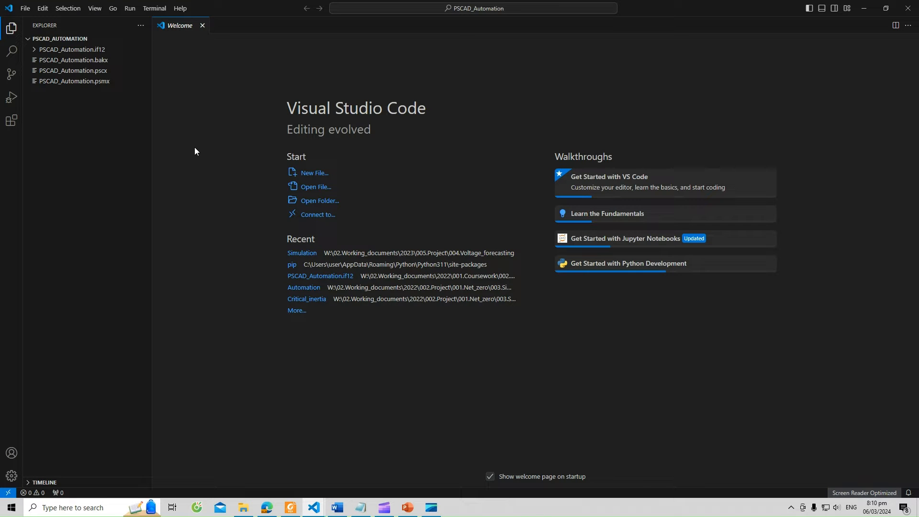
mouse_move(133, 39)
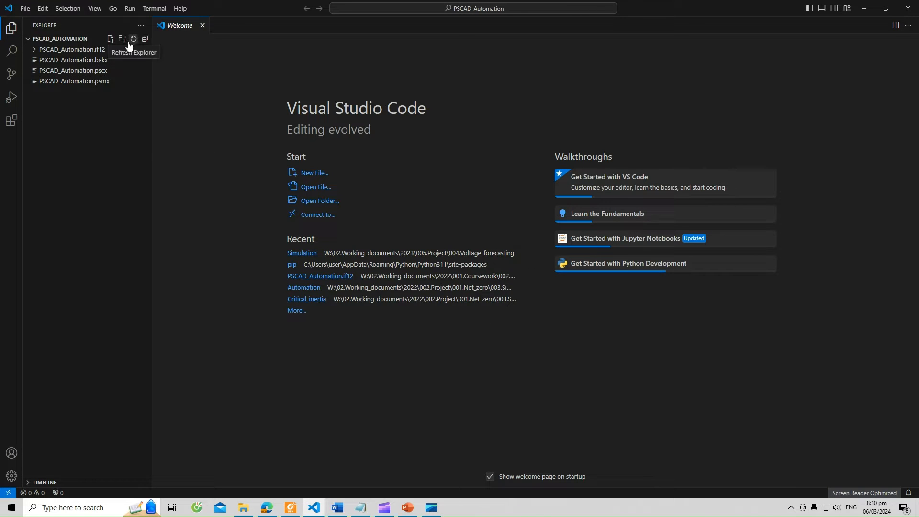
Create a new file named Example.py in the PSCAD_Automation folder
click(110, 38)
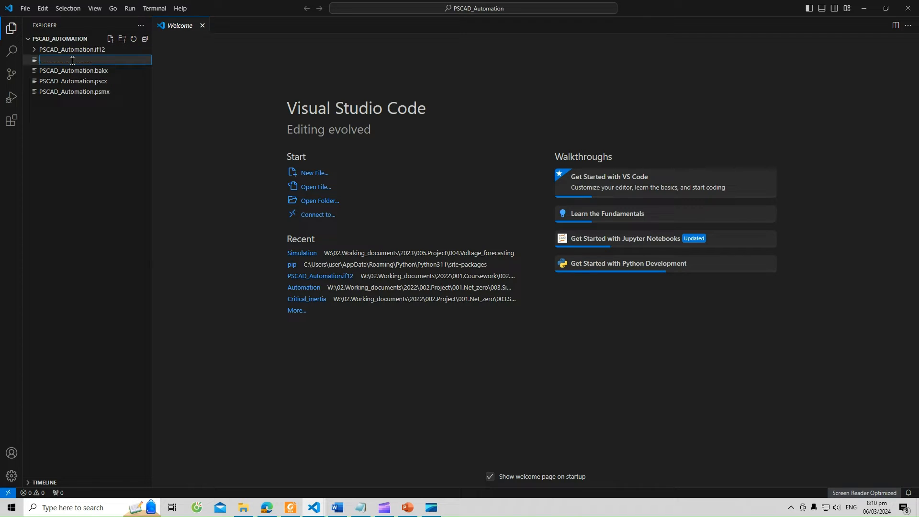
text(E)
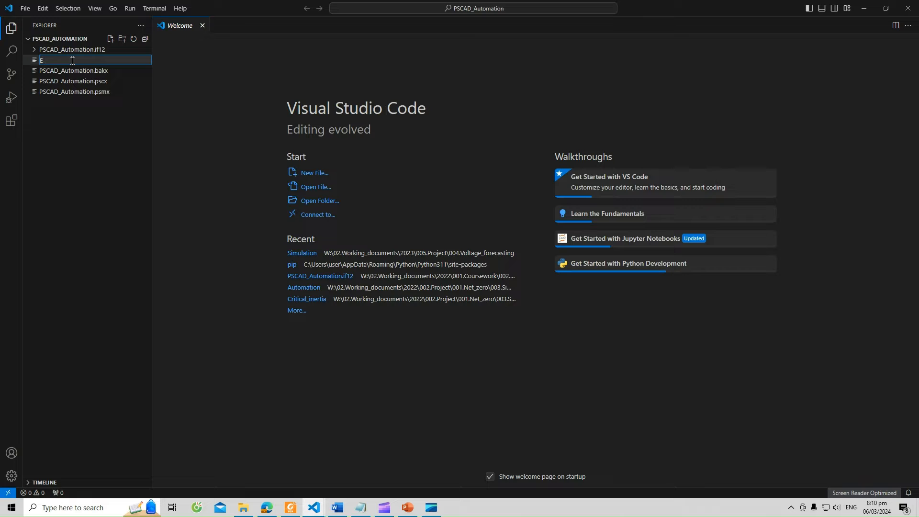
text(xam)
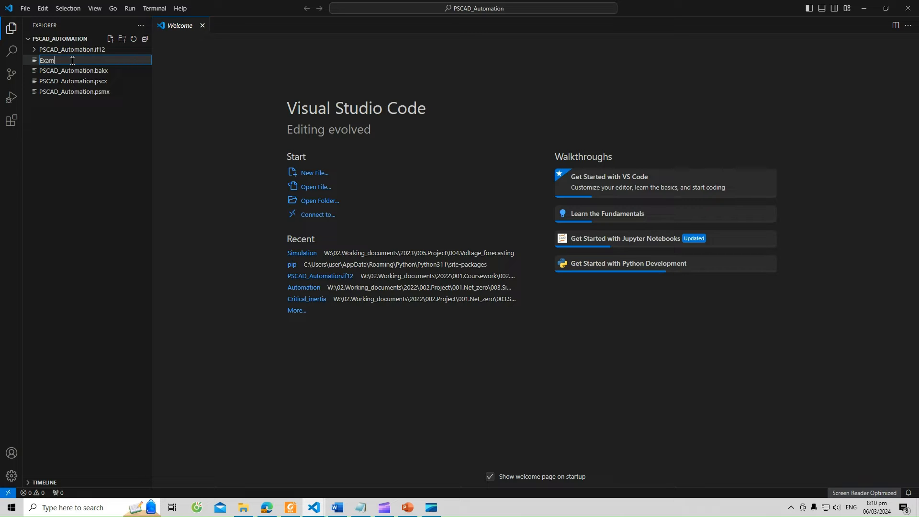
text(ple.py)
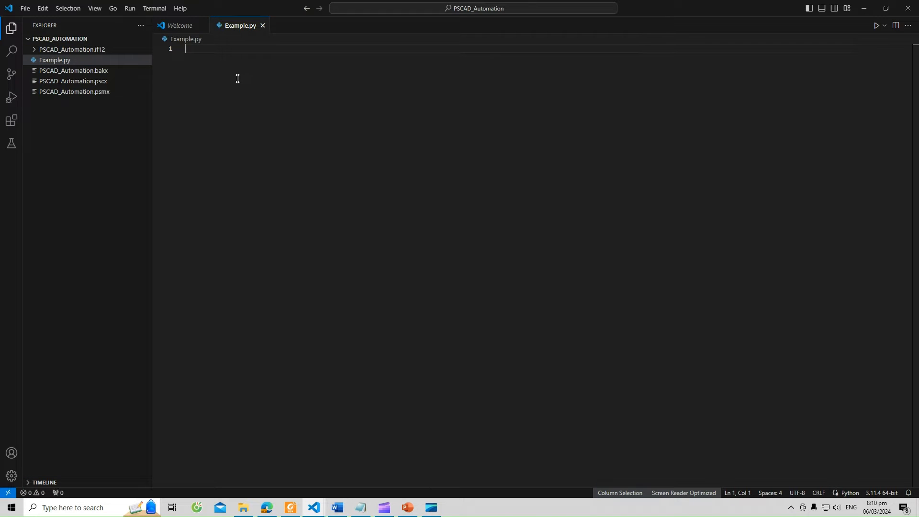
mouse_move(77, 70)
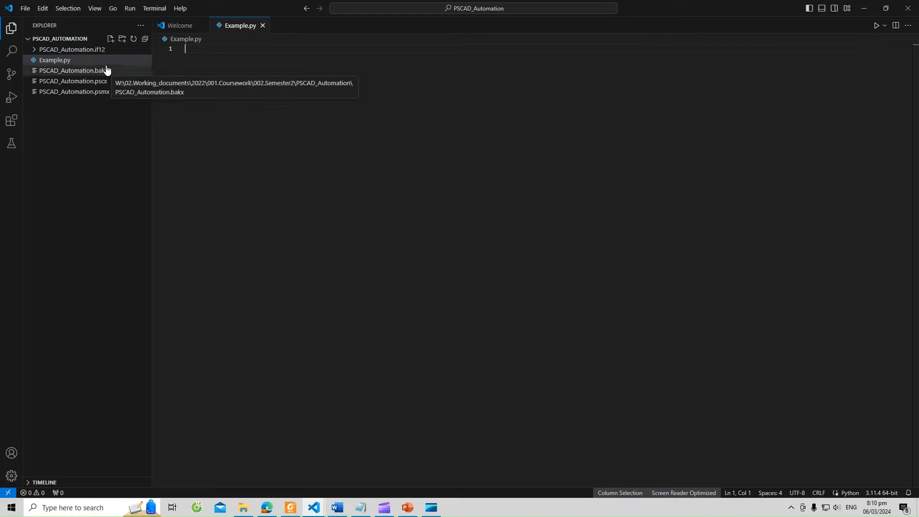
mouse_move(188, 69)
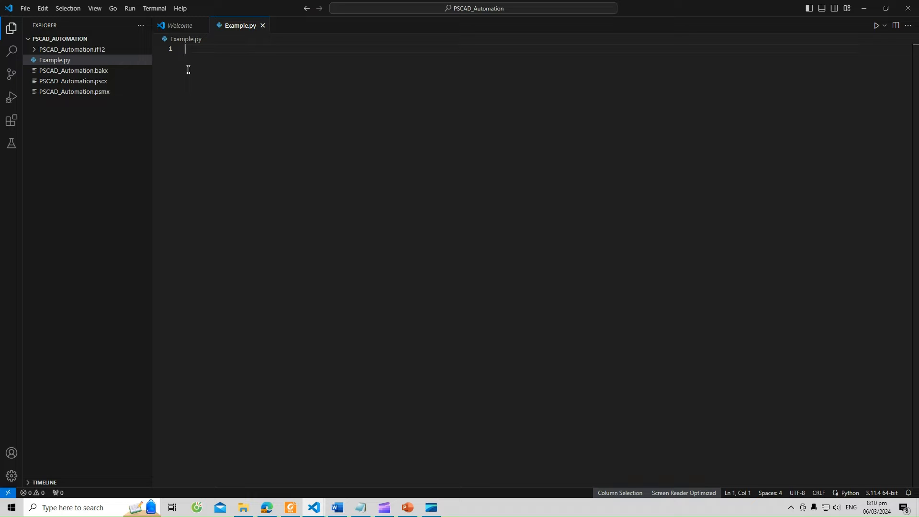
mouse_move(212, 77)
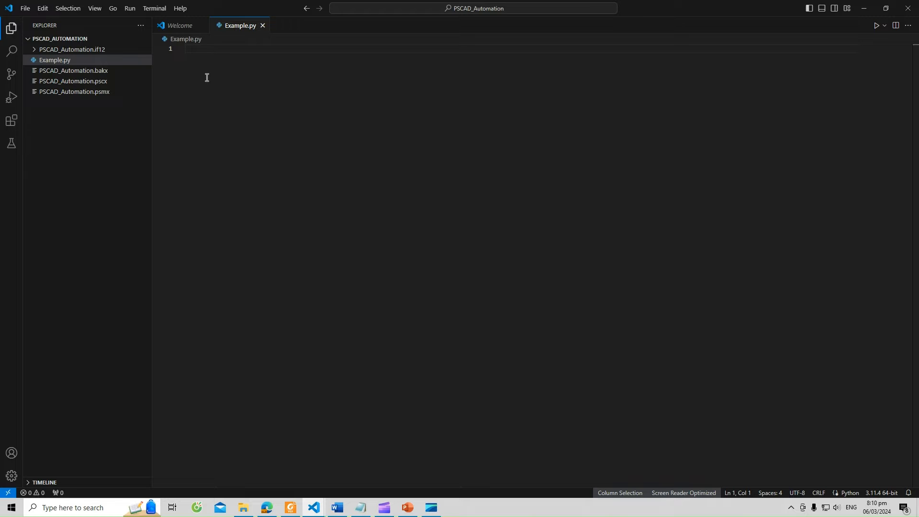
Write import lines for mhi.pscad, pandas as pd, matplotlib.pyplot as plt and os
text(import mhi)
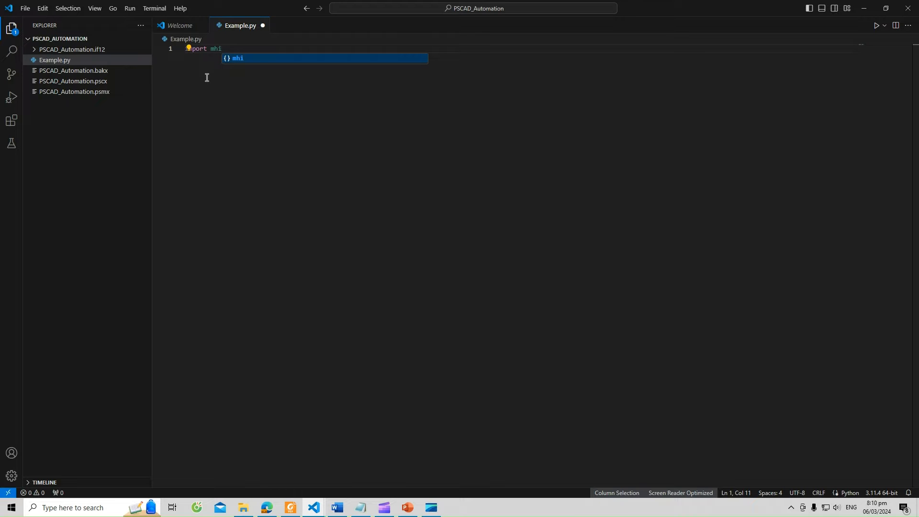
text(.pscad)
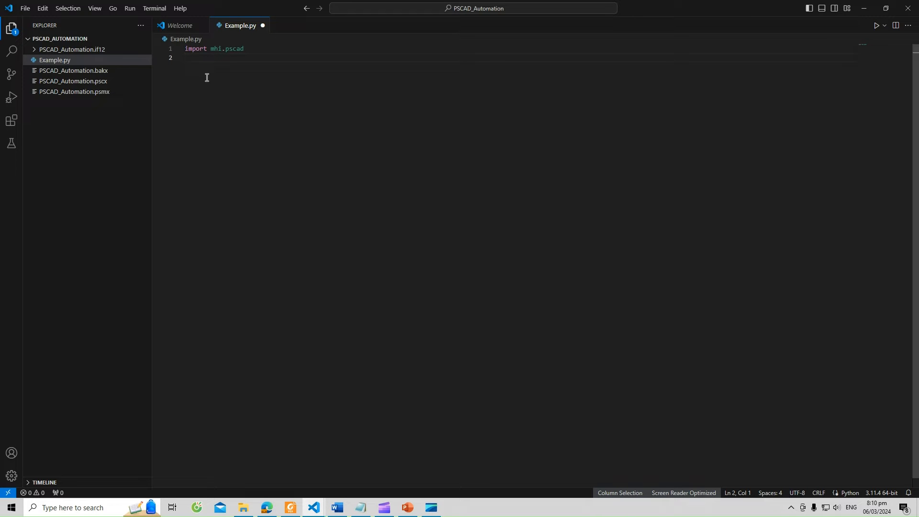
text(import)
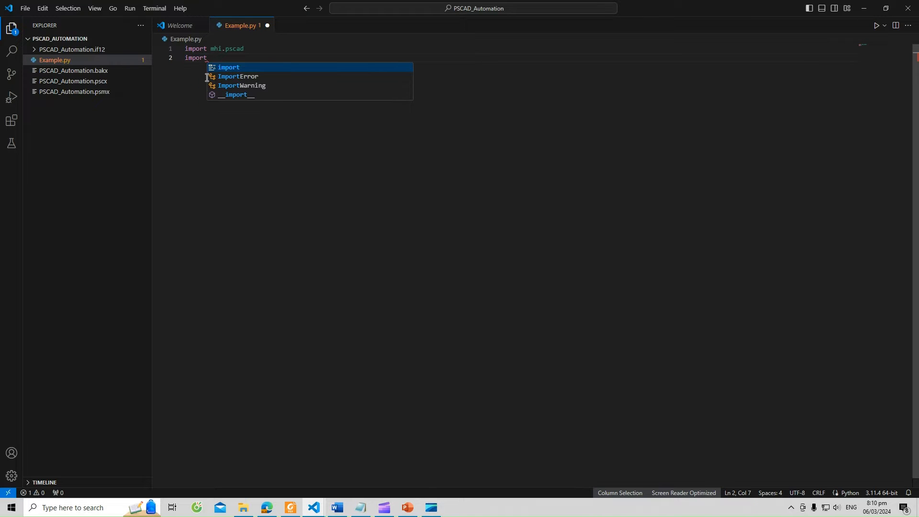
text(pandas as pd)
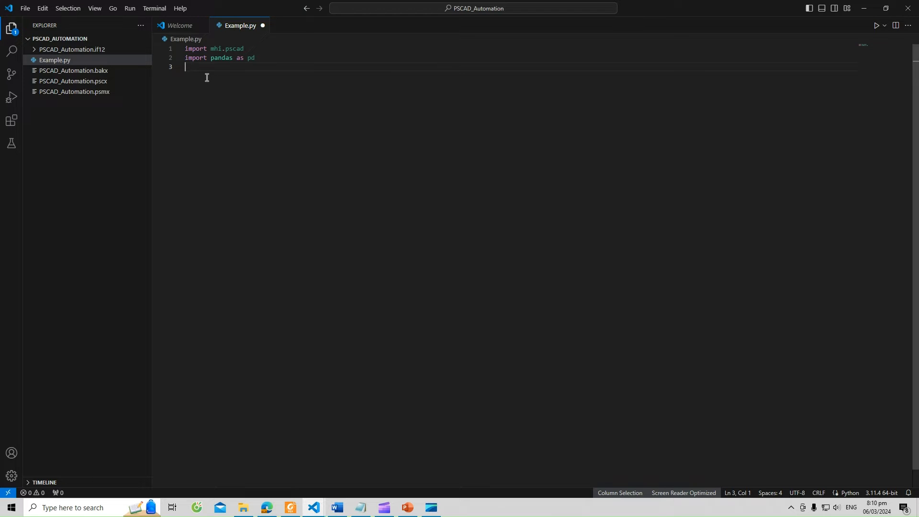
text(import)
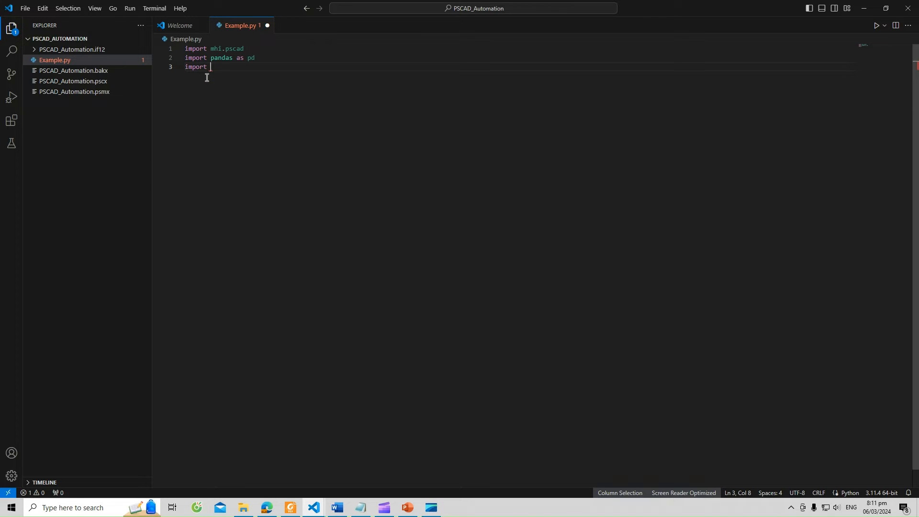
text(matplotlib.)
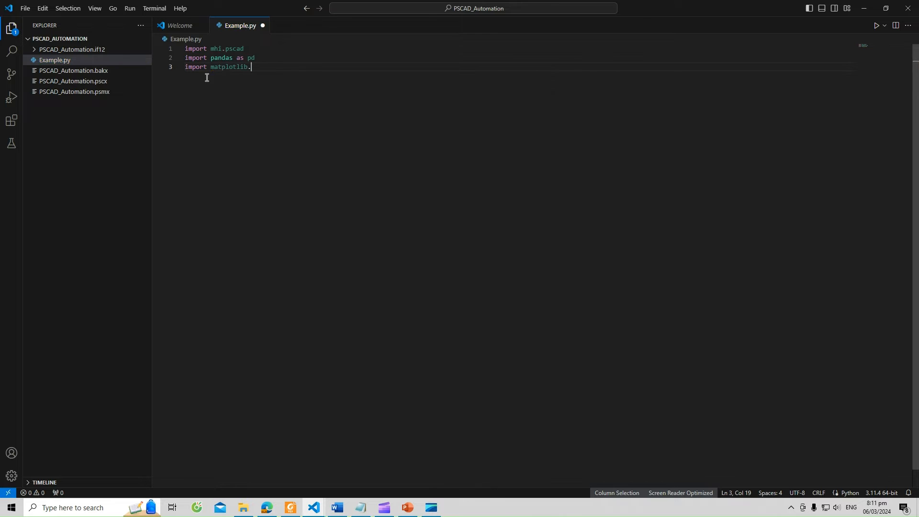
text(pyplot as plt)
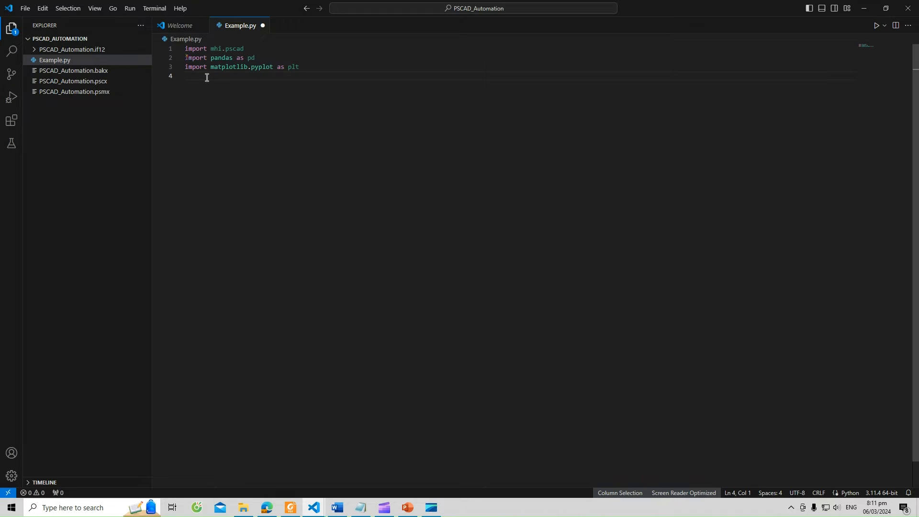
text(import)
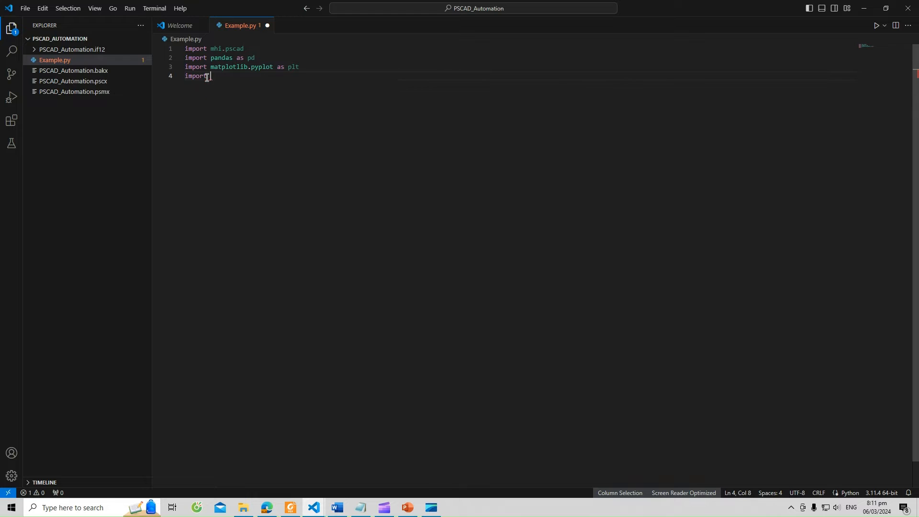
text(os)
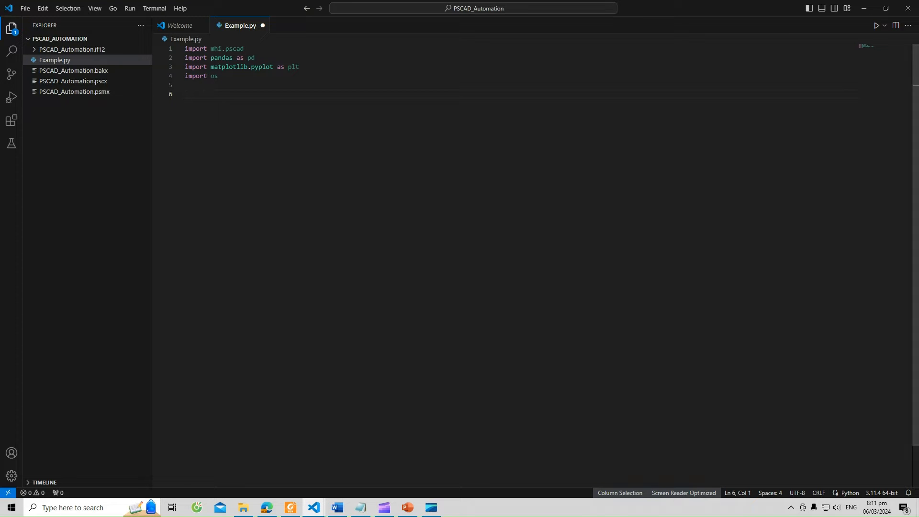
Select Example.py in the PSCAD_Automation folder in File Explorer
click(242, 507)
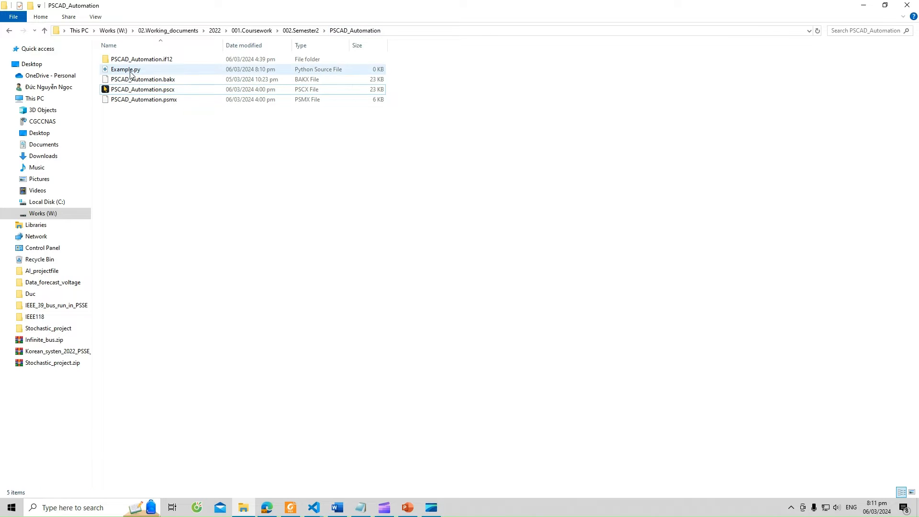
click(126, 69)
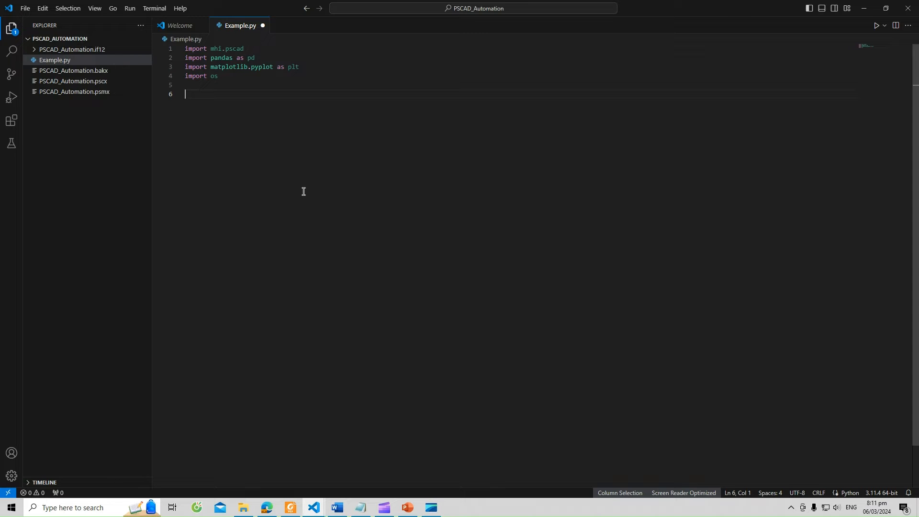
mouse_move(271, 145)
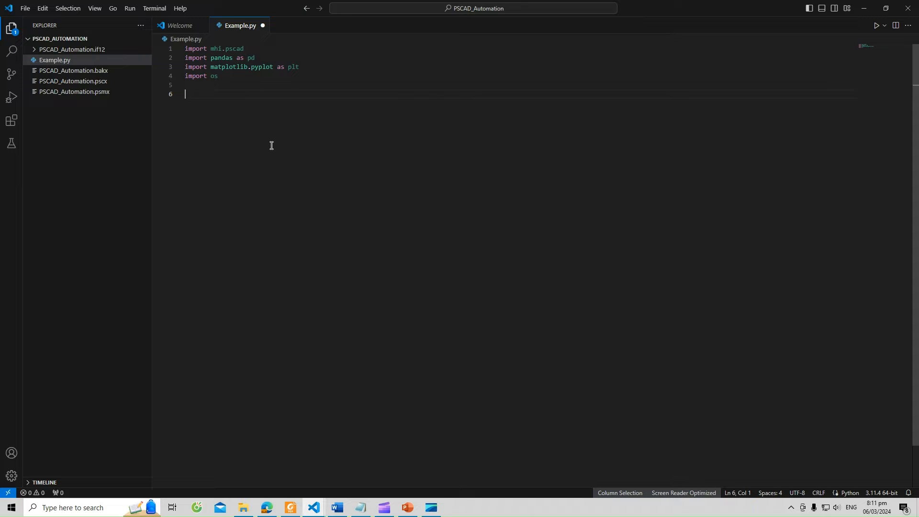
Define file_path = os.path.abspath('') + "\\"
text(file)
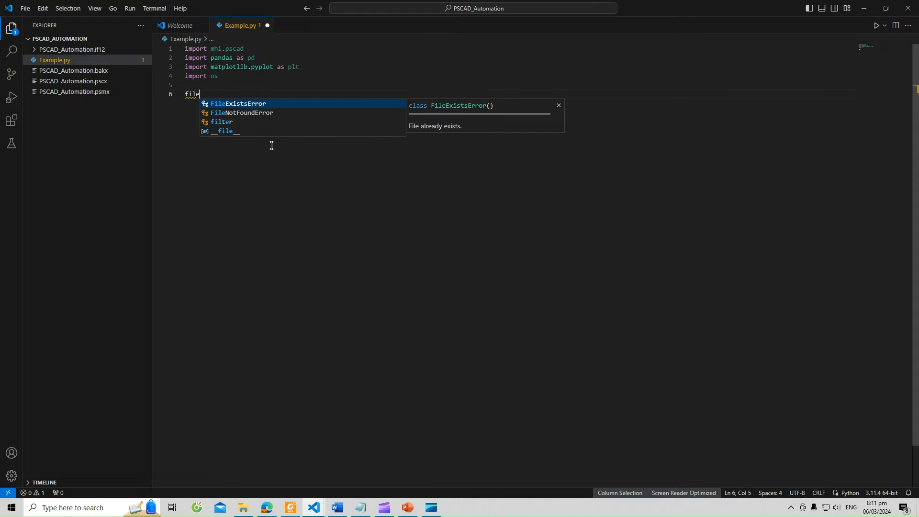
text(_path =)
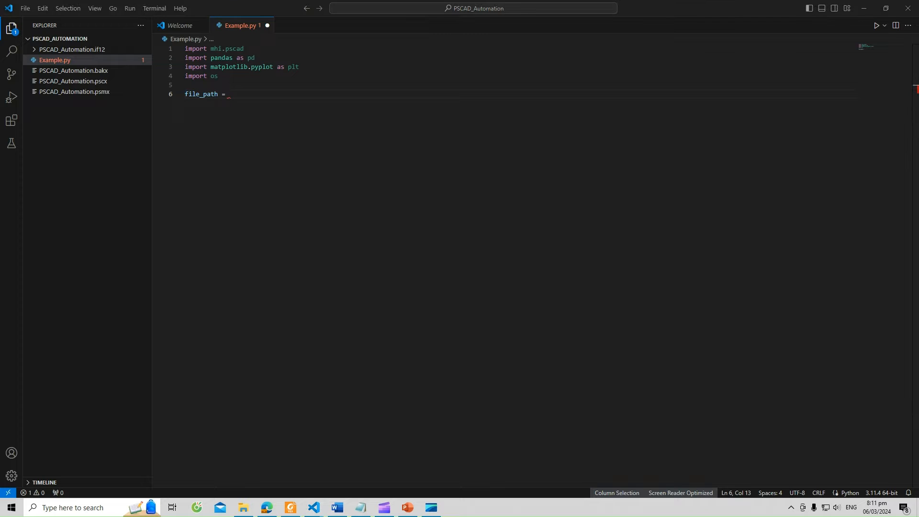
mouse_move(421, 220)
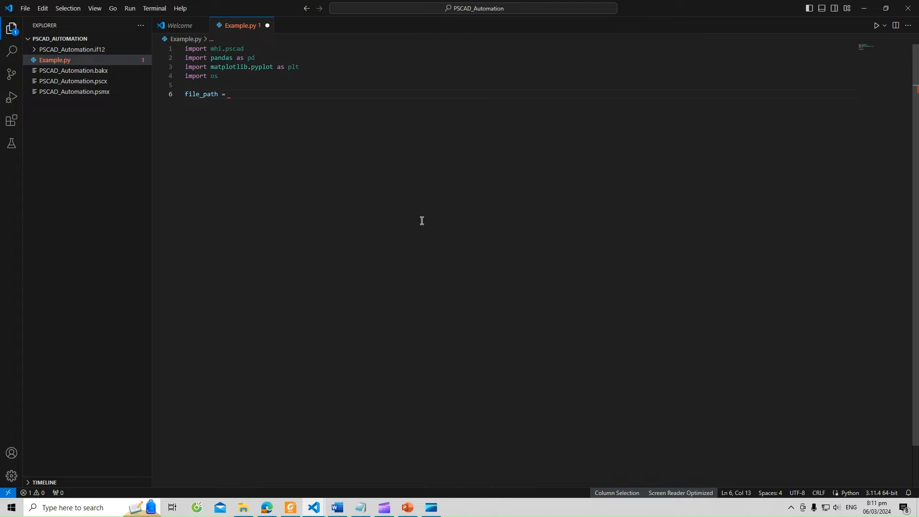
text(os.path)
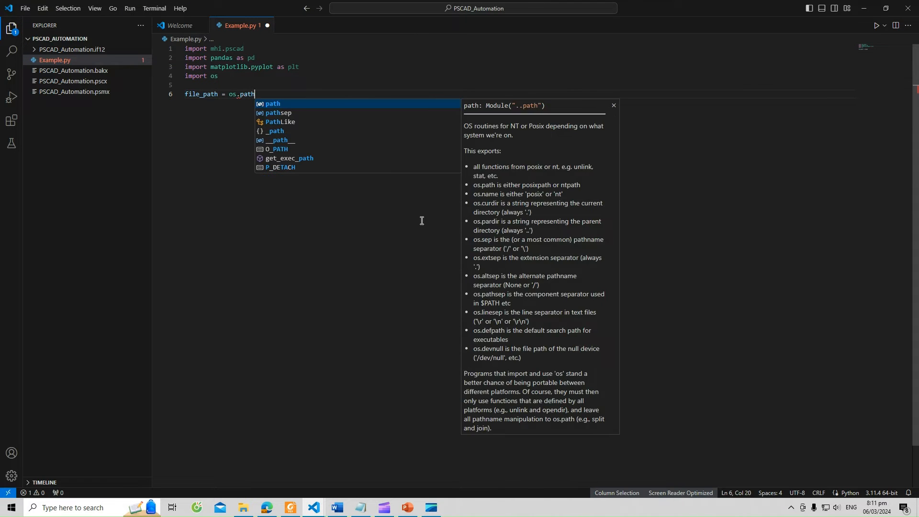
text(.abspath()
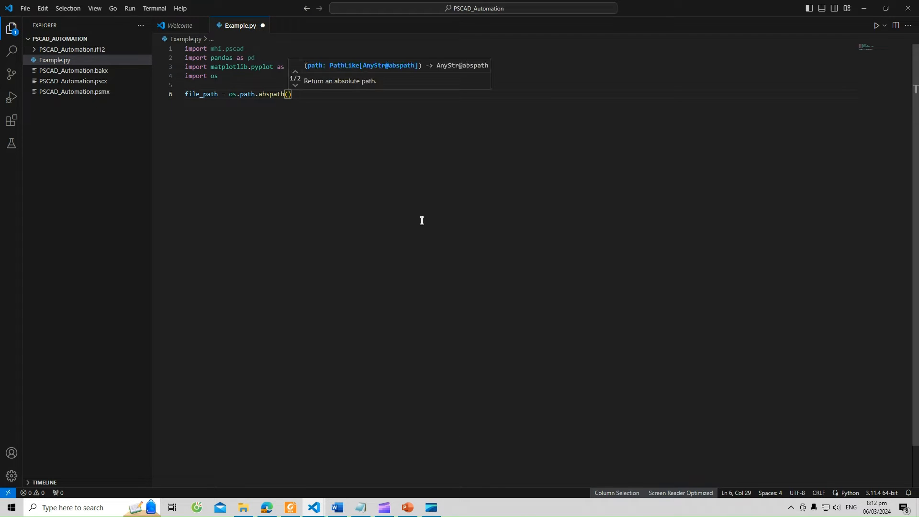
text('')
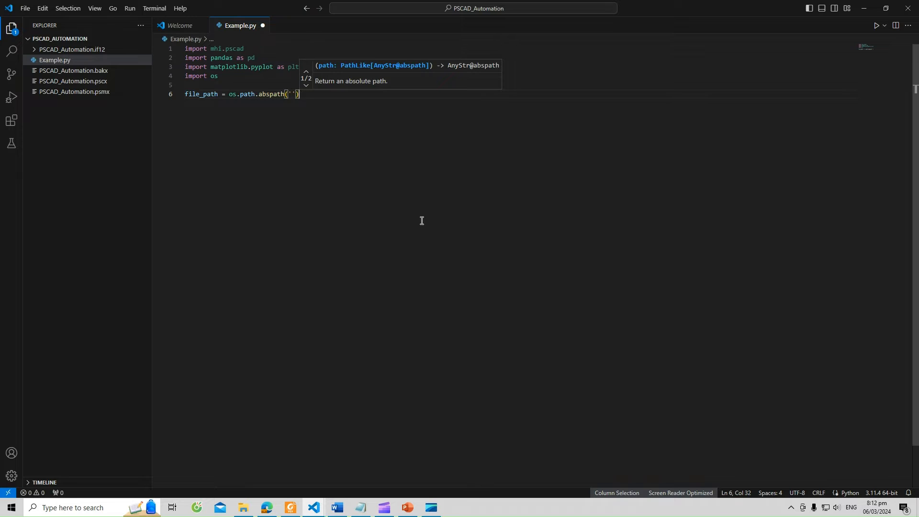
text(+)
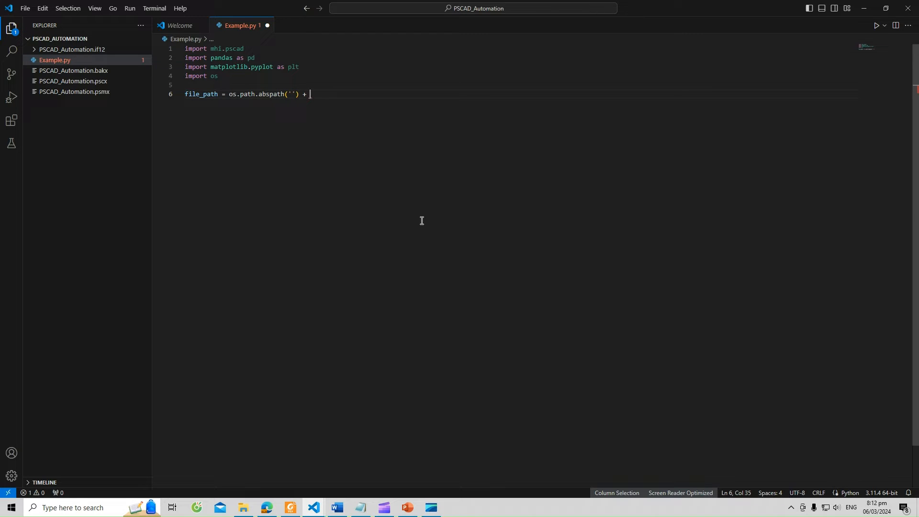
text(')
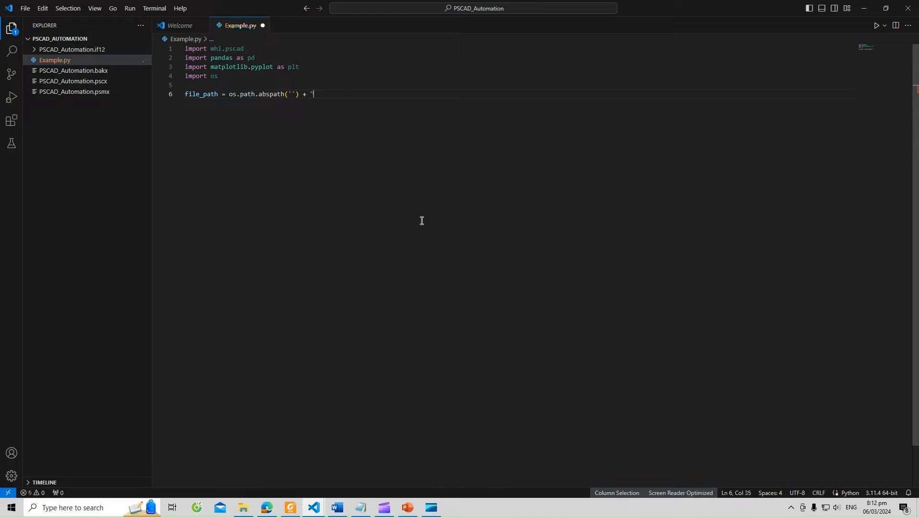
text(\\")
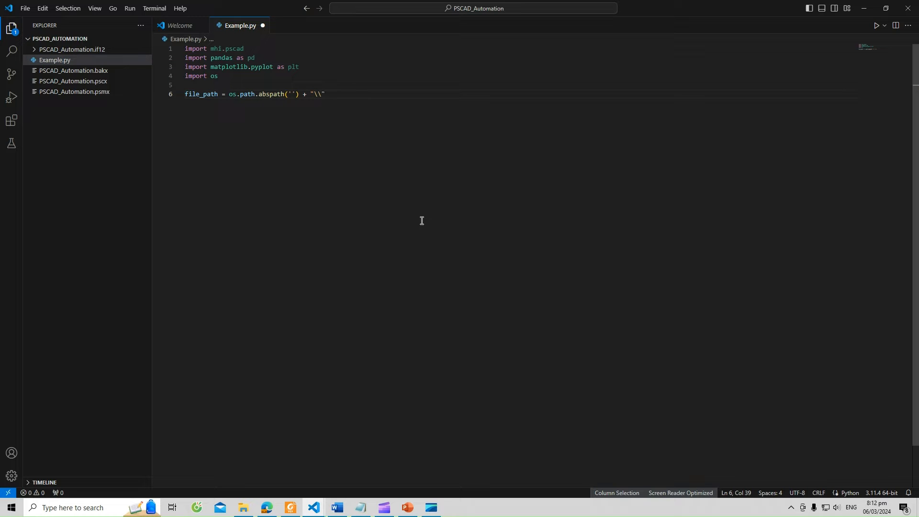
Define file_name = 'PSCAD_Automation'
text(file_)
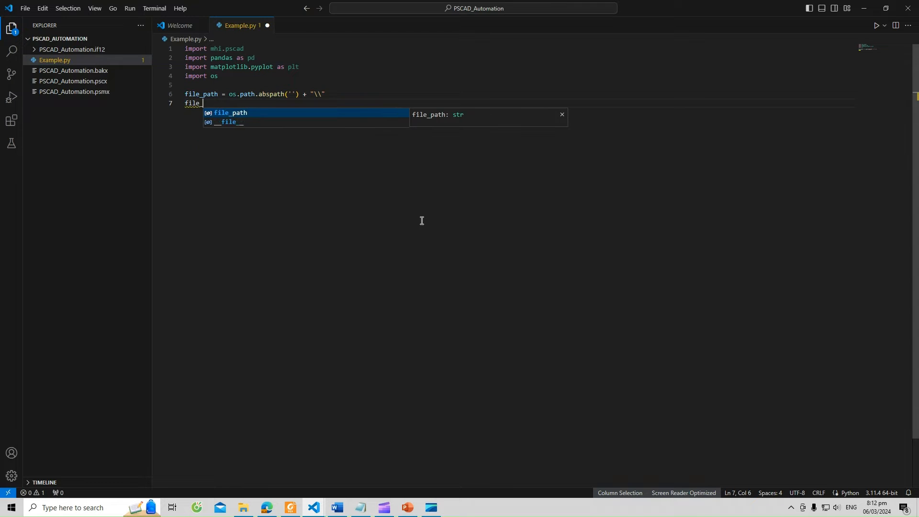
text(name =)
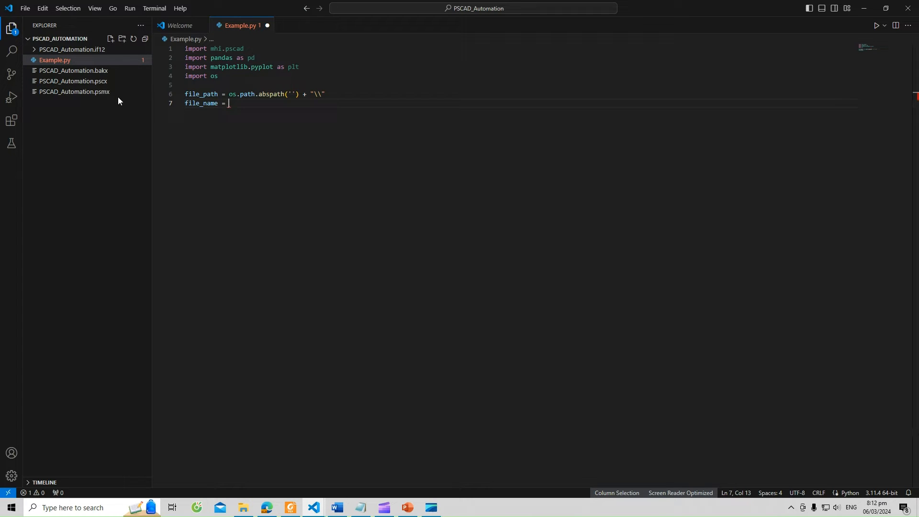
mouse_move(250, 112)
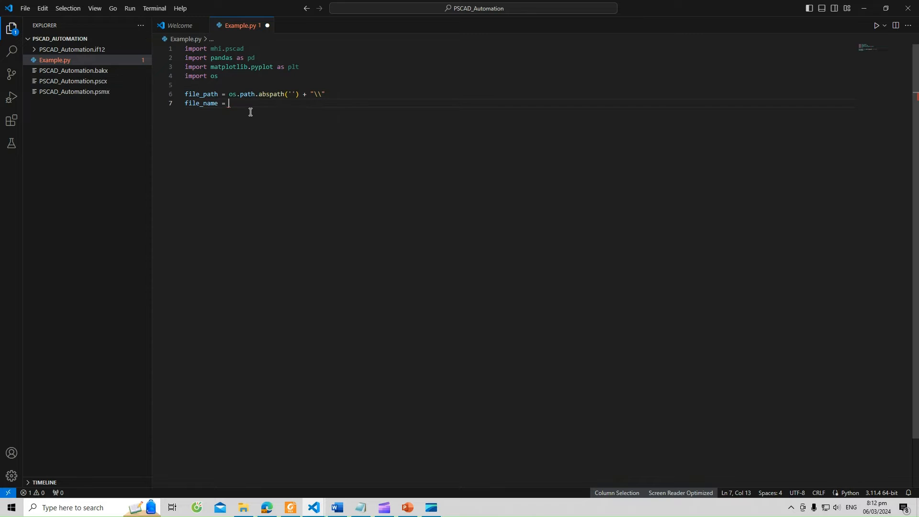
text(')
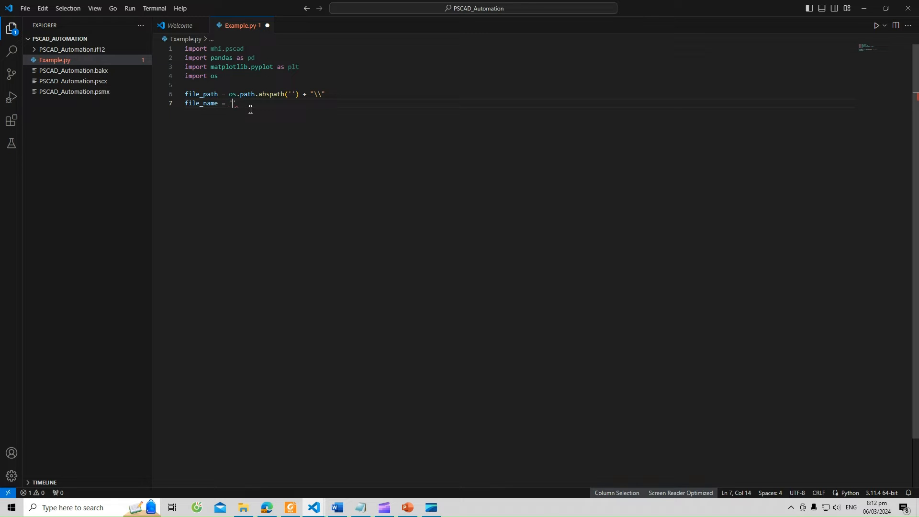
text(PSCAD)
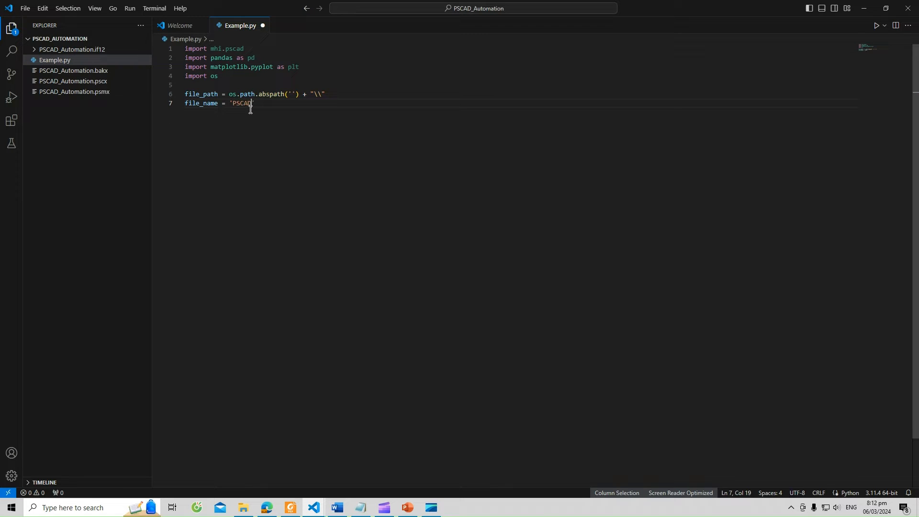
text(_Autom)
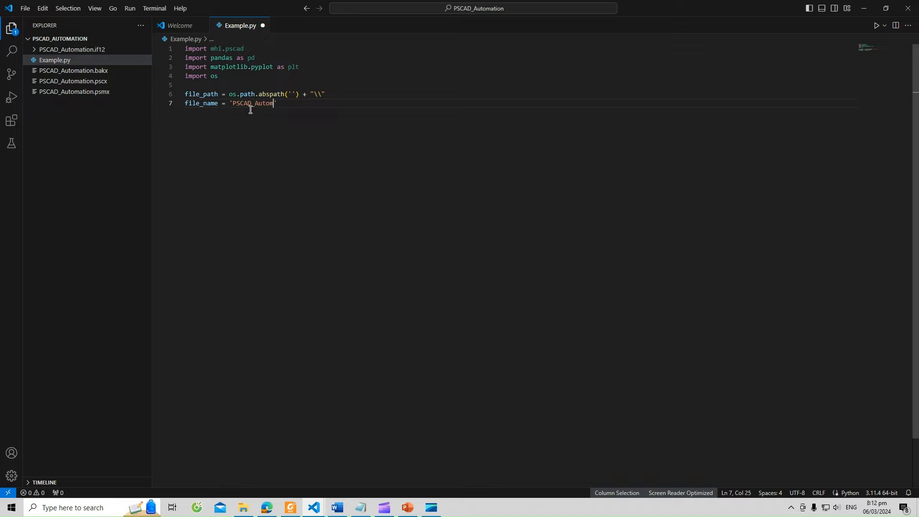
text(ation')
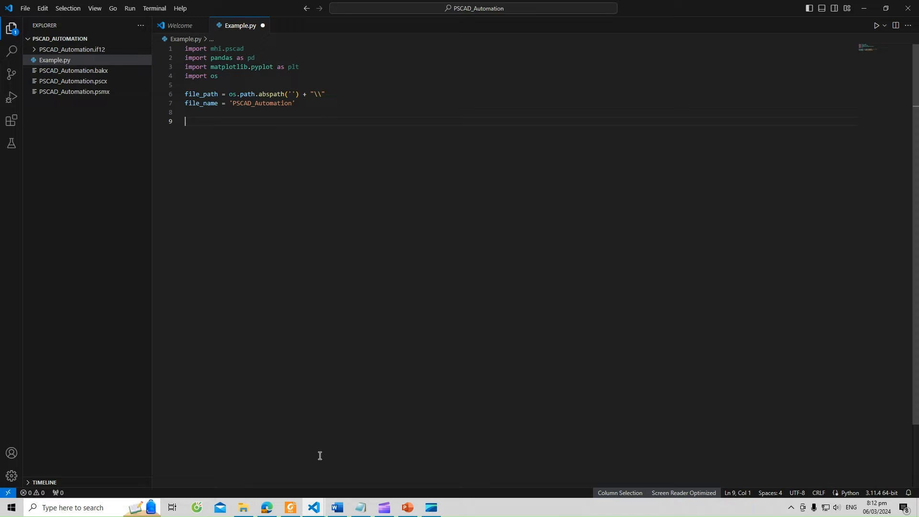
mouse_move(381, 238)
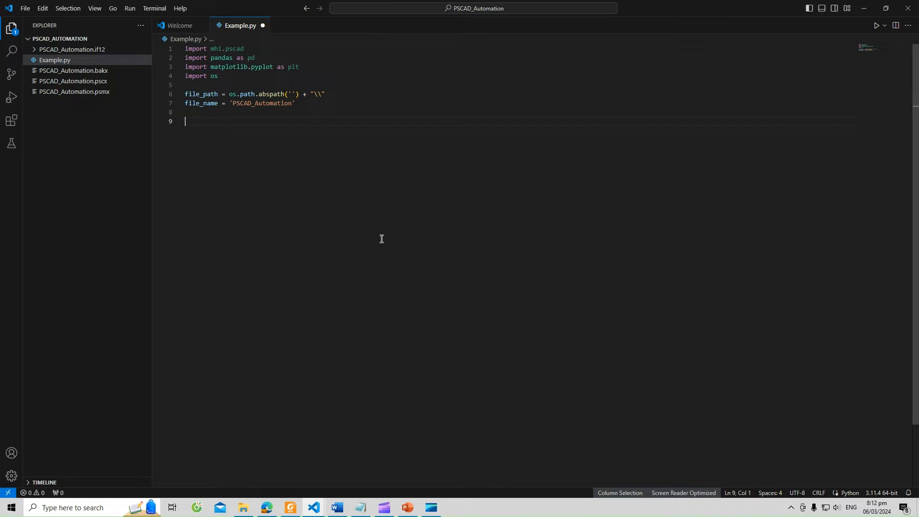
mouse_move(379, 438)
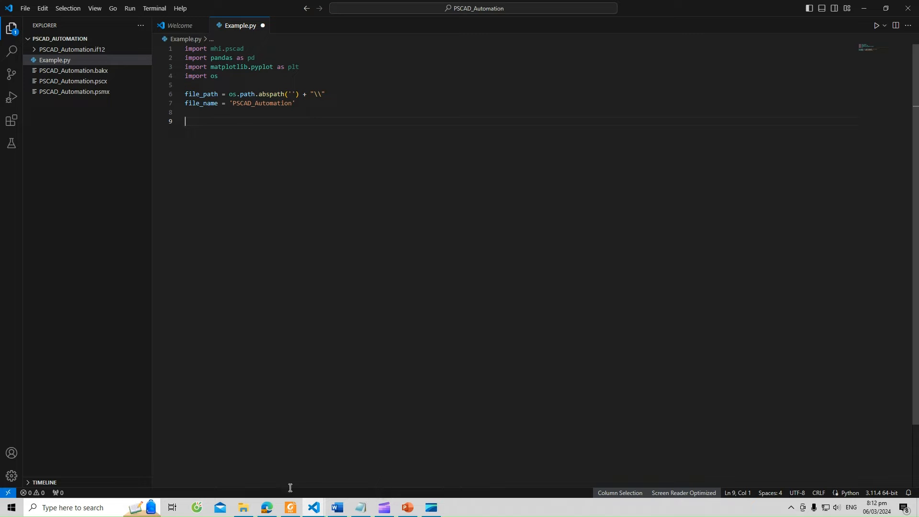
Open PSCAD_Automation.pscx from the project folder, dismiss the licensing prompt and launch PSCAD v50
click(242, 507)
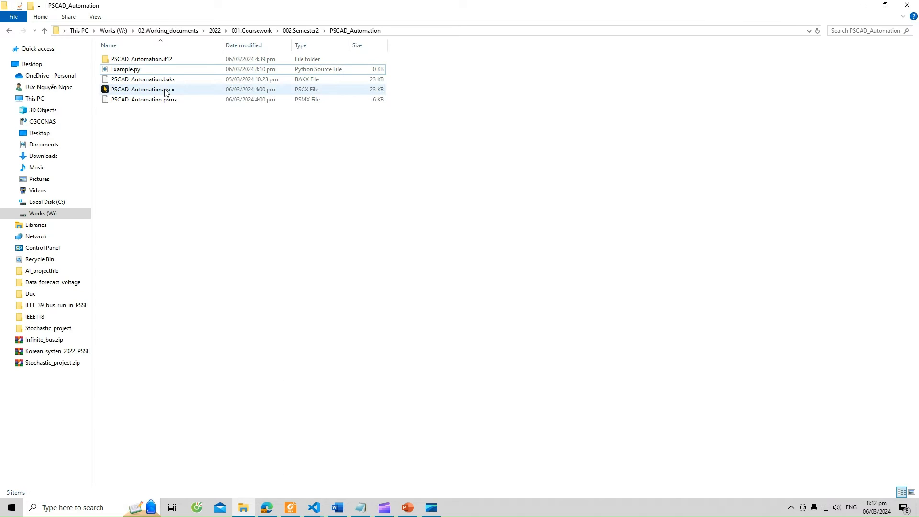
double_click(142, 89)
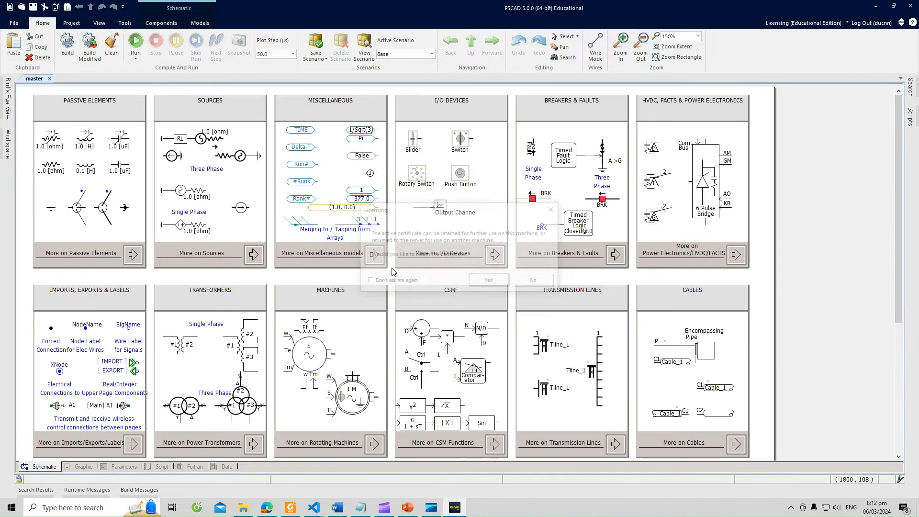
click(8, 507)
text(psca)
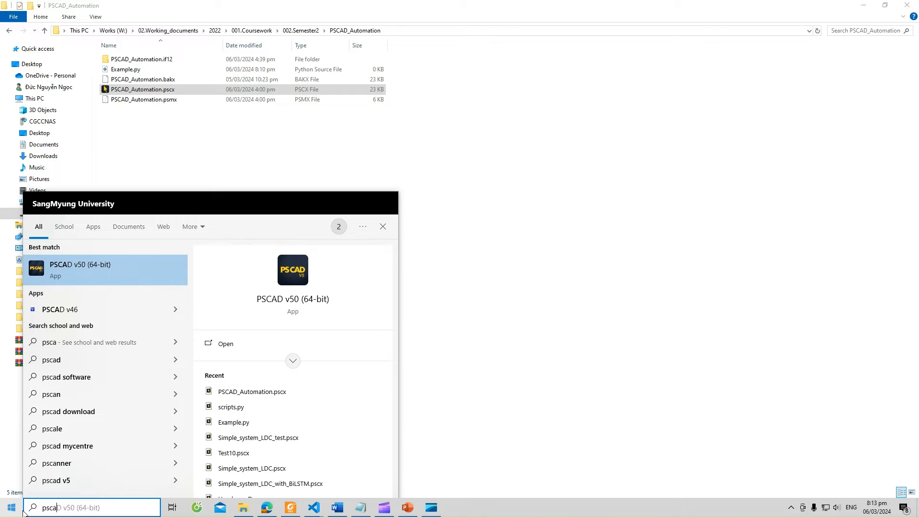
click(80, 269)
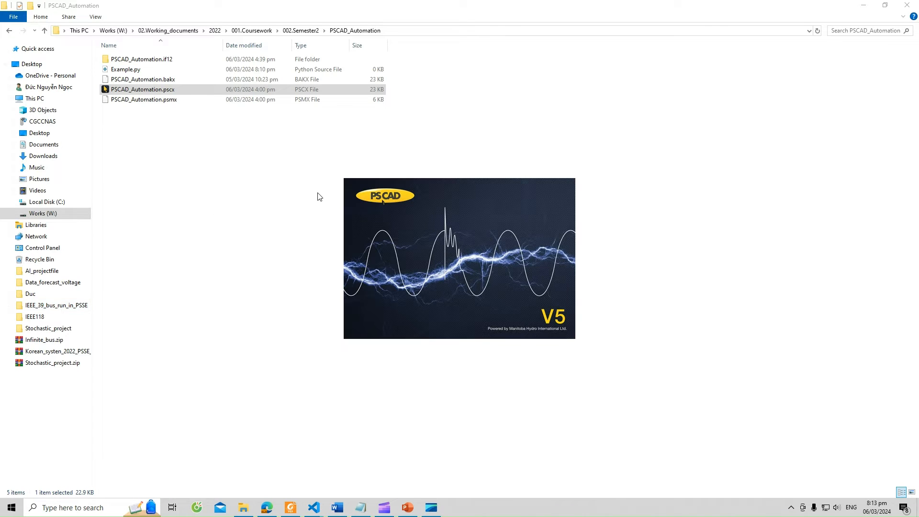
Close the Start Page so the blank master schematic with the component palette shows
double_click(143, 89)
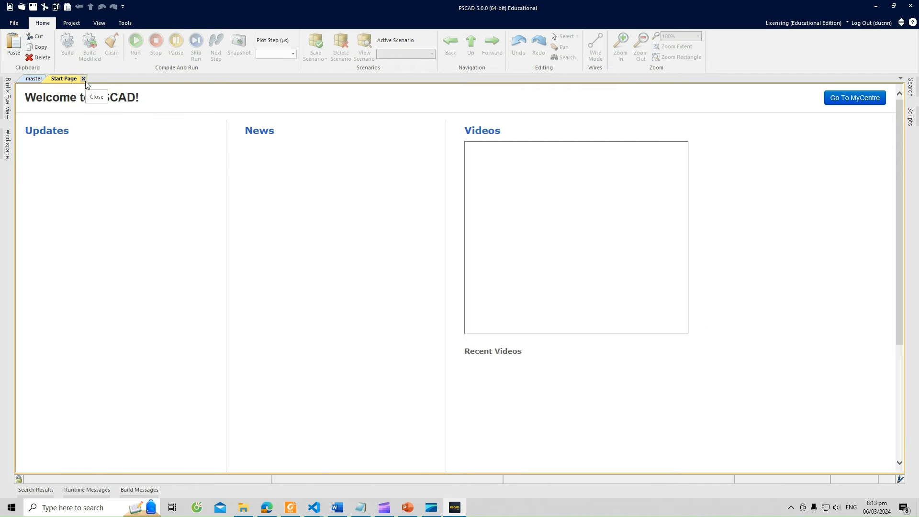
click(84, 79)
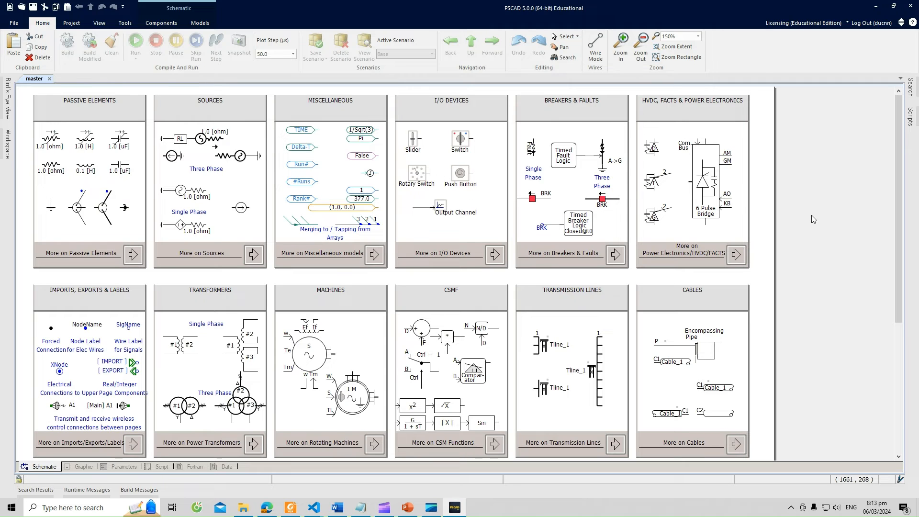
mouse_move(823, 220)
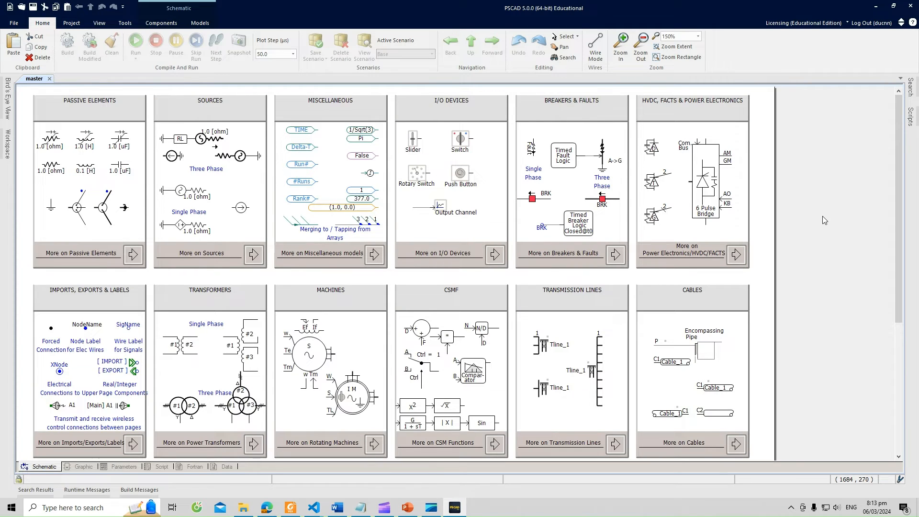
mouse_move(823, 219)
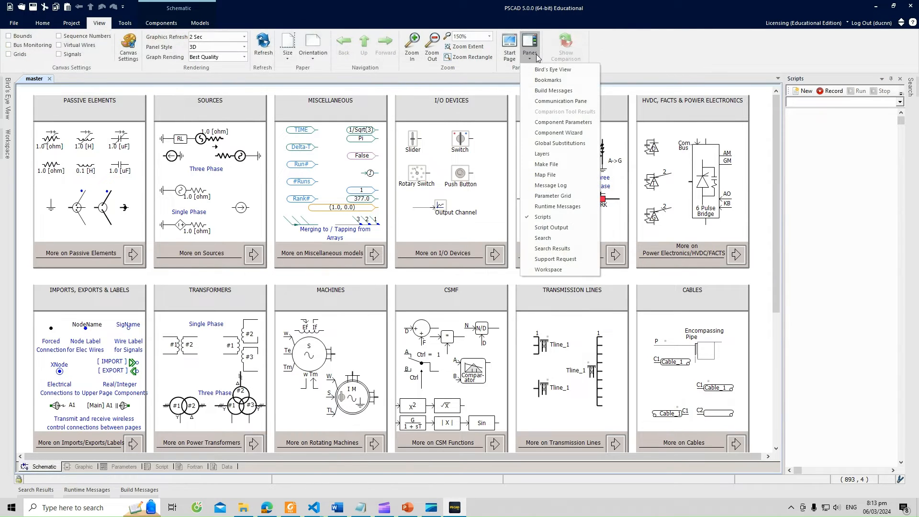
mouse_move(553, 218)
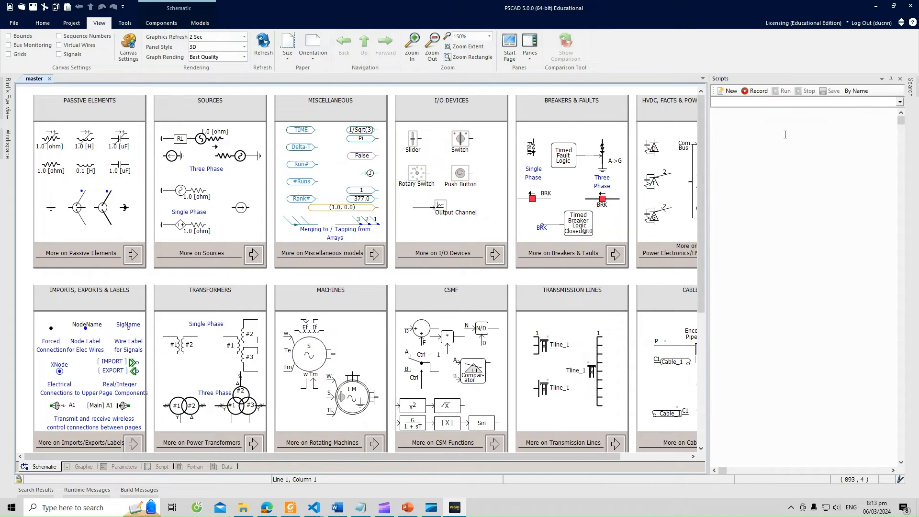
mouse_move(753, 138)
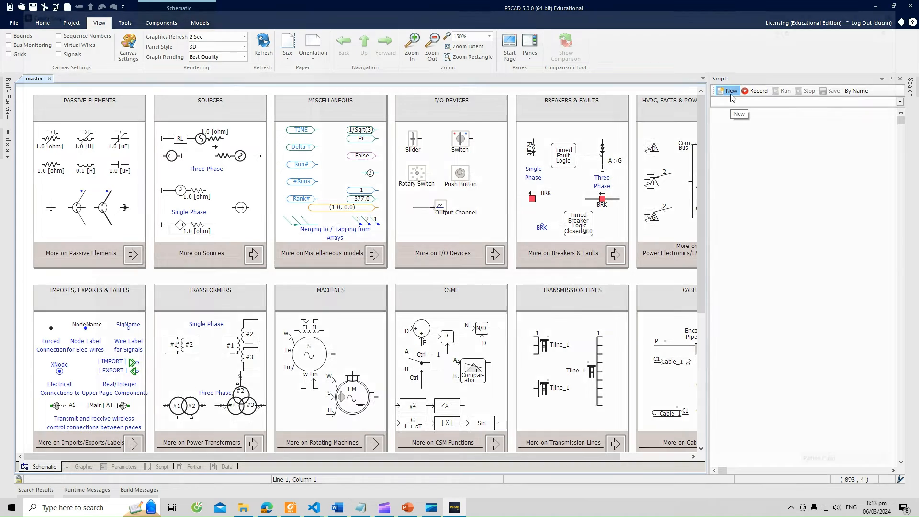
Start a new script from the Scripts pane, browsing the Create Script dialog to the PSCAD_Automation folder
click(728, 91)
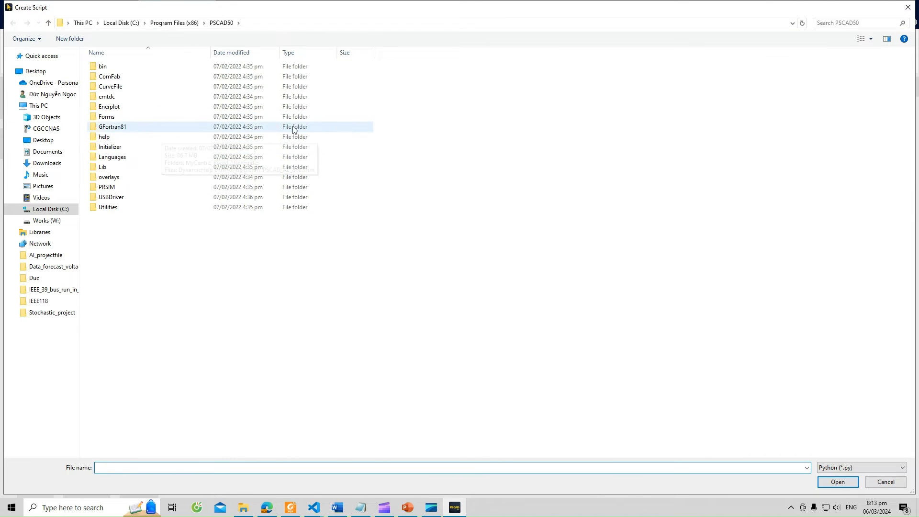
click(41, 55)
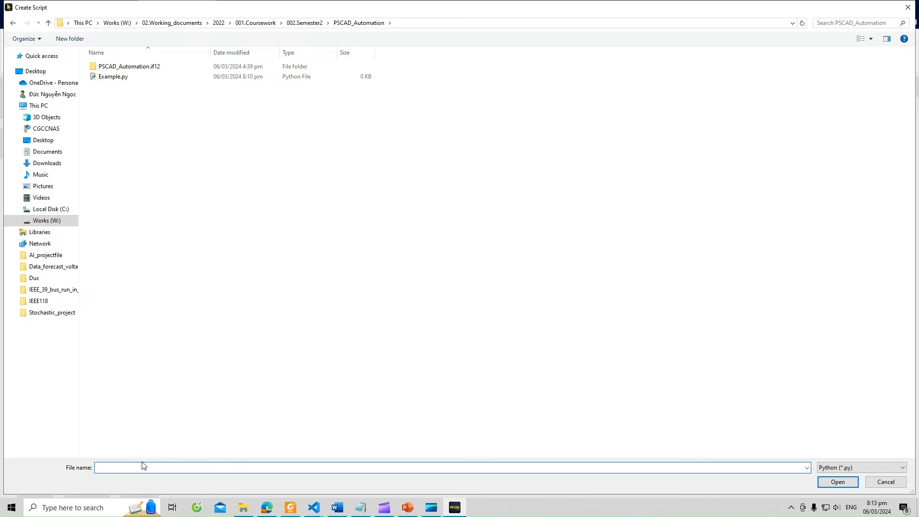
Create a Python script named 'script' in the project folder with the starter mhi.pscad import
text(script)
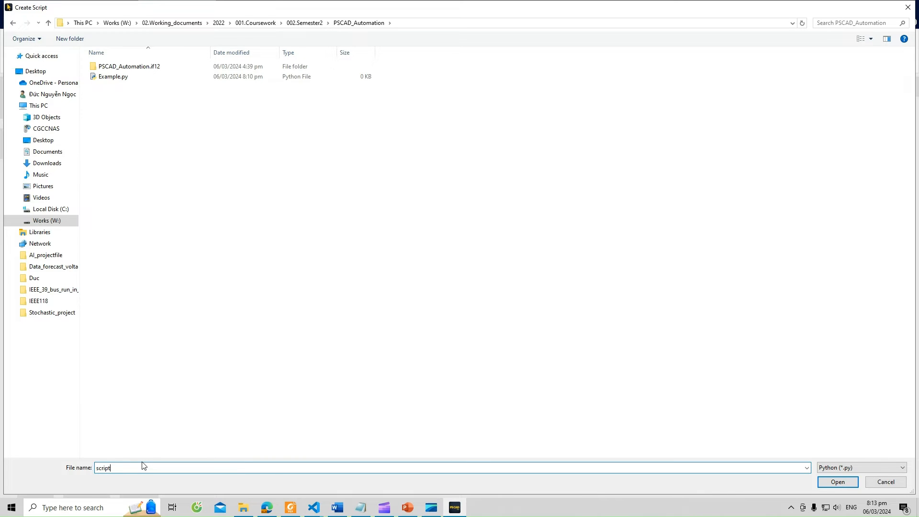
click(837, 481)
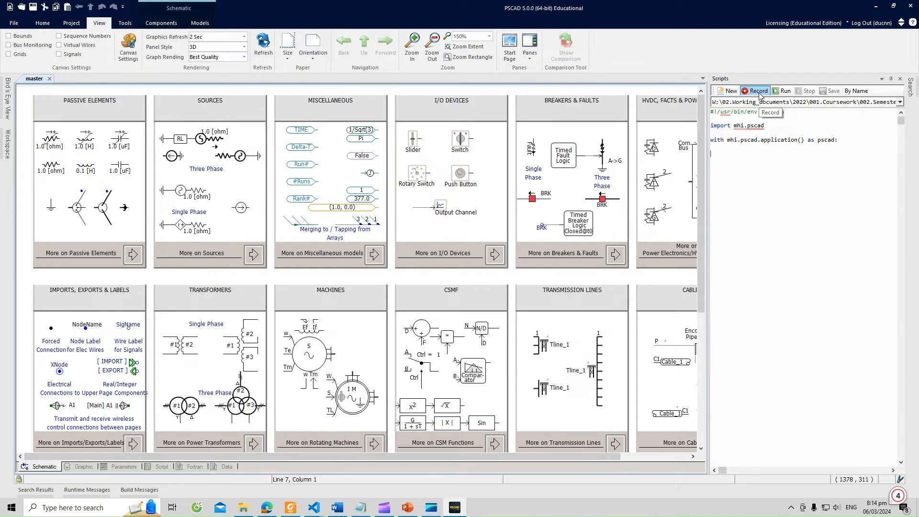
Record into the script while opening PSCAD_Automation.pscx, adding a pscad.load call
click(755, 89)
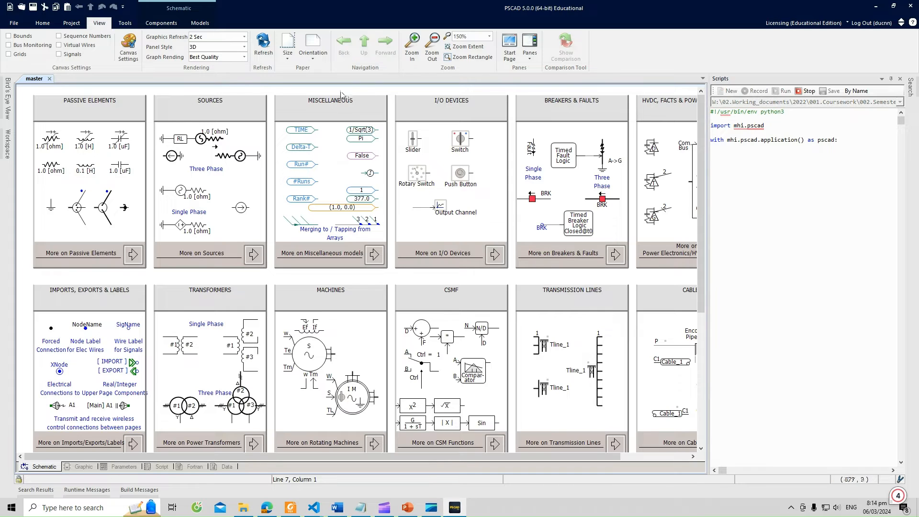
click(310, 108)
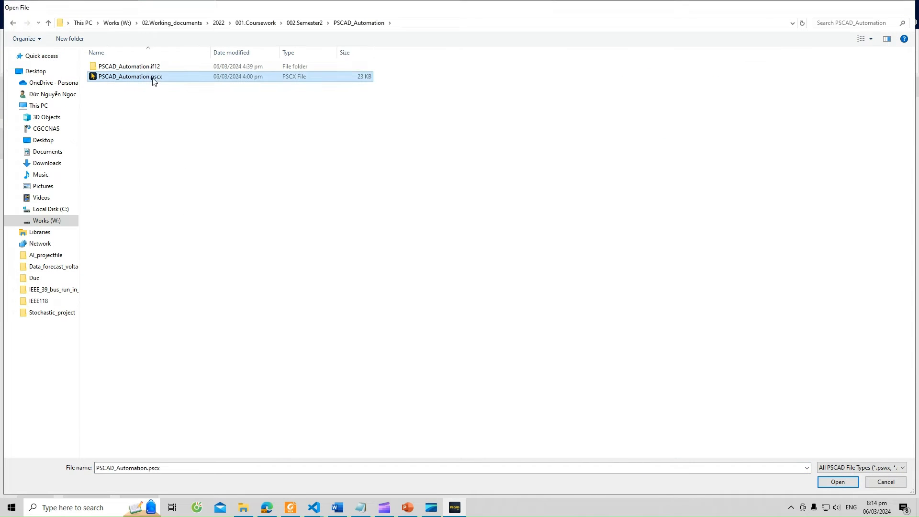
click(836, 481)
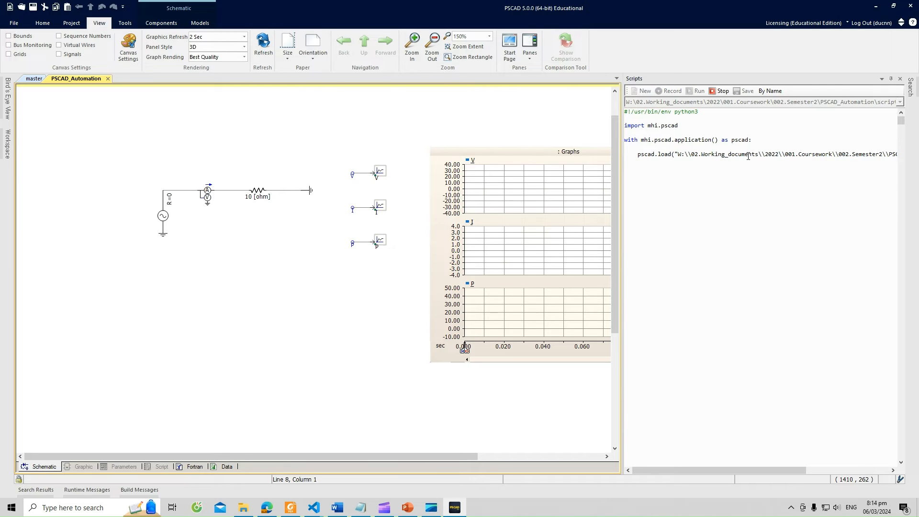
mouse_move(200, 112)
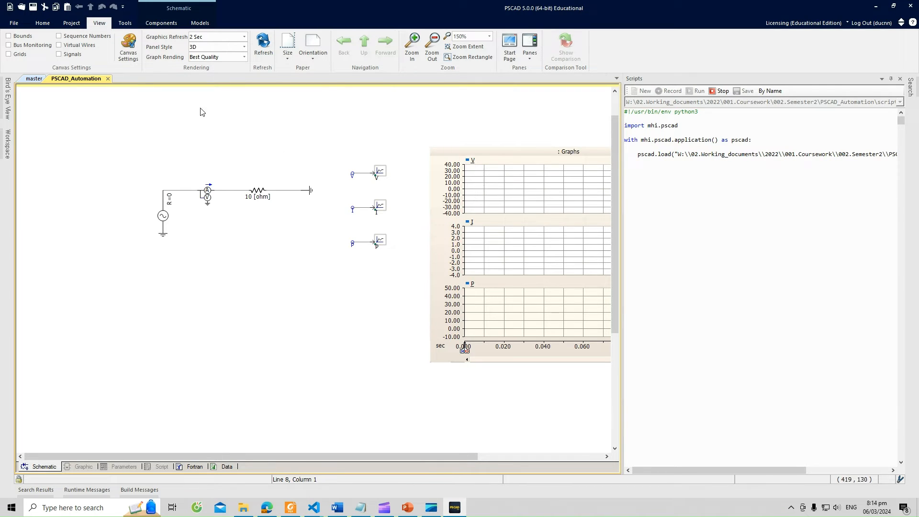
Set Solution Time Step to 100 and Channel Plot Step to 100.0 in the project run settings
click(71, 23)
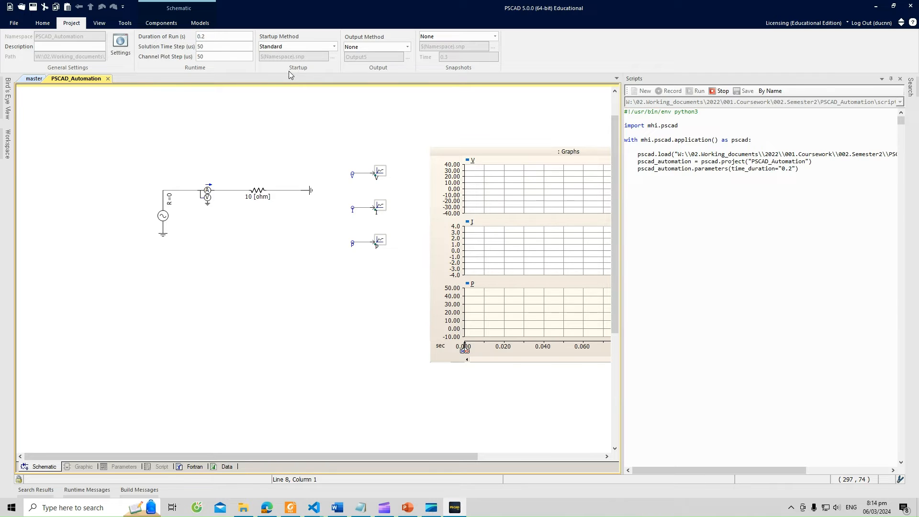
click(224, 46)
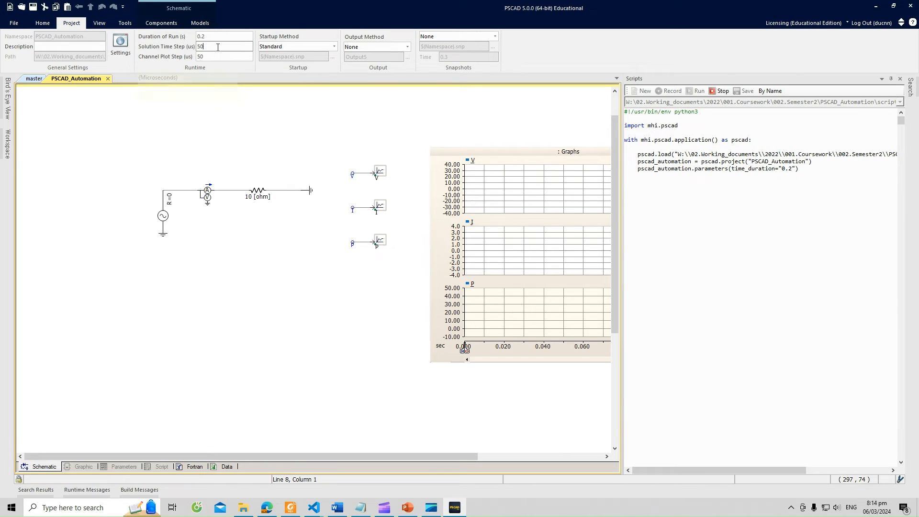
text(100)
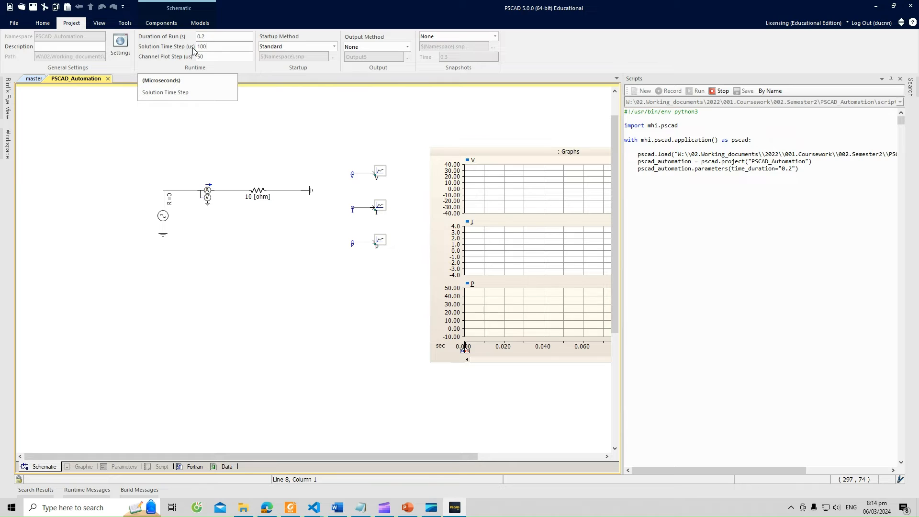
click(223, 57)
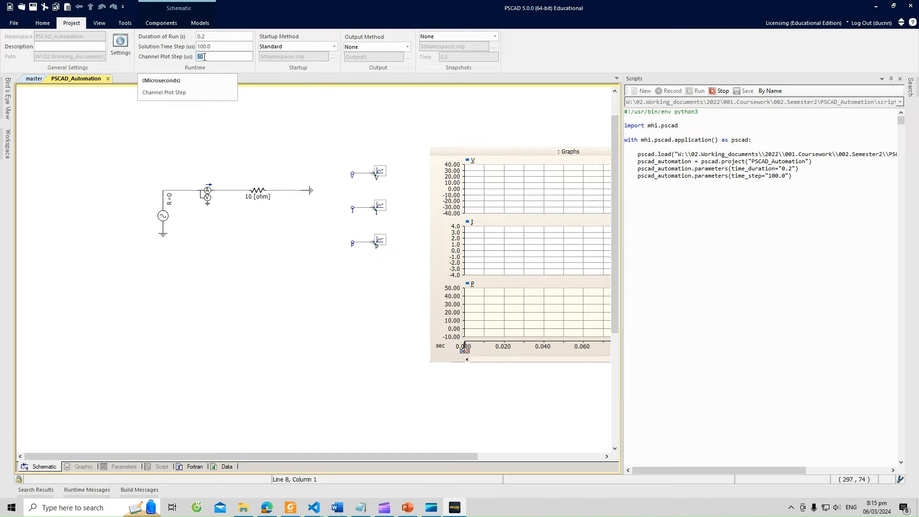
text(100.0)
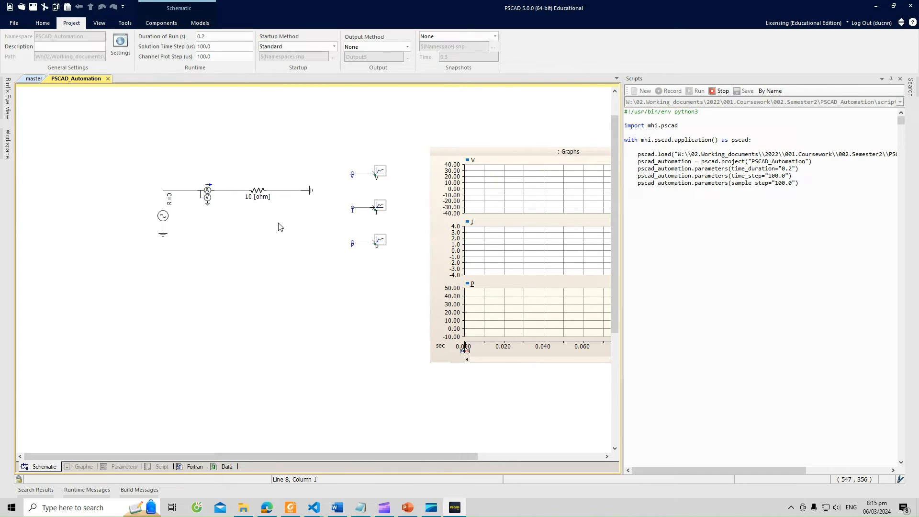
Set the resistor's Resistance to 2 [ohm] and run the simulation to plot V, I, P waveforms
click(257, 191)
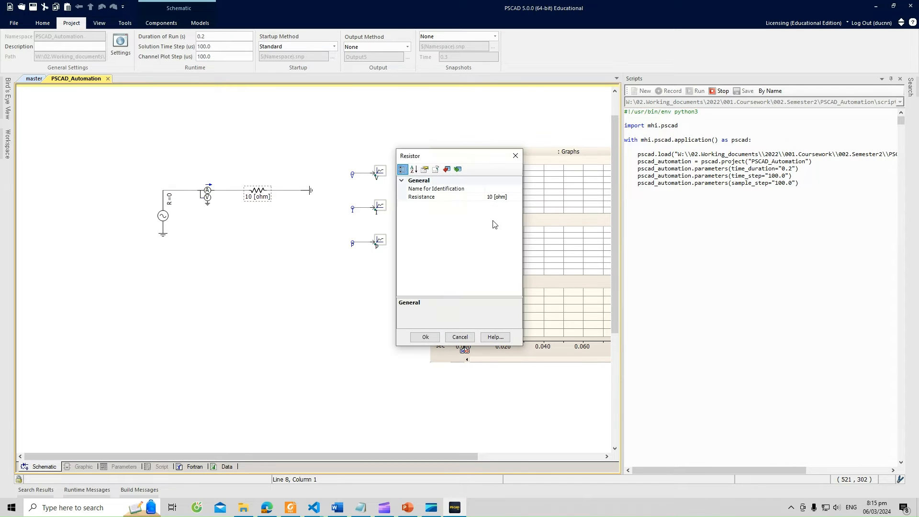
click(421, 196)
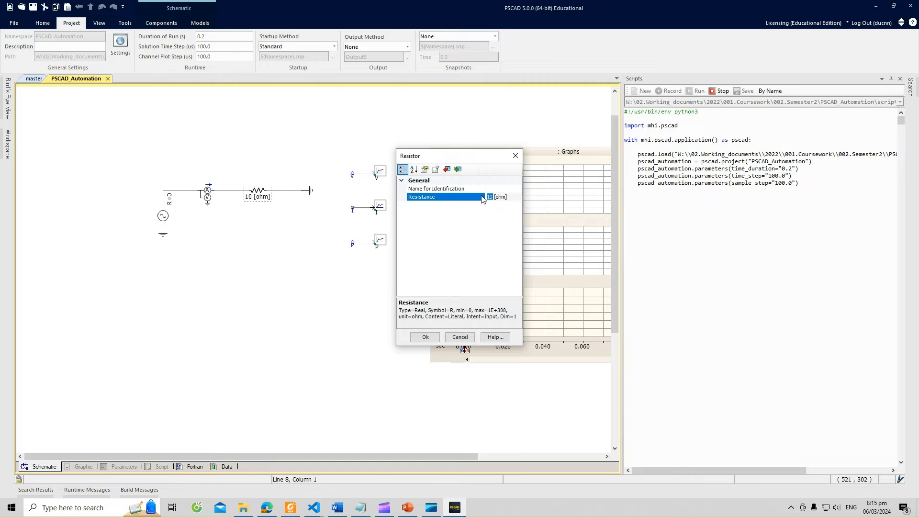
click(425, 336)
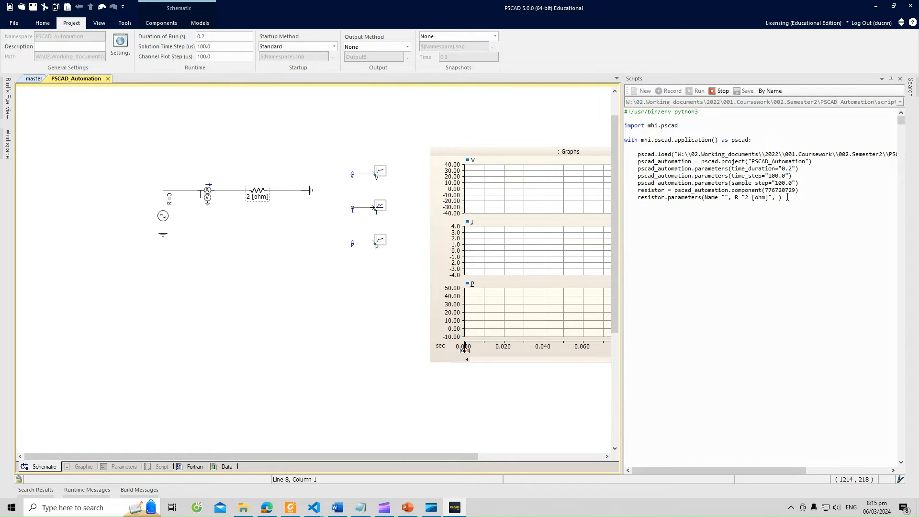
click(42, 23)
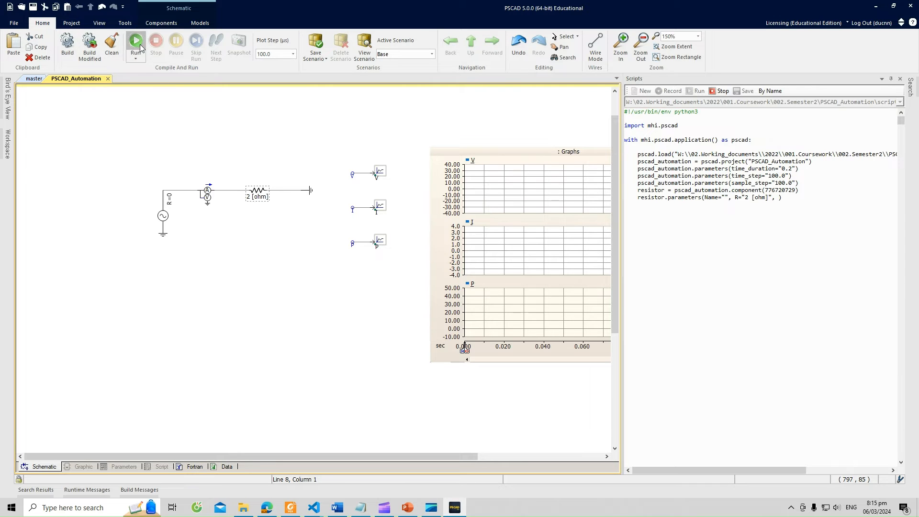
click(135, 40)
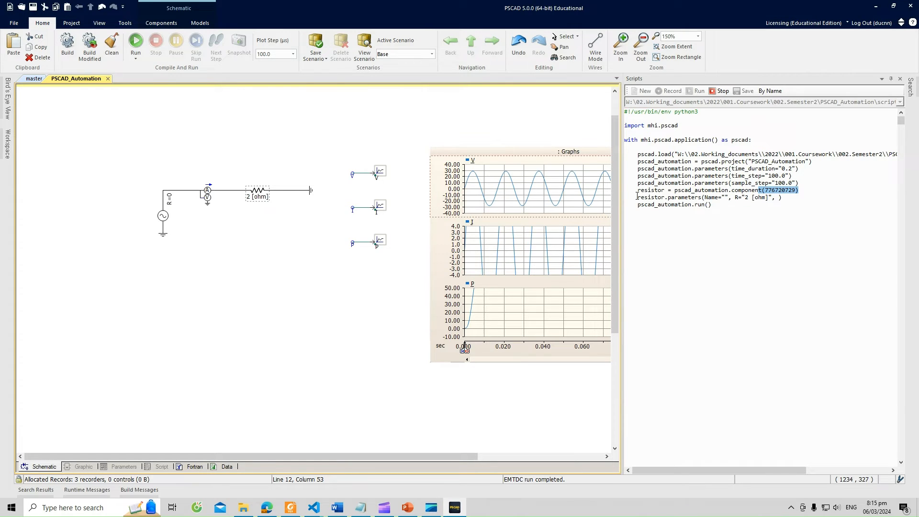
right_click(256, 191)
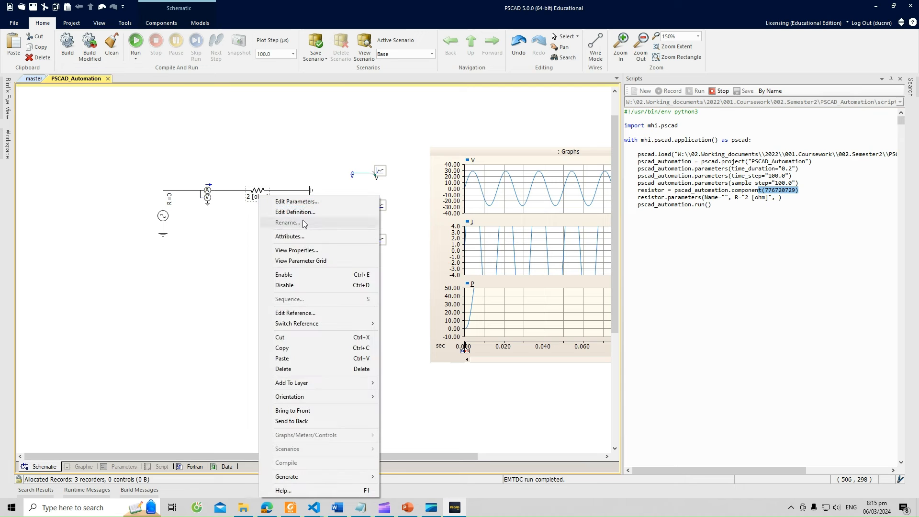
click(289, 237)
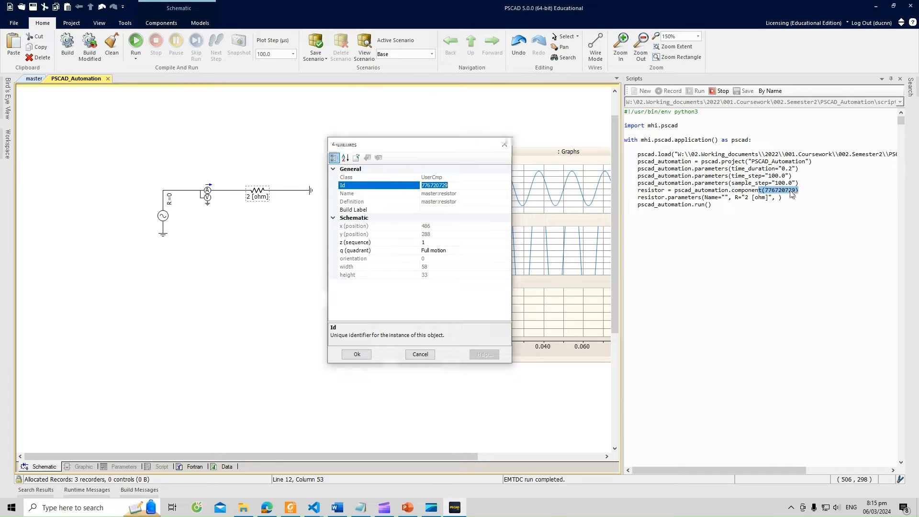
click(347, 193)
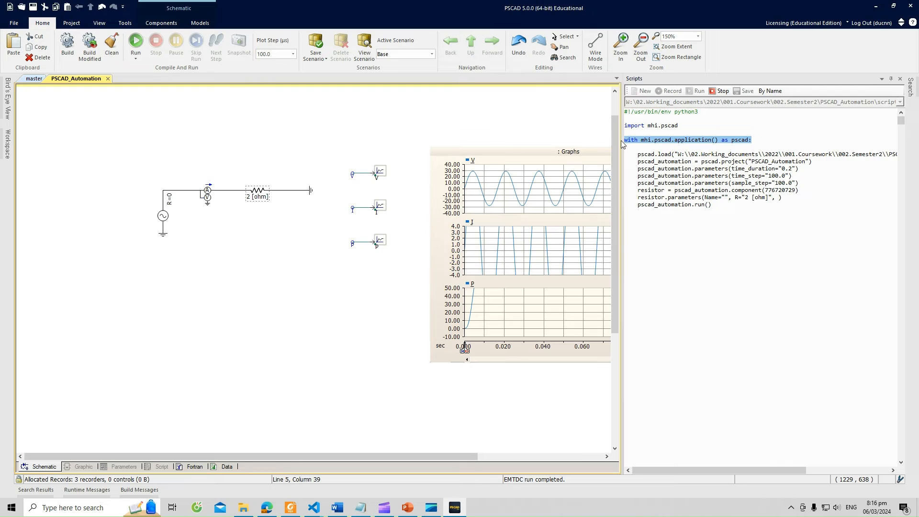
mouse_move(312, 508)
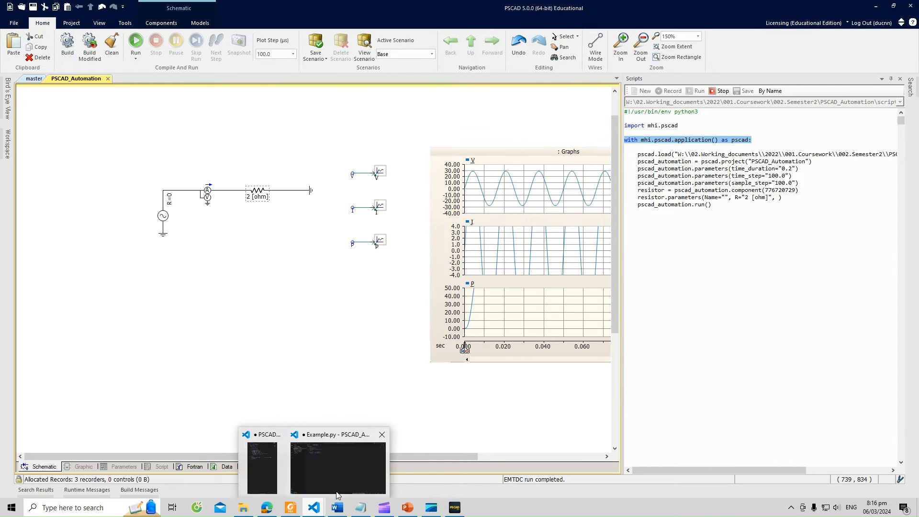
Paste the recorded commands, from pscad.load through run(), inside Example.py's application with-block
click(337, 467)
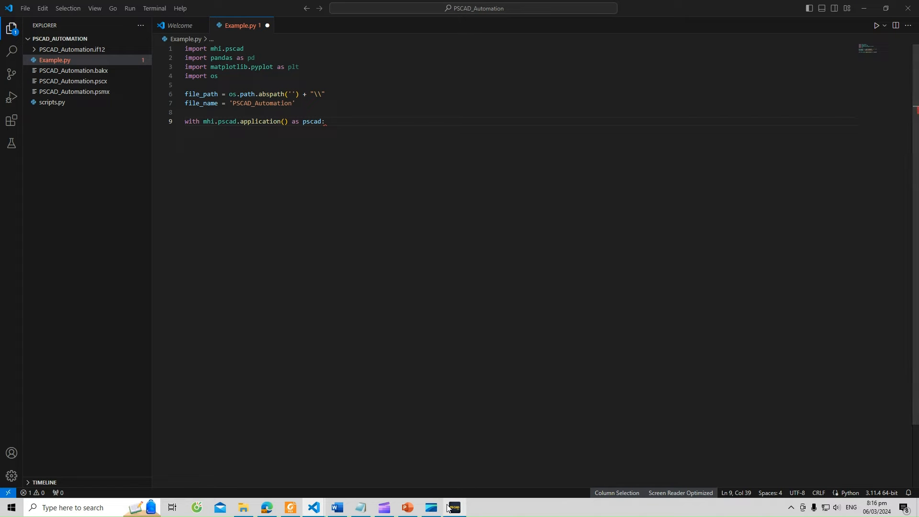
click(452, 507)
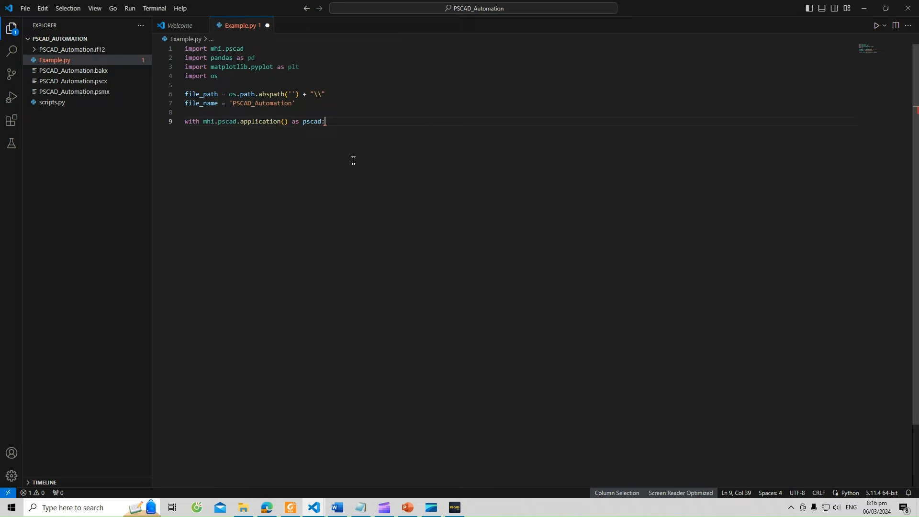
text(pscad.load("W:\\02.Working_documents\\2022\\001.Coursework\\002.Semester2\\PSCAD_Automation\\PSCAD_Automation.pscx"))
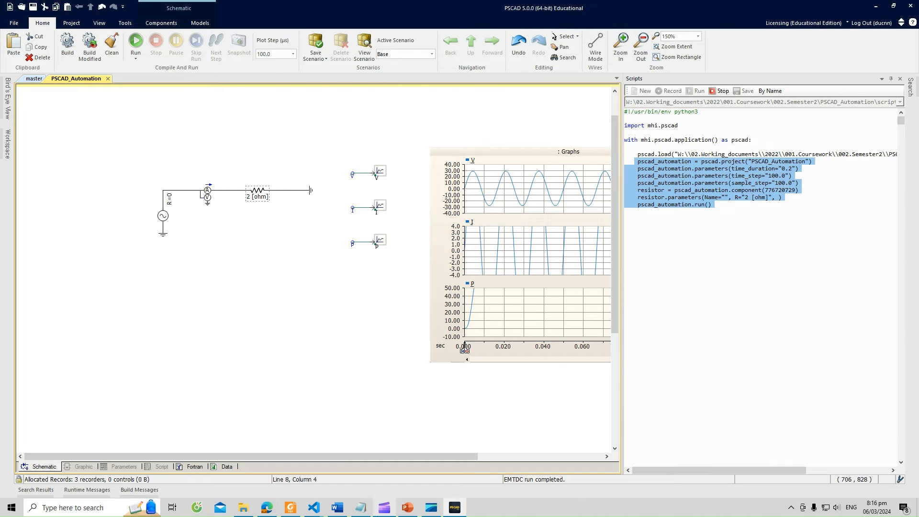
click(312, 507)
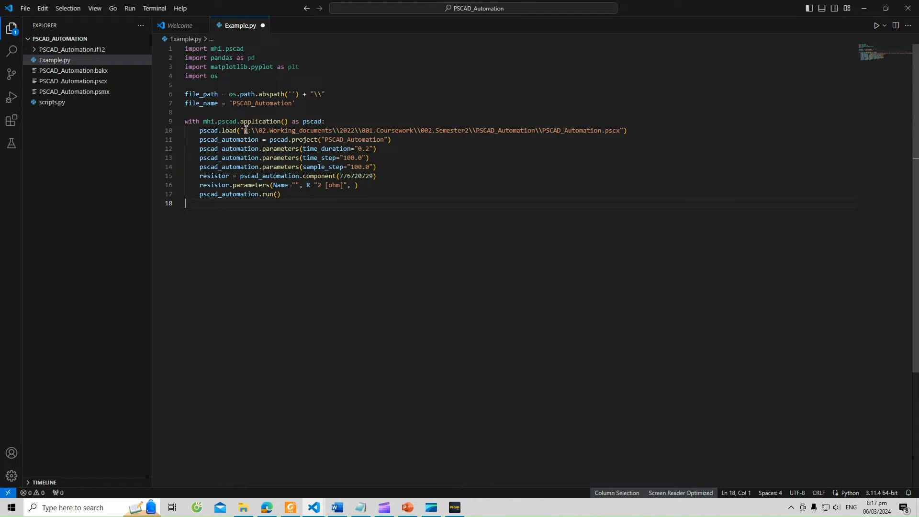
Load the project with file_path + file_name + 'pscx' and reference it as project(file_name)
drag(243, 130, 619, 130)
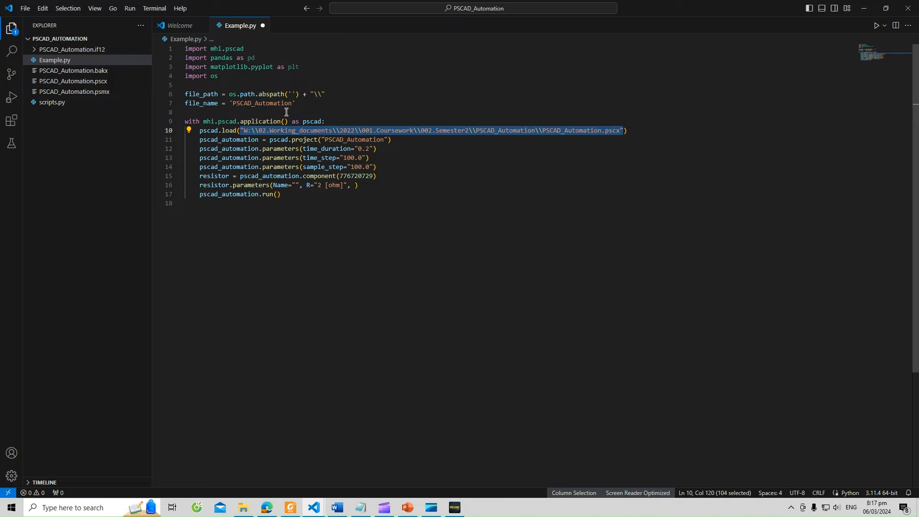
text(file_path))
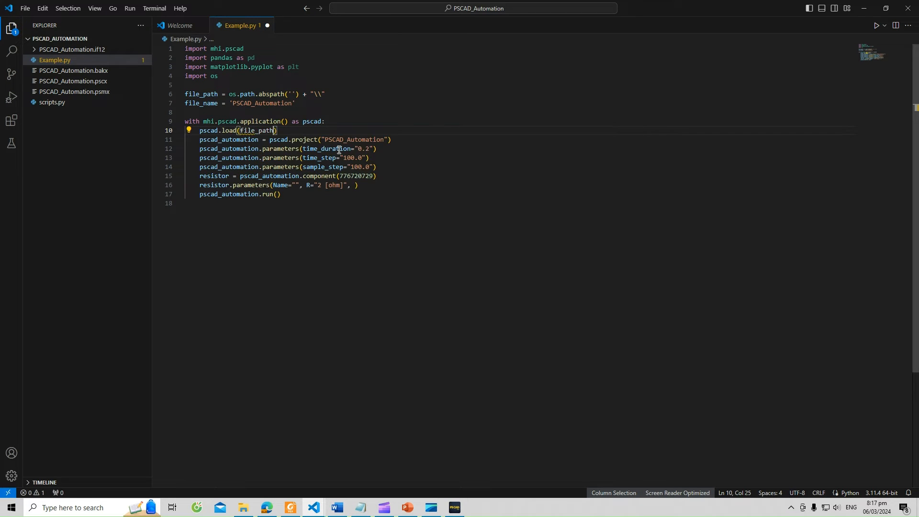
text(+ file_name +)
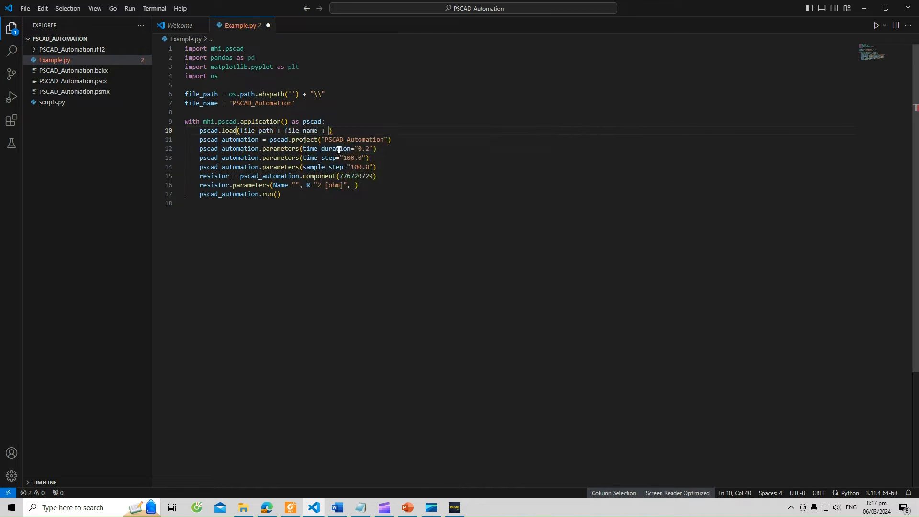
text(')
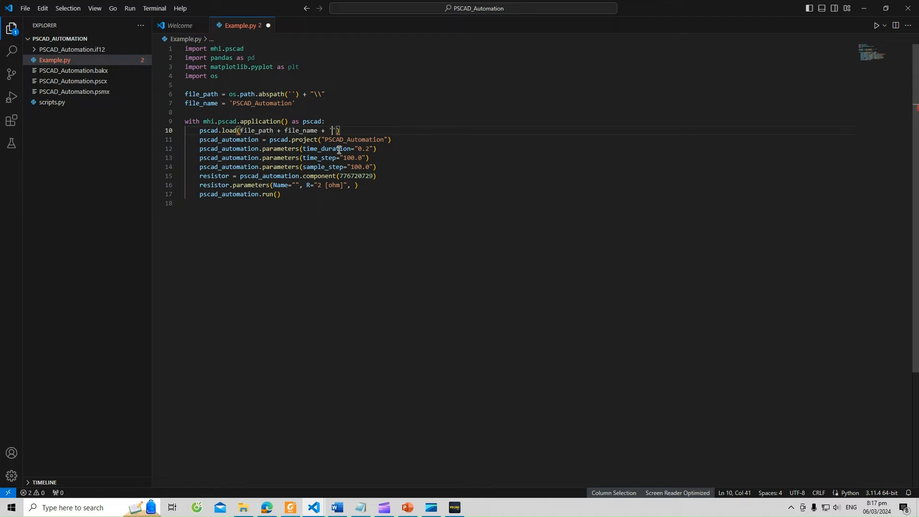
text(psc)
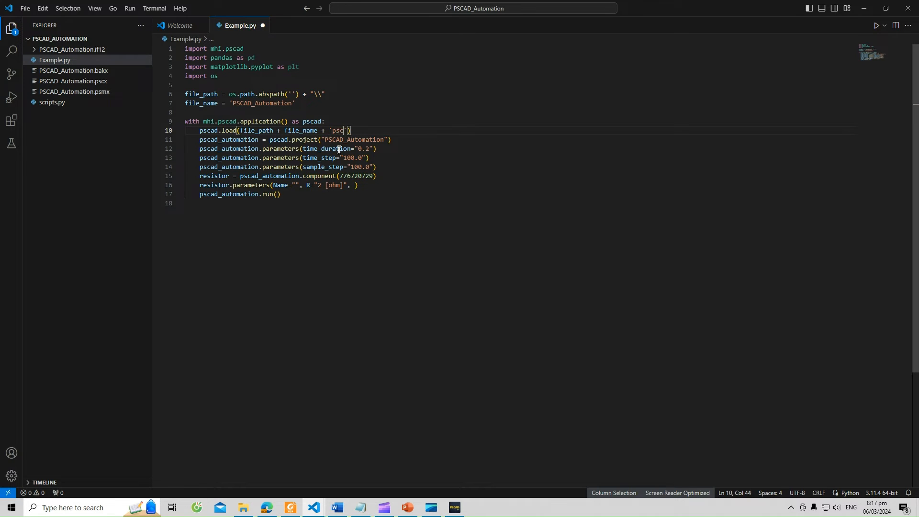
text(x)
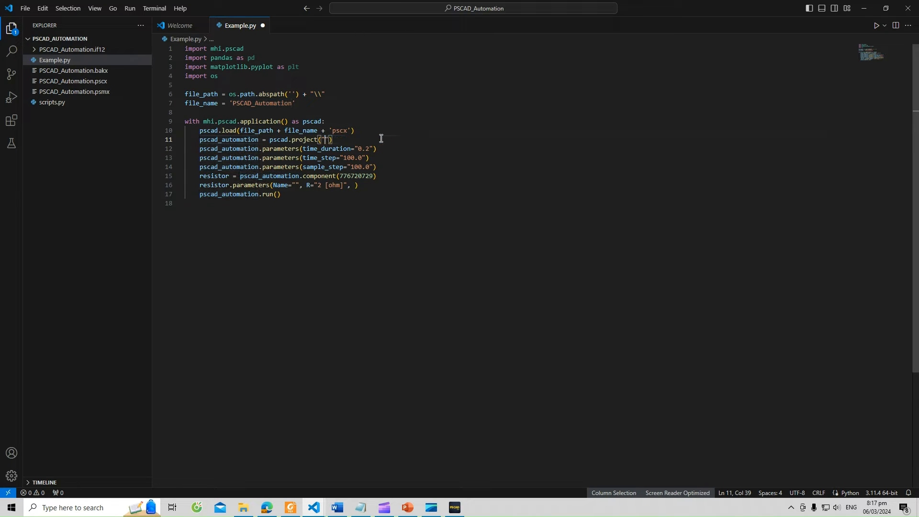
text(file_name)
click(288, 148)
text(1)
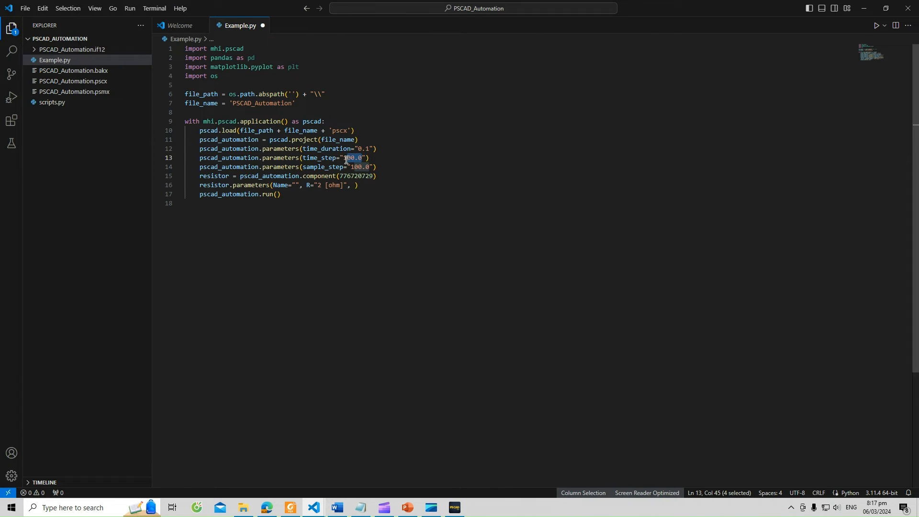
Set time_step and sample_step both to 50, then select the two resistor lines
text(50)
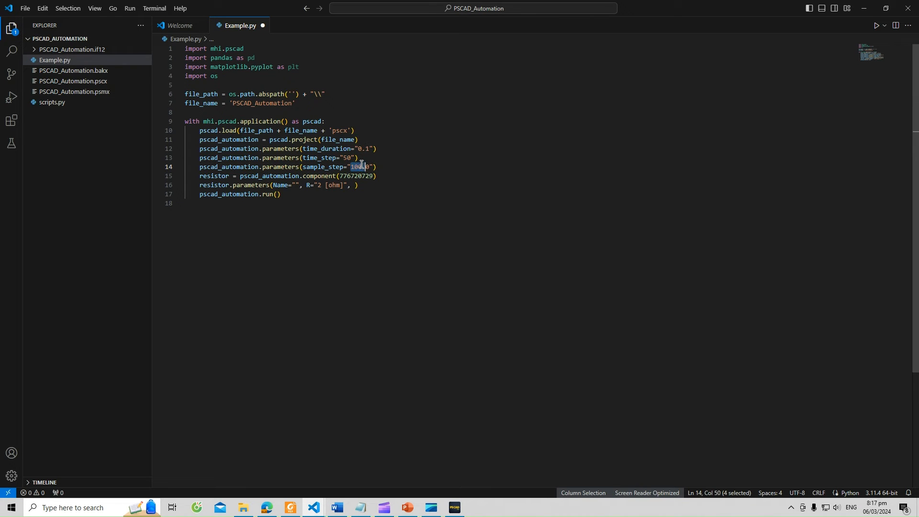
text(50)
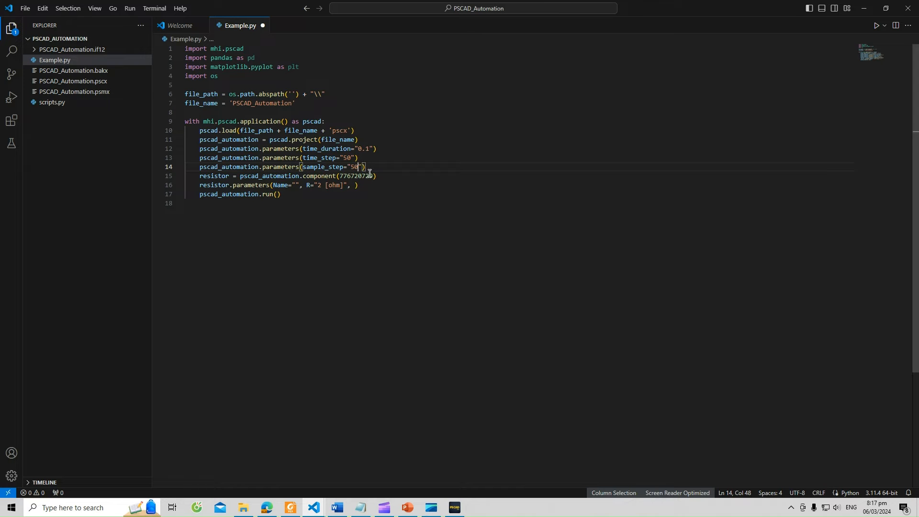
drag(200, 175, 356, 184)
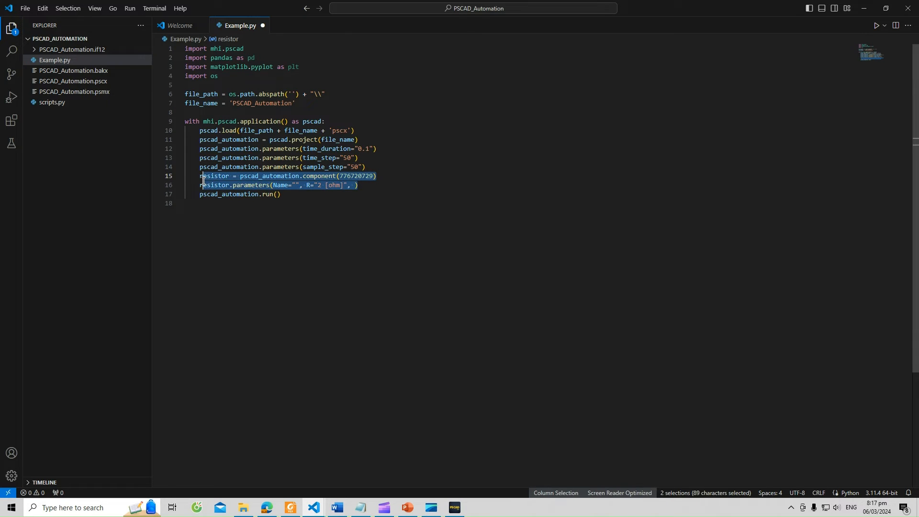
Insert 'for i in range(5):' above the resistor parameter and run lines
click(400, 195)
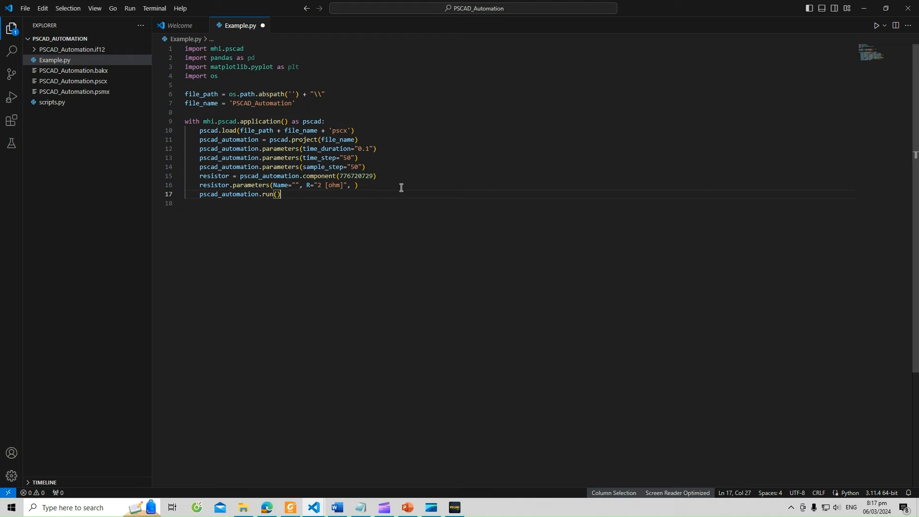
click(377, 176)
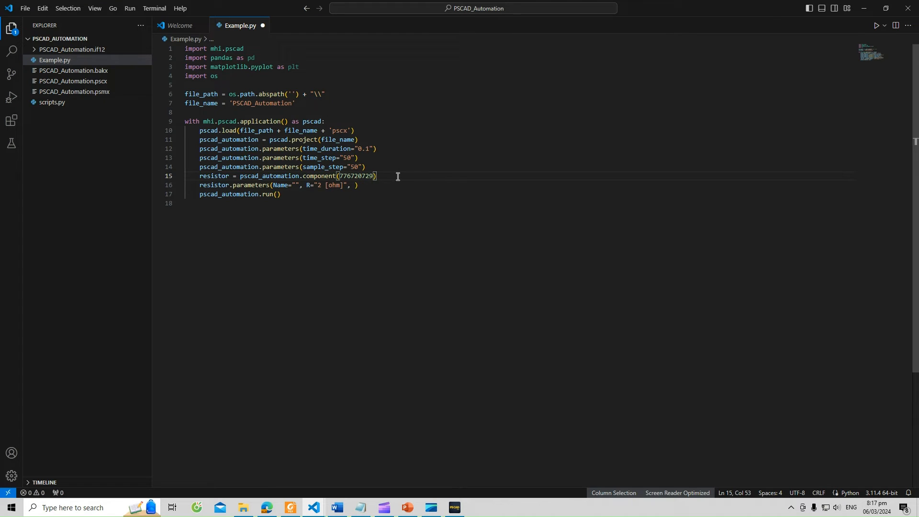
mouse_move(386, 179)
text(for)
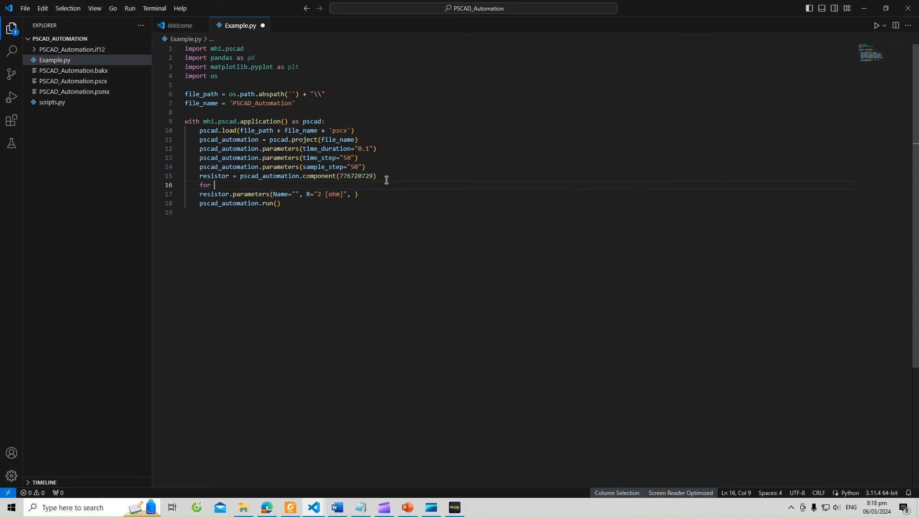
text(i in)
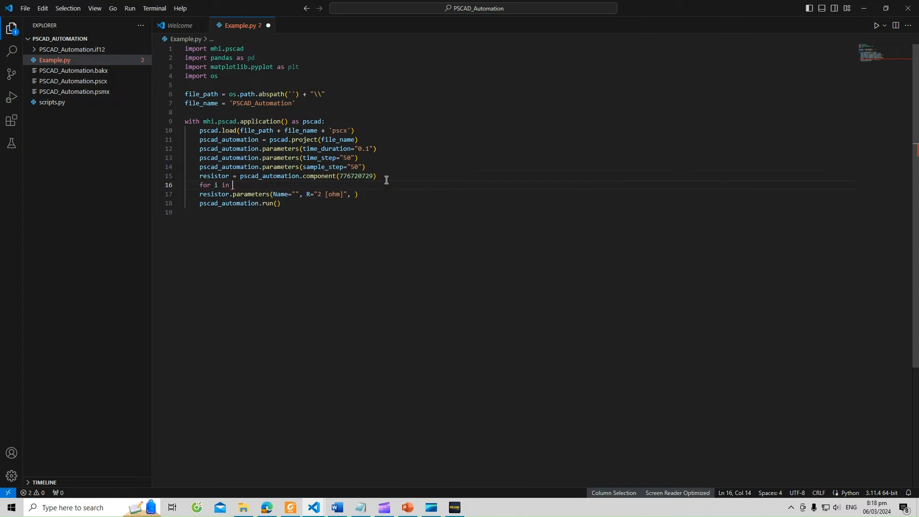
text(range*)
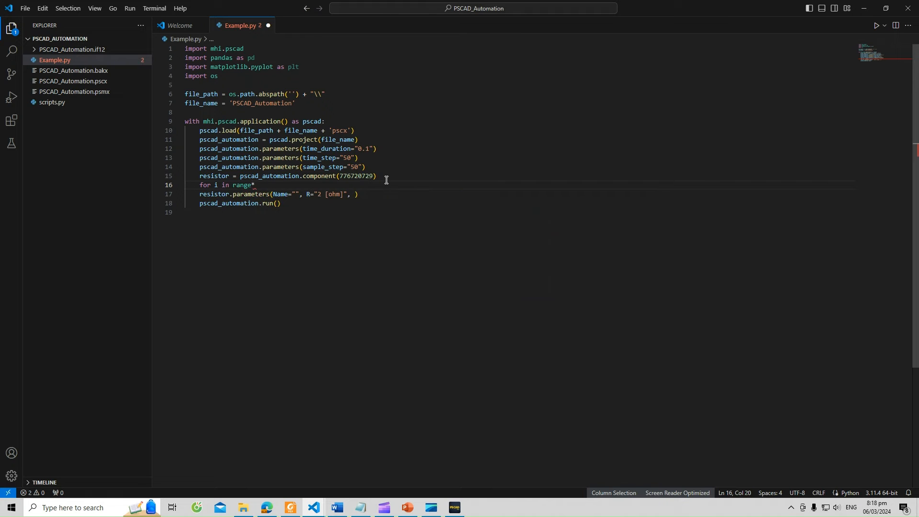
text((5))
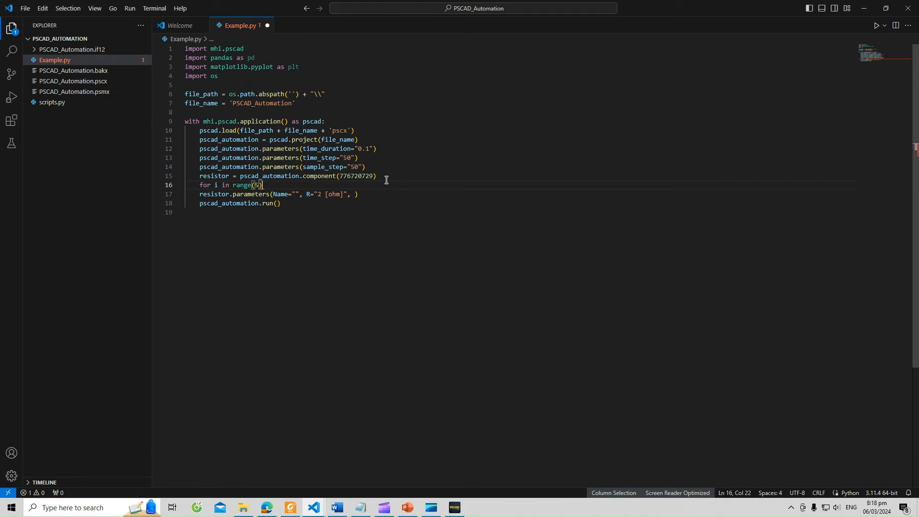
text(:)
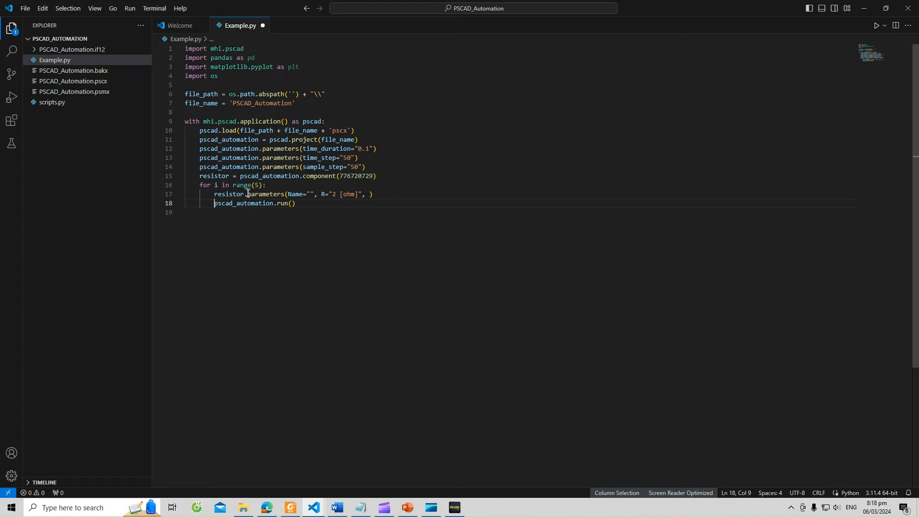
mouse_move(225, 195)
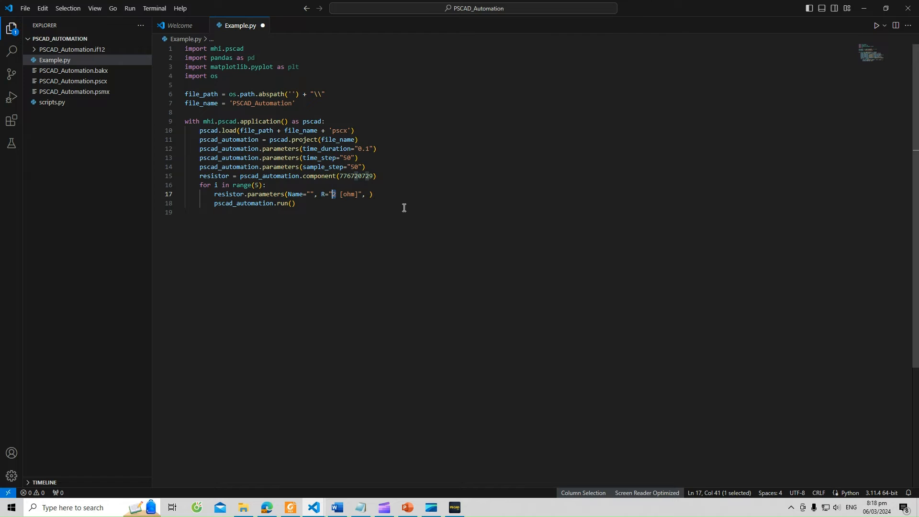
Make the resistance "%s [ohm]" built from 2*(i+...) so it depends on the loop counter
text(%s)
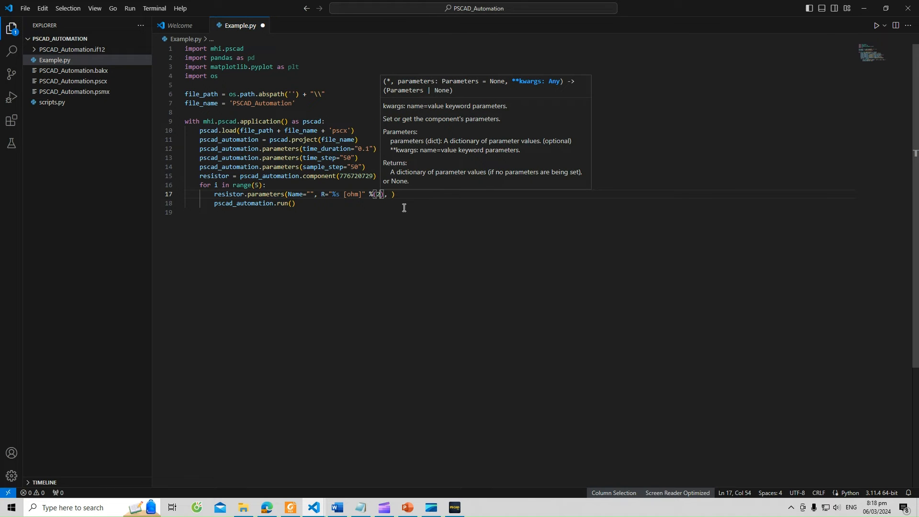
text(*)
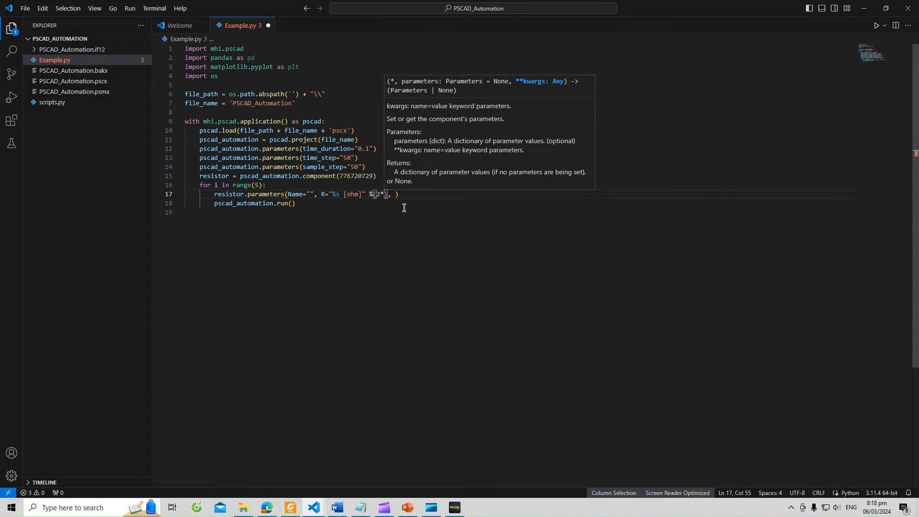
text(i+)
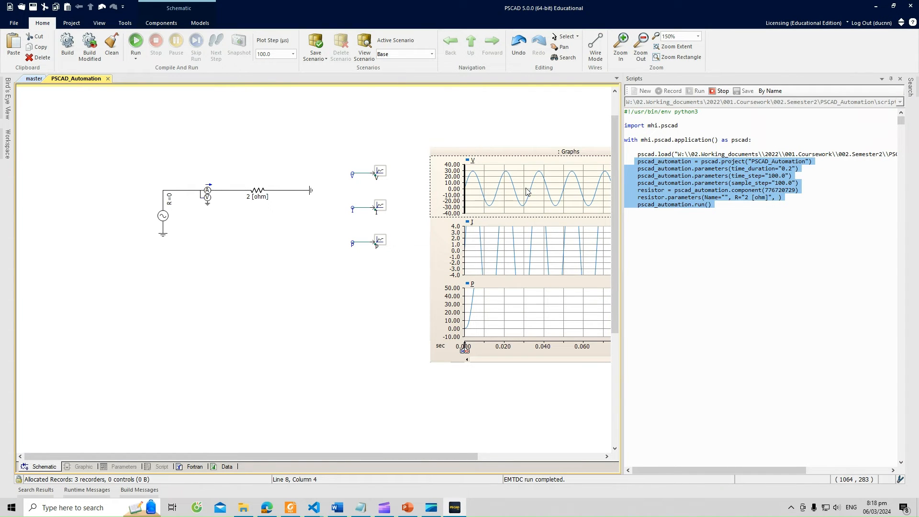
mouse_move(588, 212)
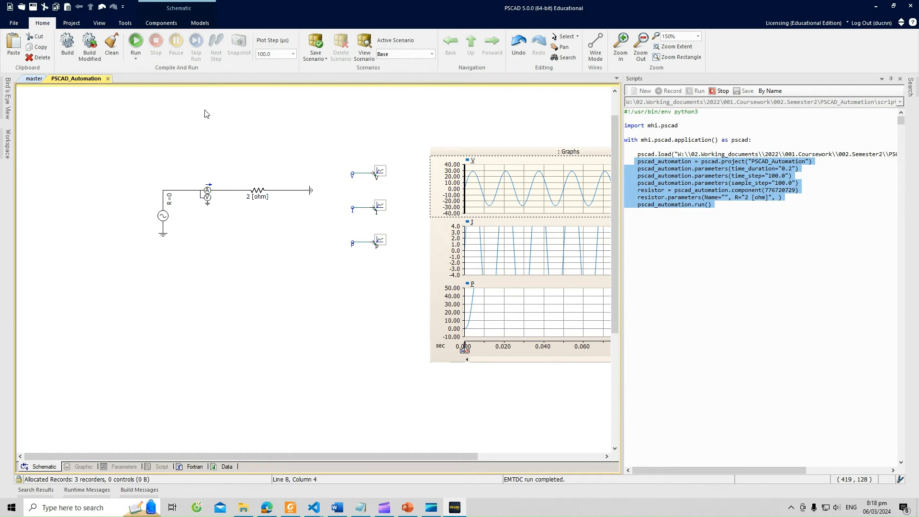
Bring the PSCAD schematic canvas with its voltage, current and power graphs into focus
click(71, 22)
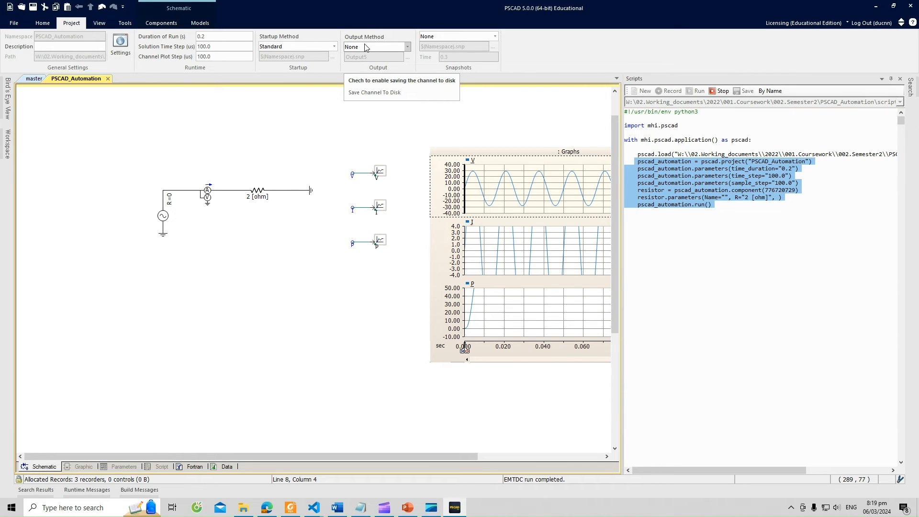
Set the project's Output Method to Legacy (*.out), then return to Example.py
click(403, 47)
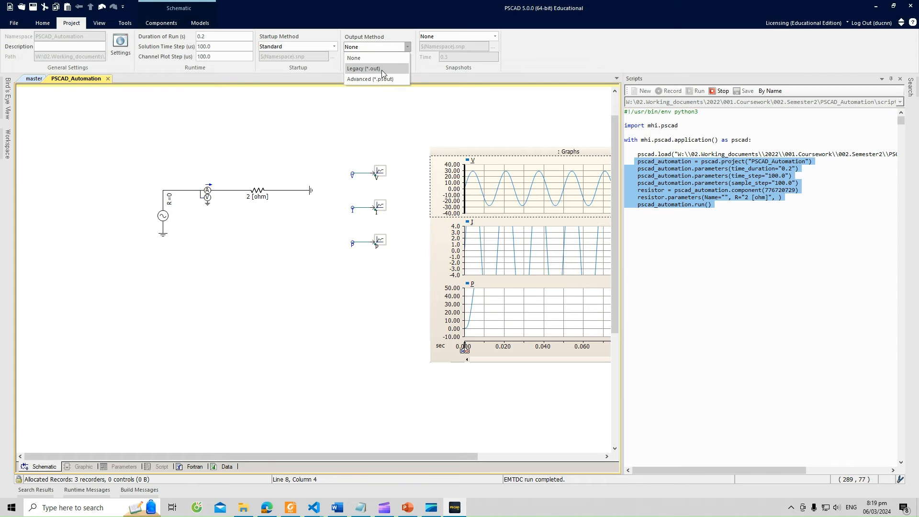
click(364, 68)
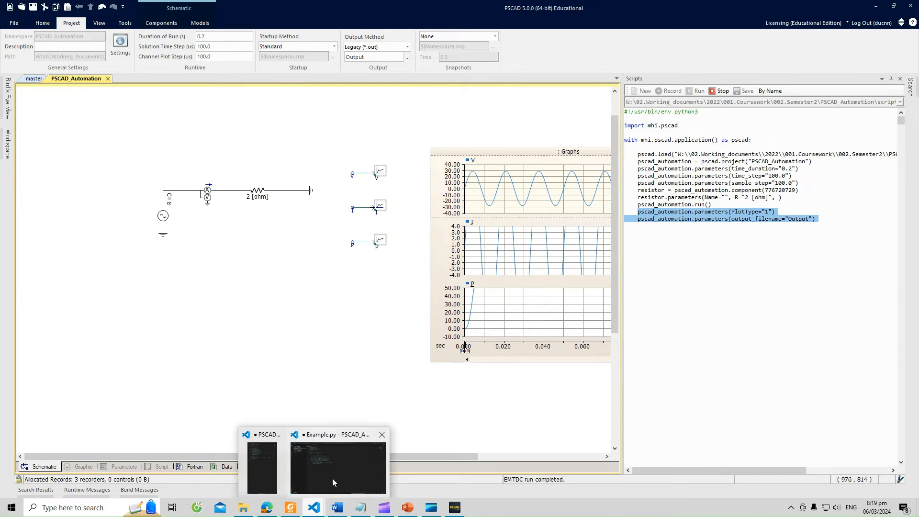
click(338, 466)
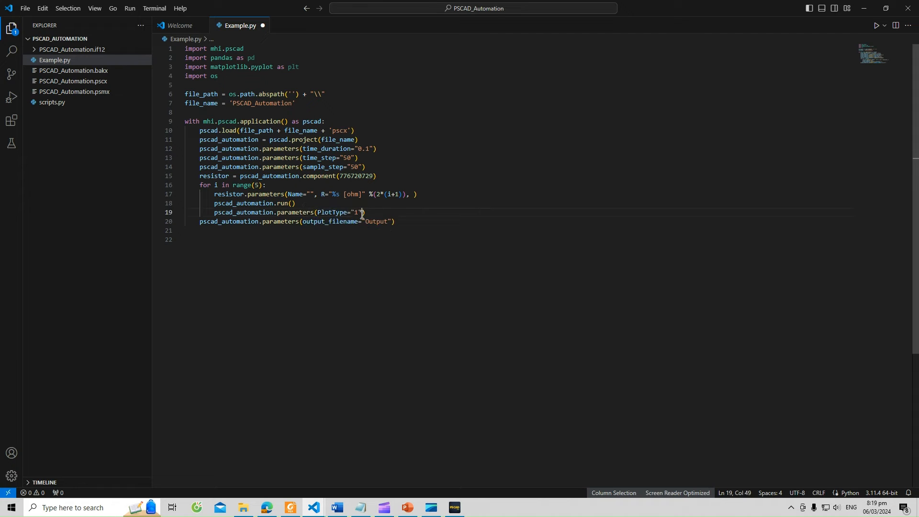
Rewrite the loop's parameters call as PlotType="1", output_filename="Output%s" %(i+1)
text(, output_filename="Output")
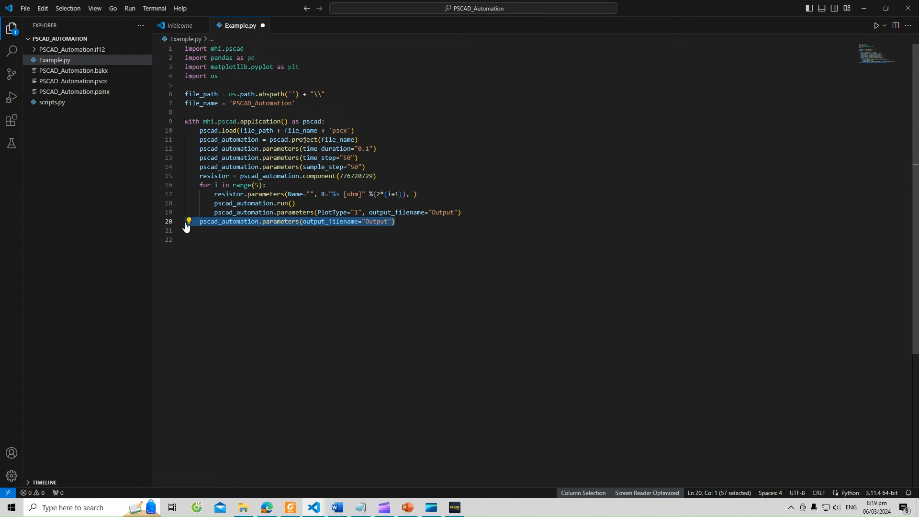
key(Delete)
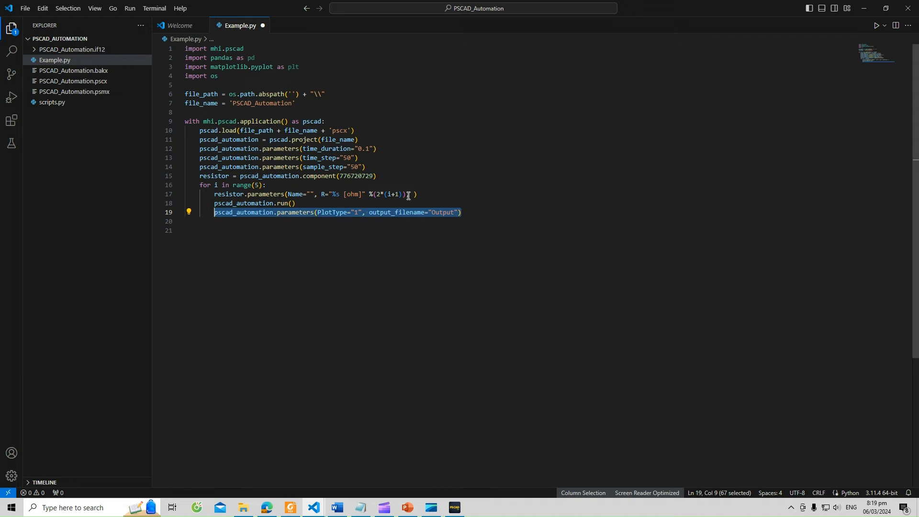
key(Delete)
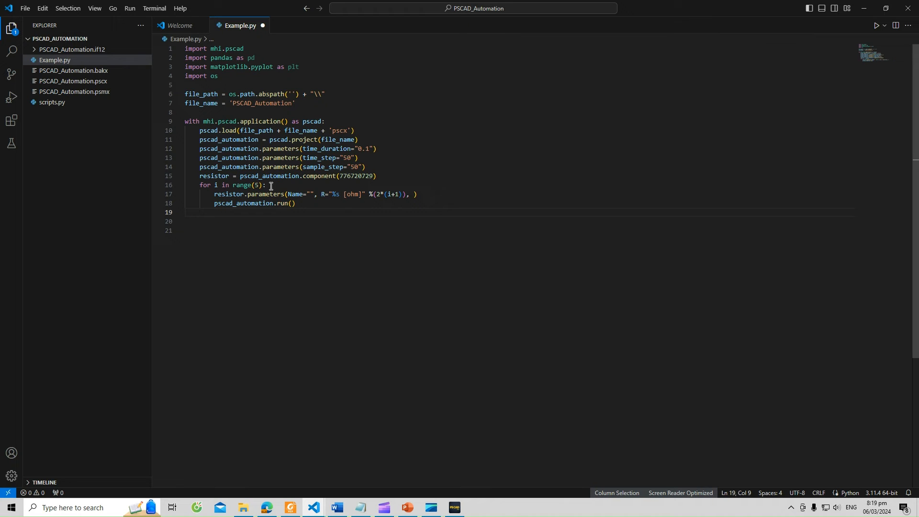
text(pscad_automation.parameters(PlotType="1", output_filename="Output"))
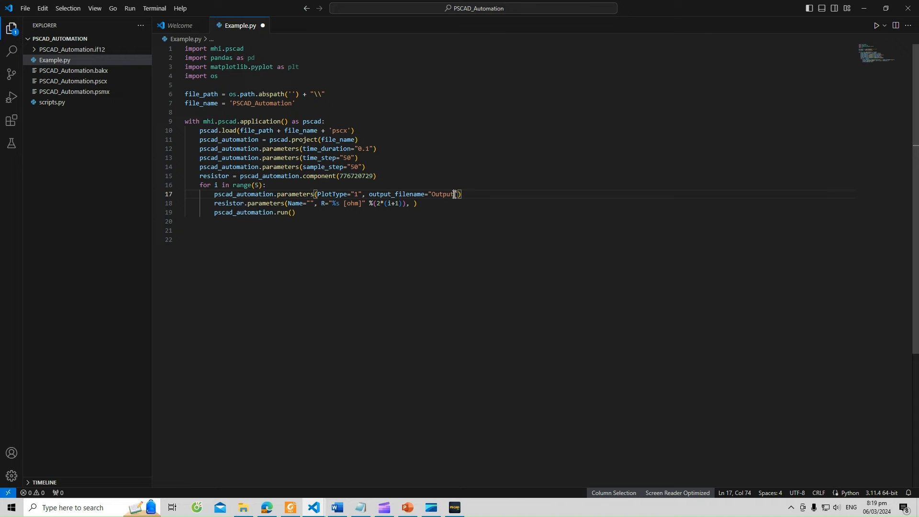
text(%)
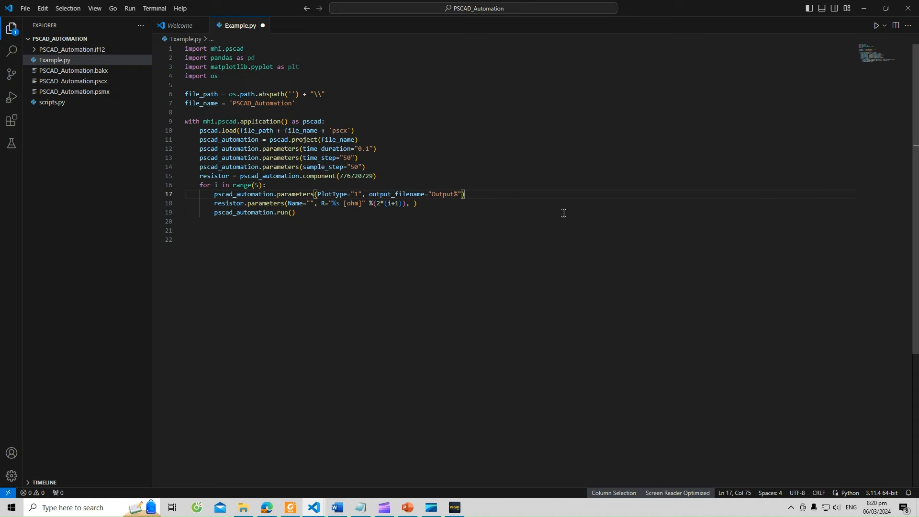
text(s)
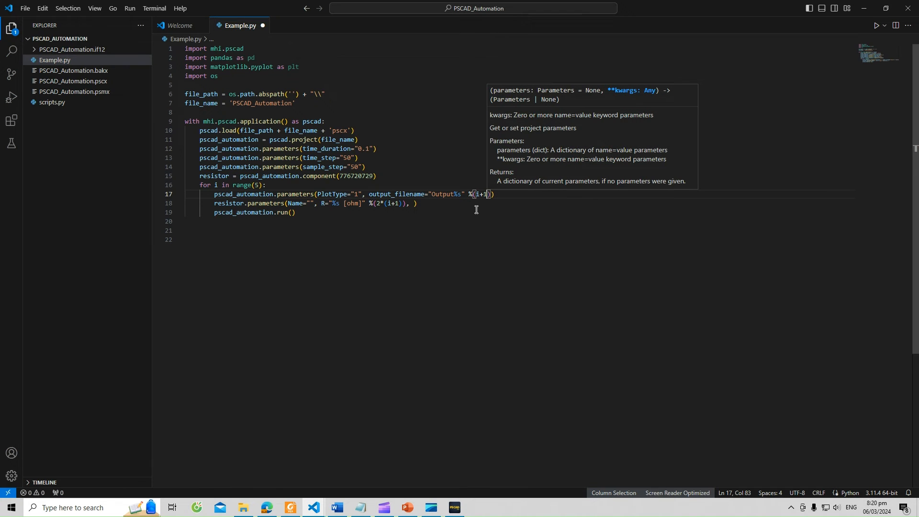
Start new lines below the loop after the run() call
click(295, 213)
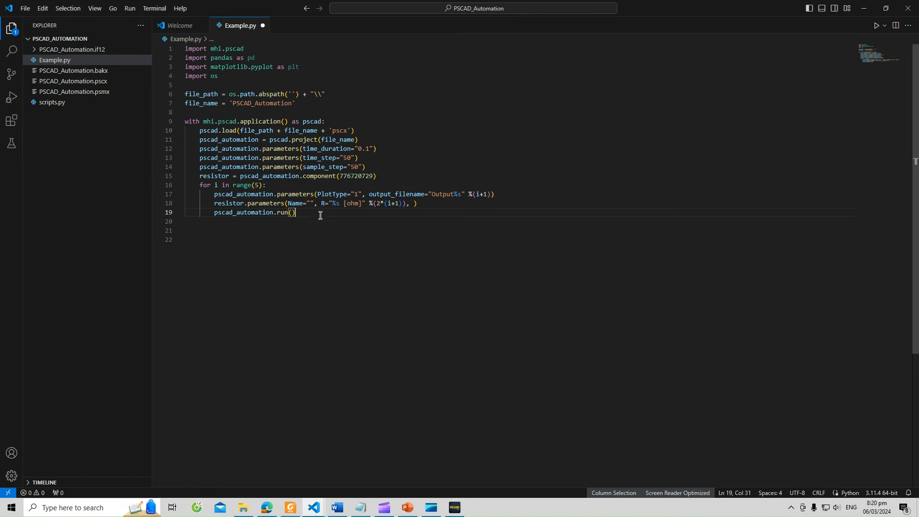
key(Enter)
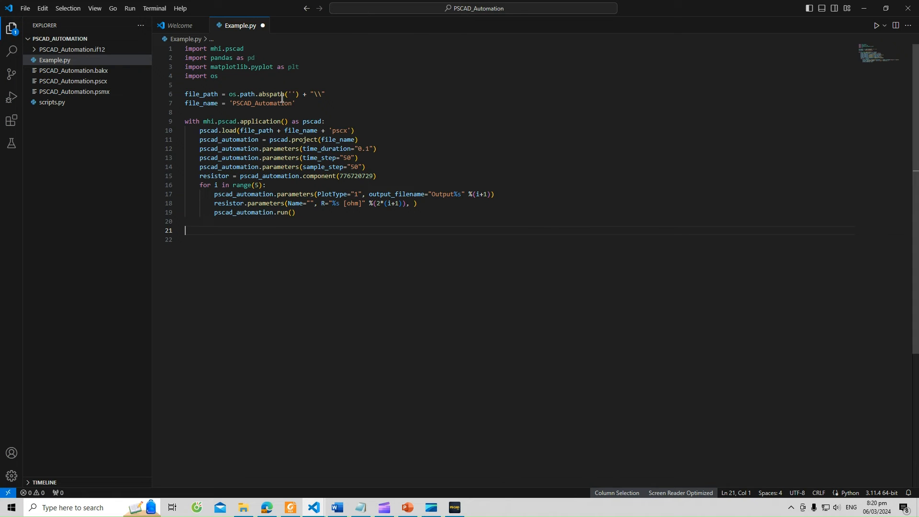
mouse_move(286, 104)
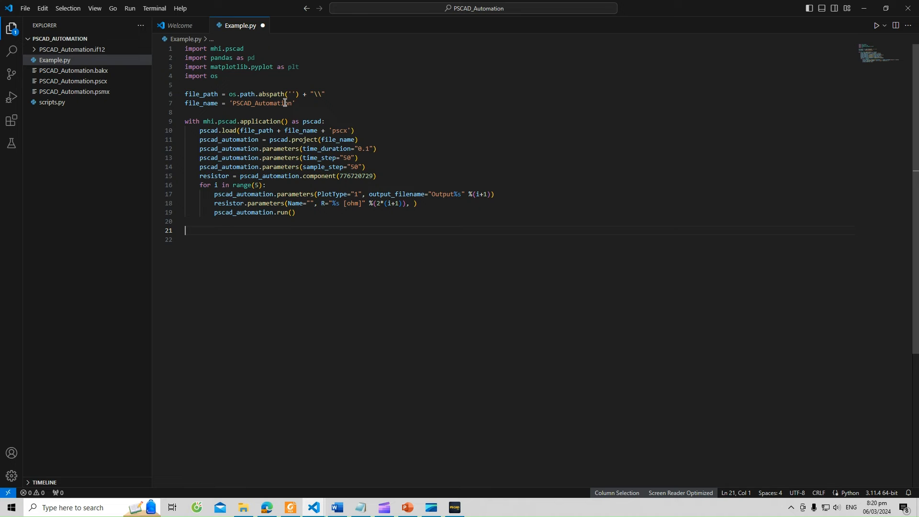
mouse_move(865, 41)
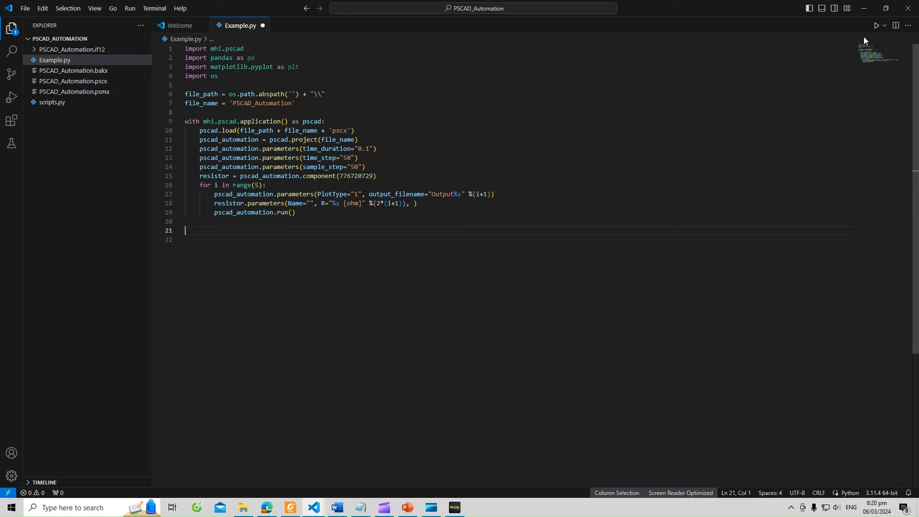
mouse_move(875, 25)
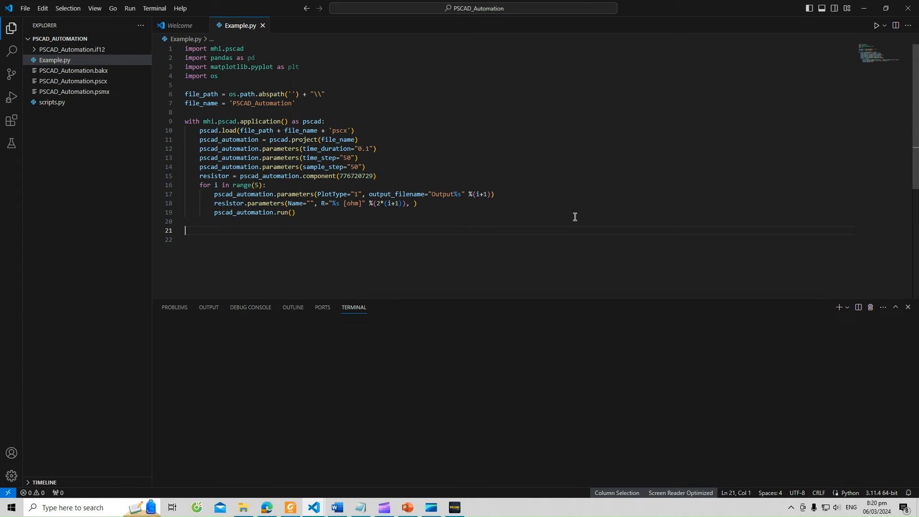
Run Example.py, kill the failed terminal after the FileNotFoundError, and re-run with '.pscx'
click(874, 25)
text(.)
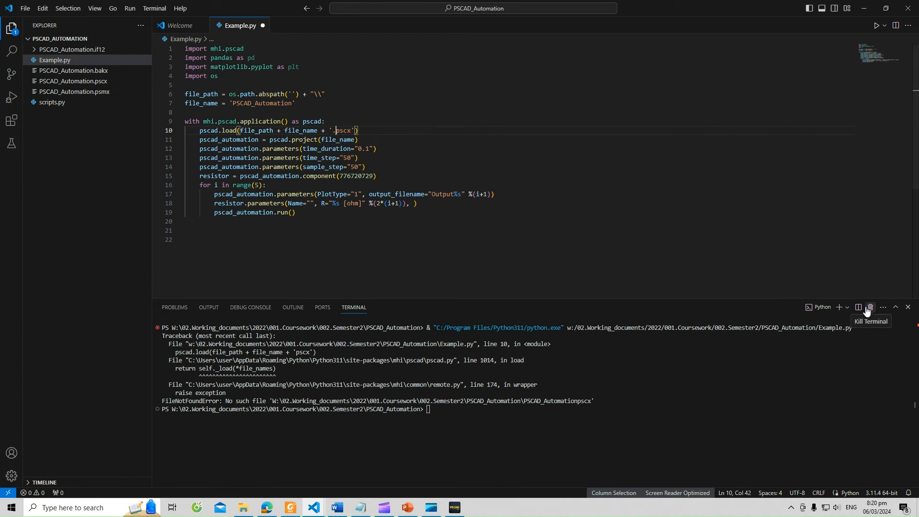
click(870, 306)
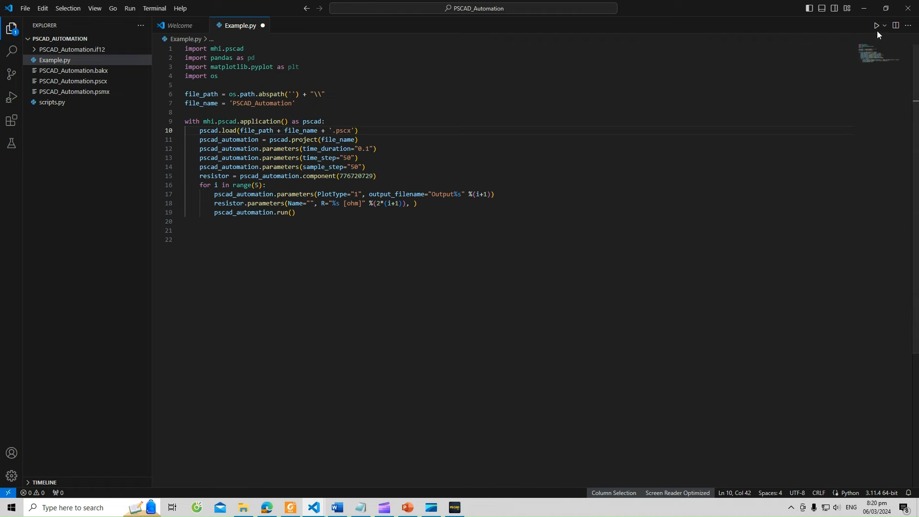
click(875, 25)
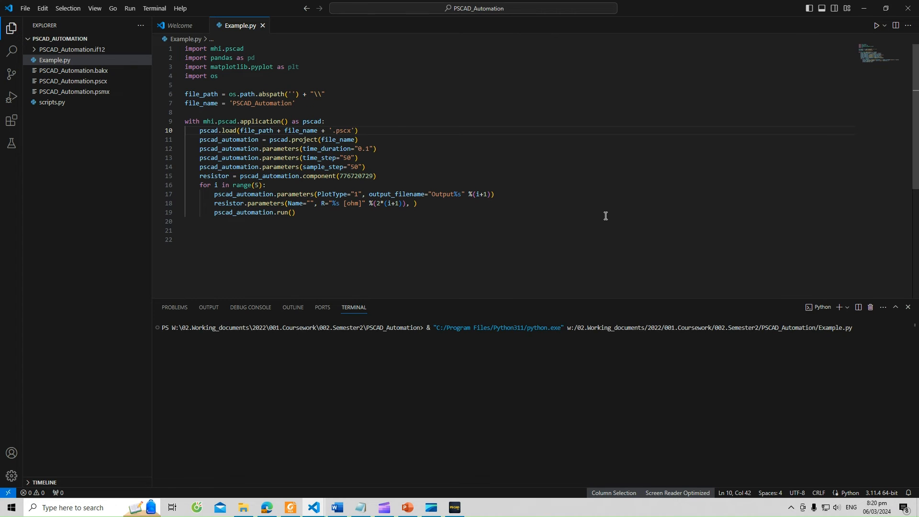
mouse_move(586, 245)
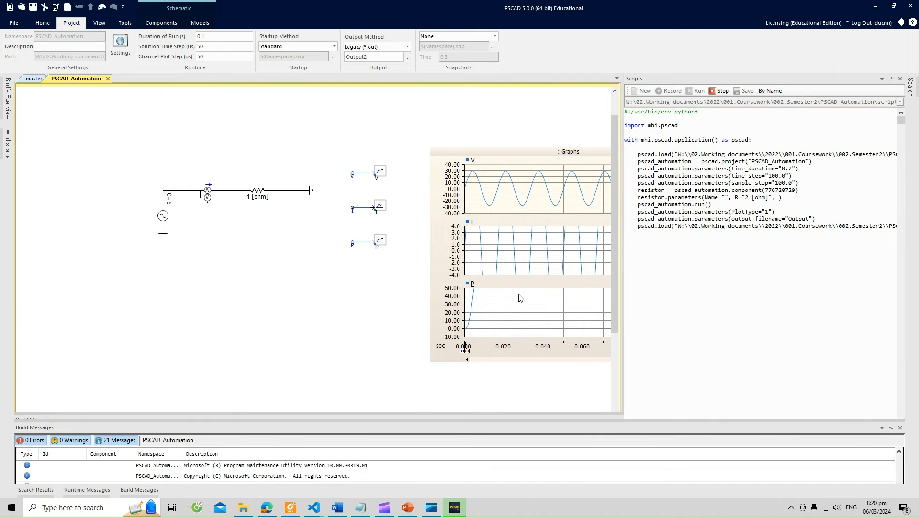
Let PSCAD simulate through the 10-ohm Output5 run, then return to VS Code
click(698, 91)
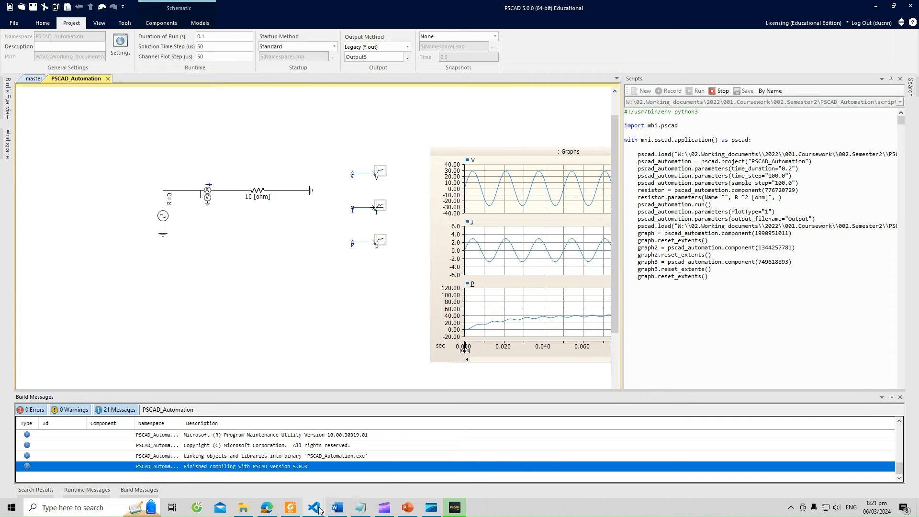
click(315, 507)
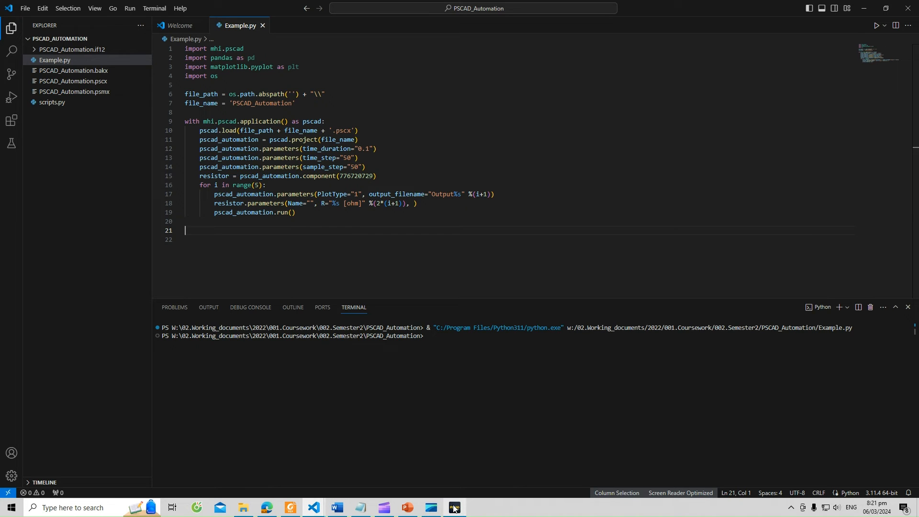
In PSCAD's workspace tree, expand PSCAD_Automation.if12 and view Output5.infx's I, P and V channels
click(454, 508)
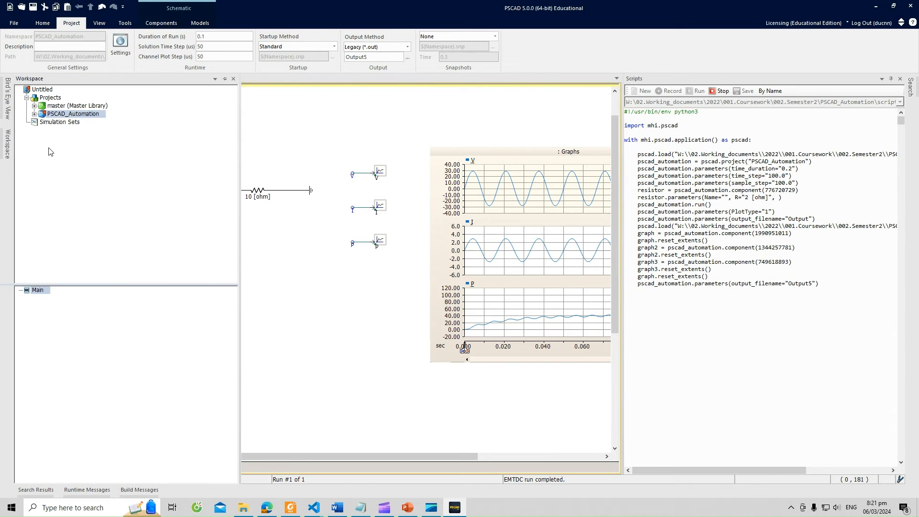
click(35, 114)
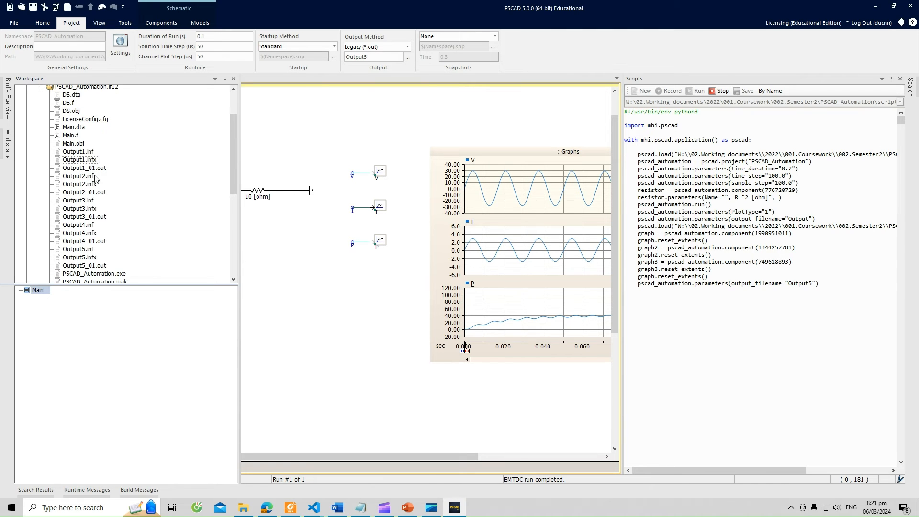
scroll(down, 3)
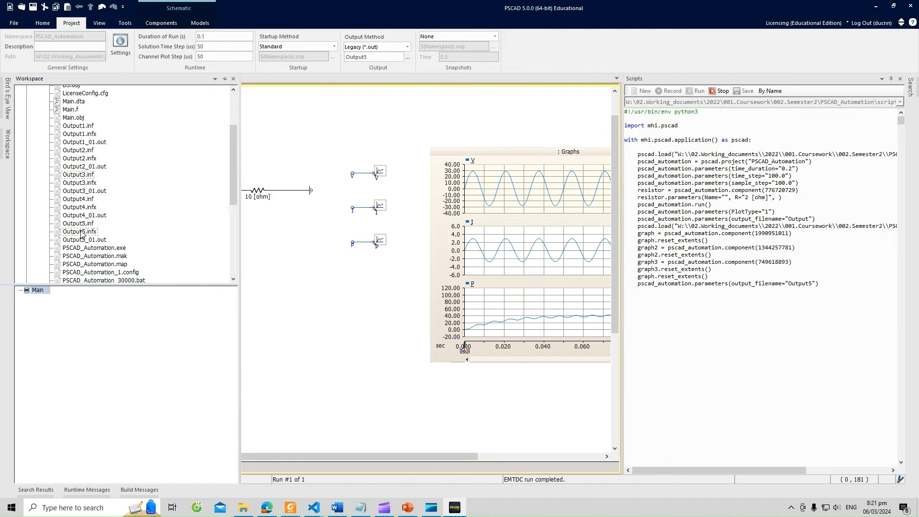
double_click(79, 231)
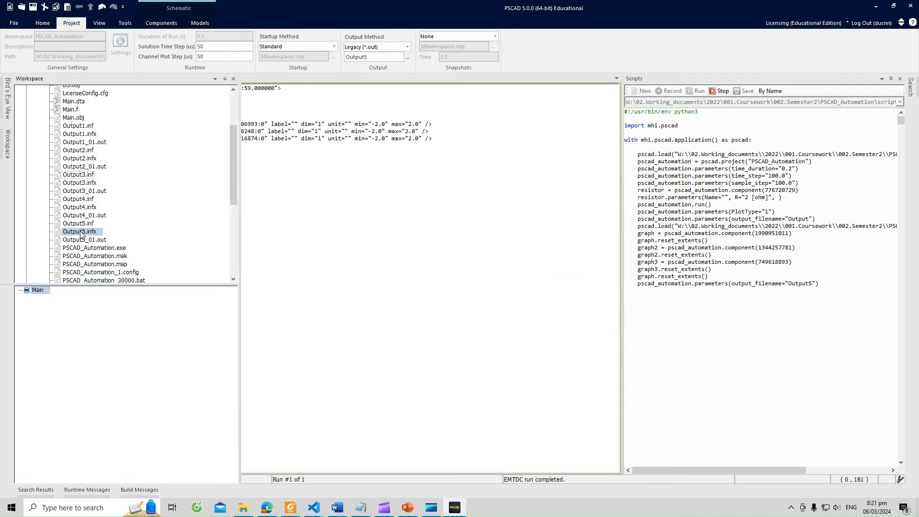
double_click(79, 231)
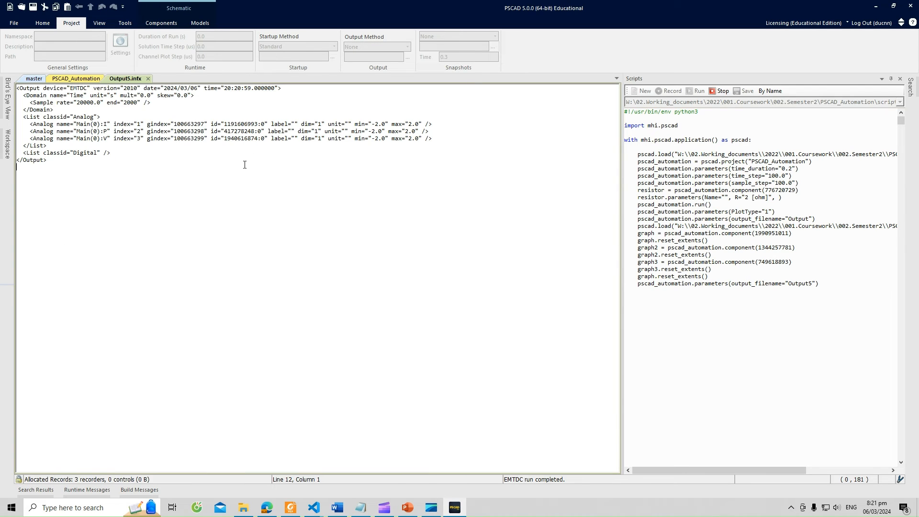
drag(145, 131, 433, 138)
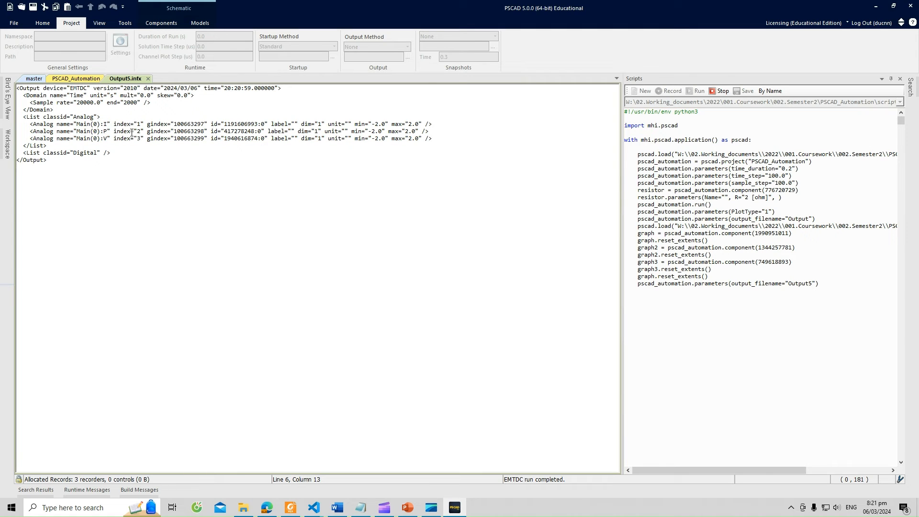
mouse_move(117, 158)
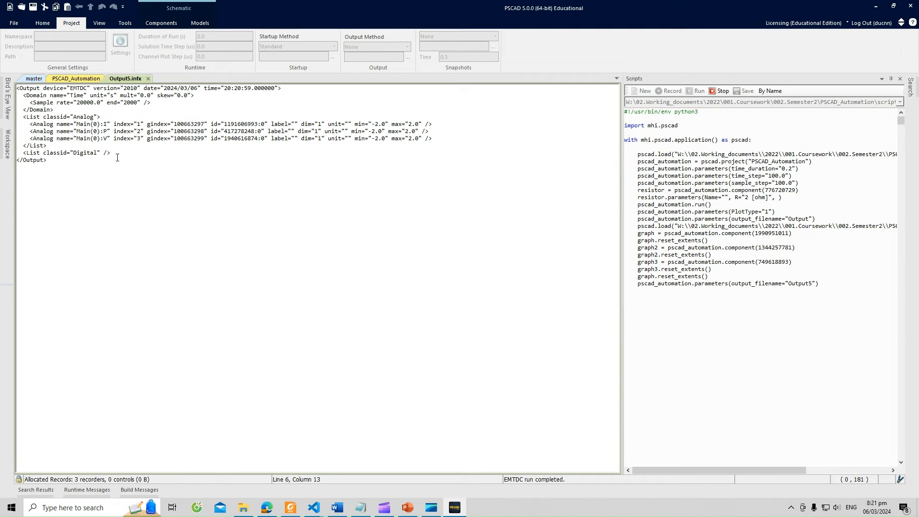
mouse_move(737, 72)
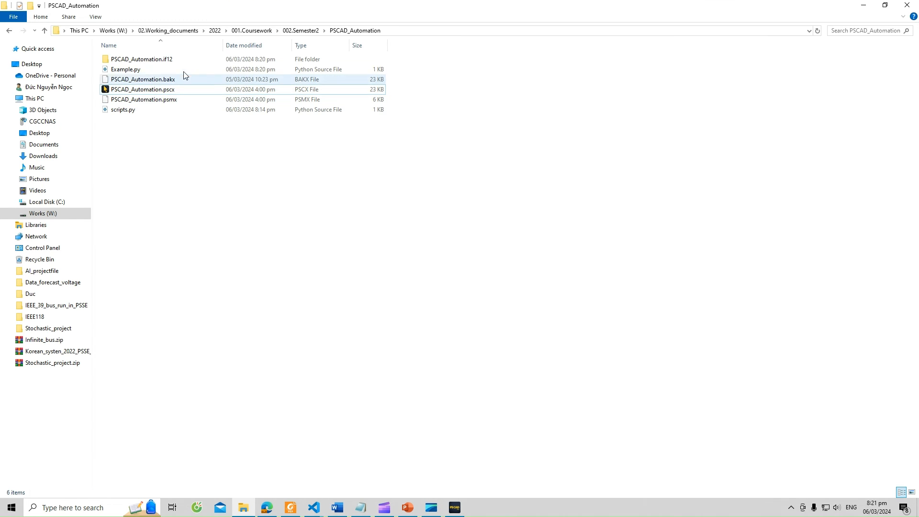
Browse the PSCAD_Automation.if12 folder and select Output4_01.out among the result files
click(140, 58)
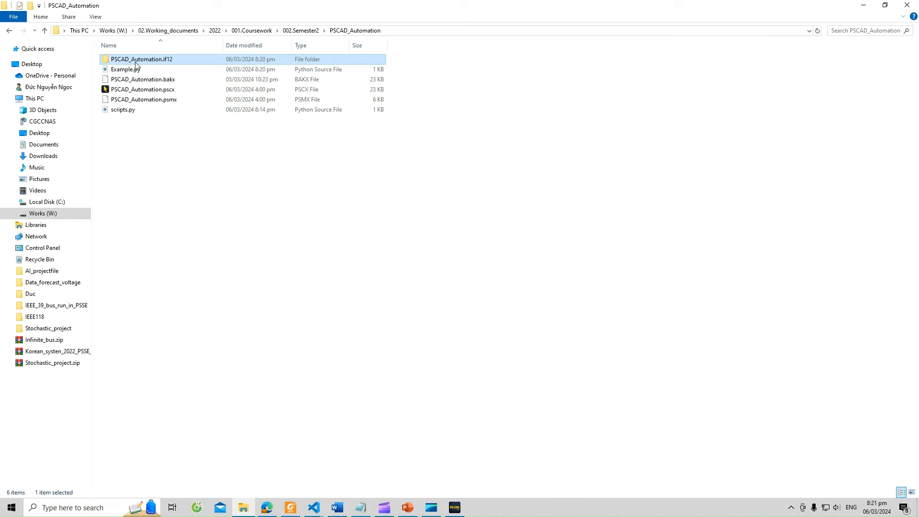
mouse_move(158, 62)
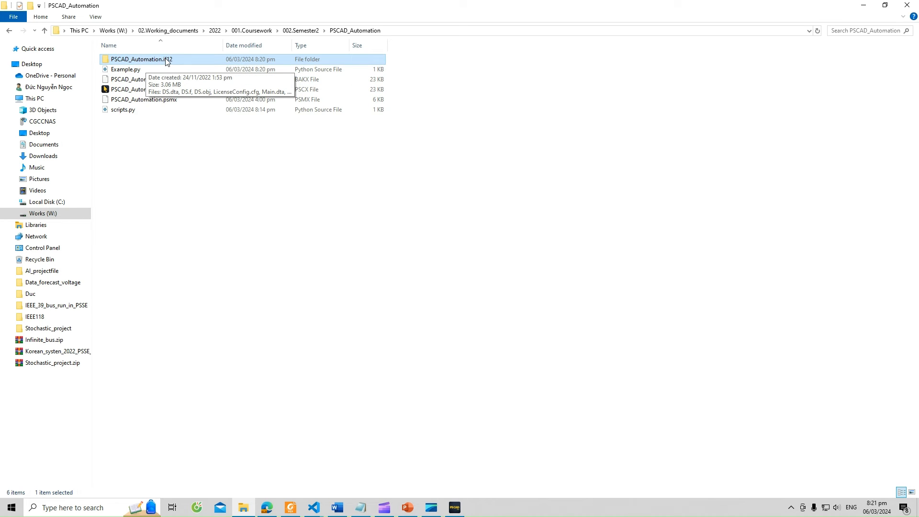
mouse_move(155, 61)
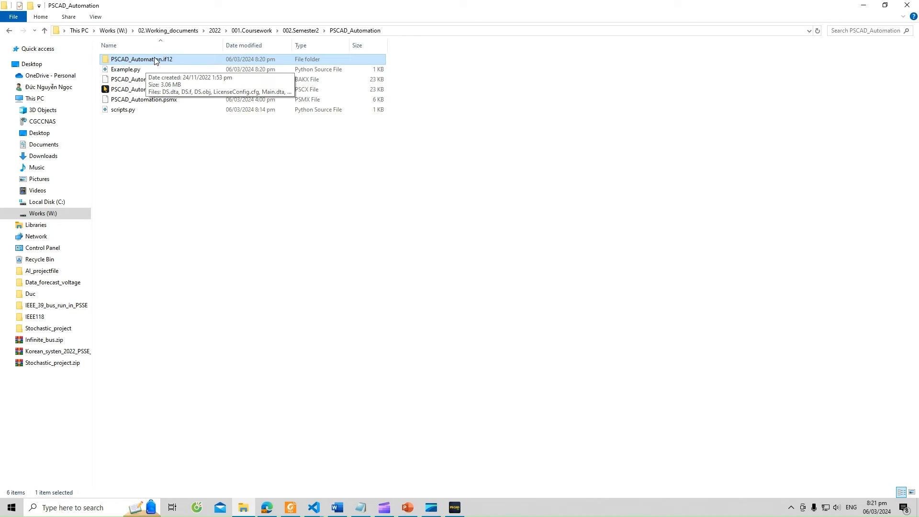
double_click(141, 58)
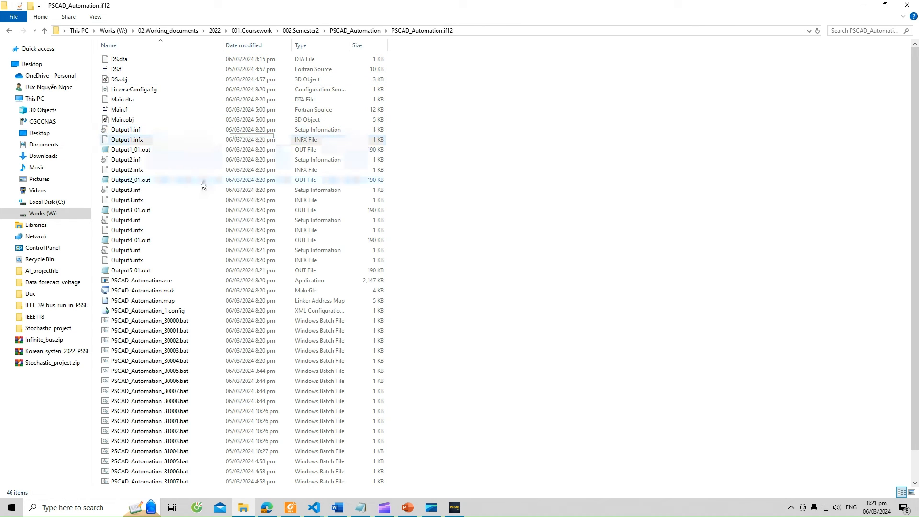
scroll(down, 3)
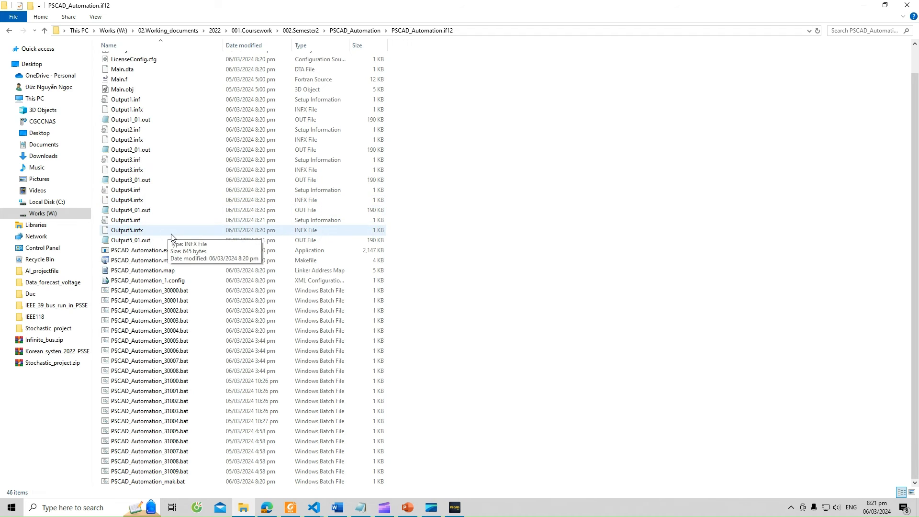
click(130, 209)
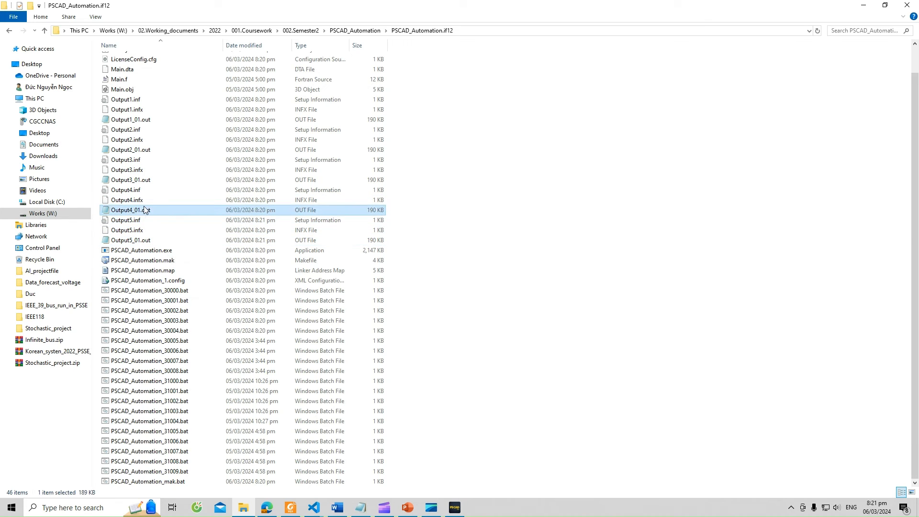
click(130, 149)
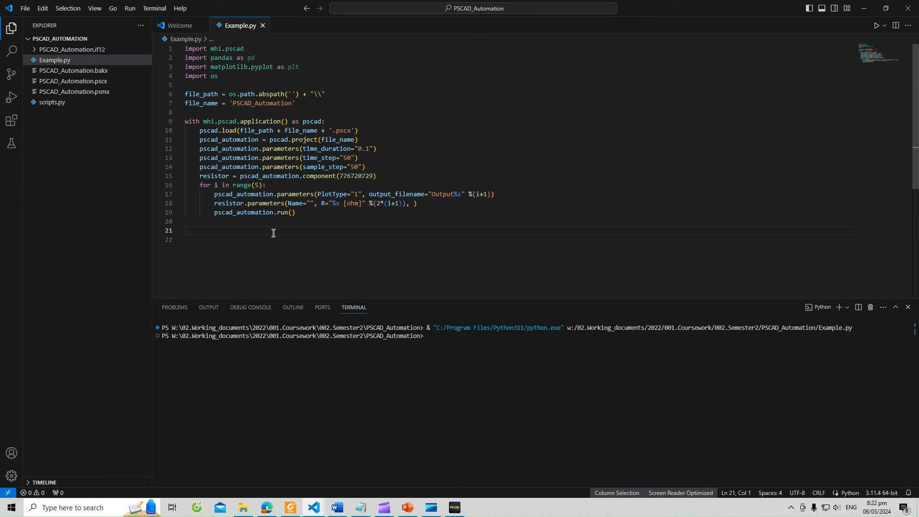
Add plt.figure(1) and a for i in range(5) loop below the simulation block
text(pl)
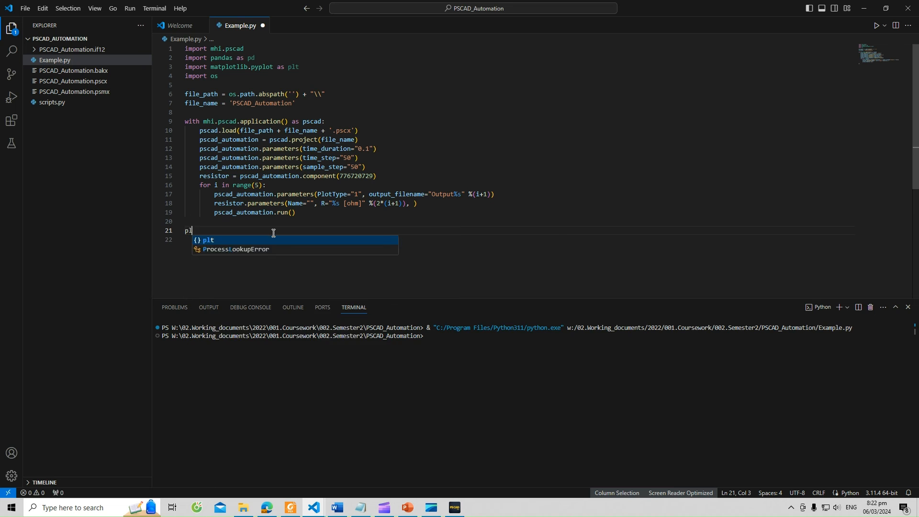
text(t.)
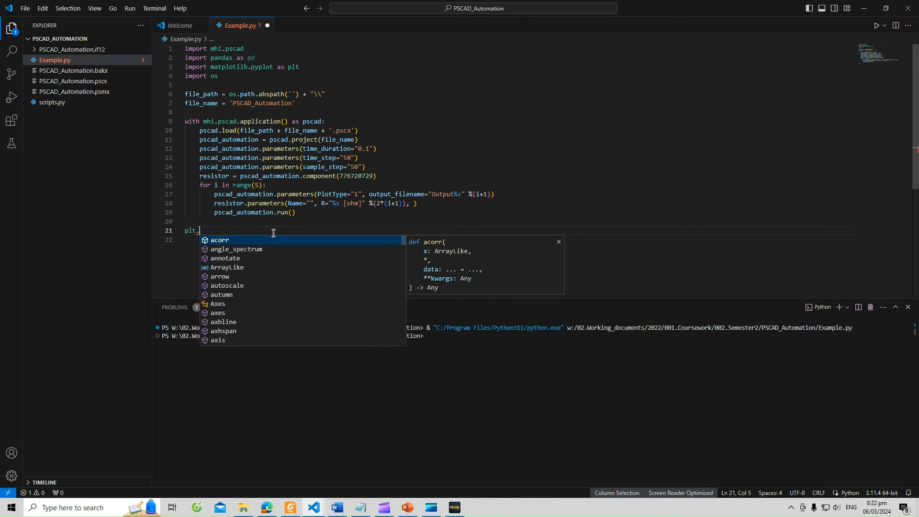
text(figure(1)
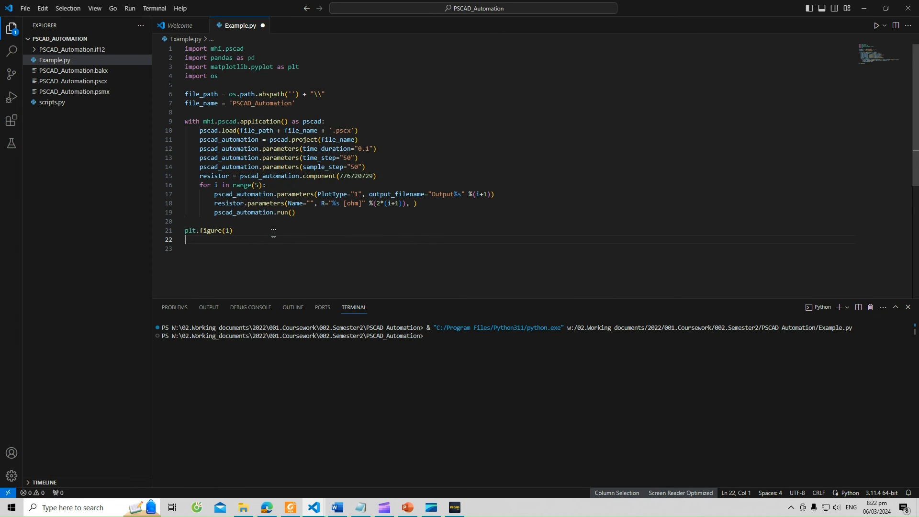
text(for i in range()
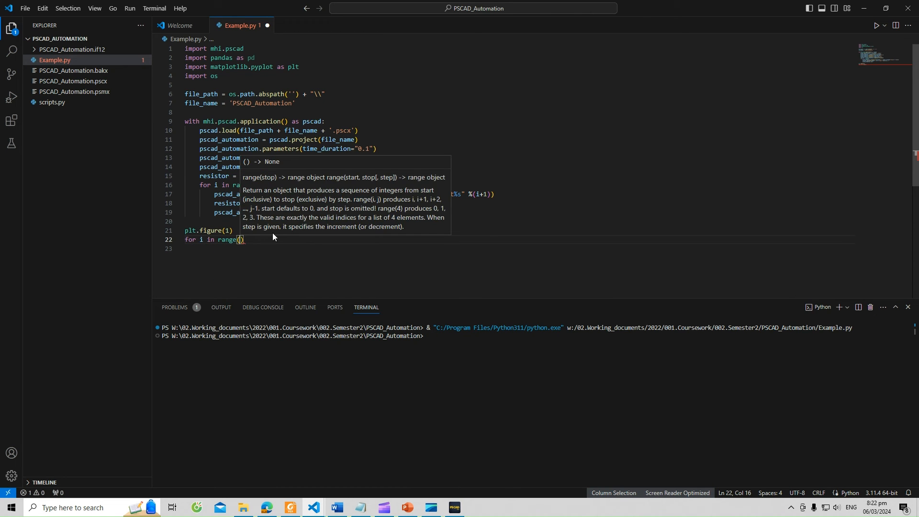
text(5)
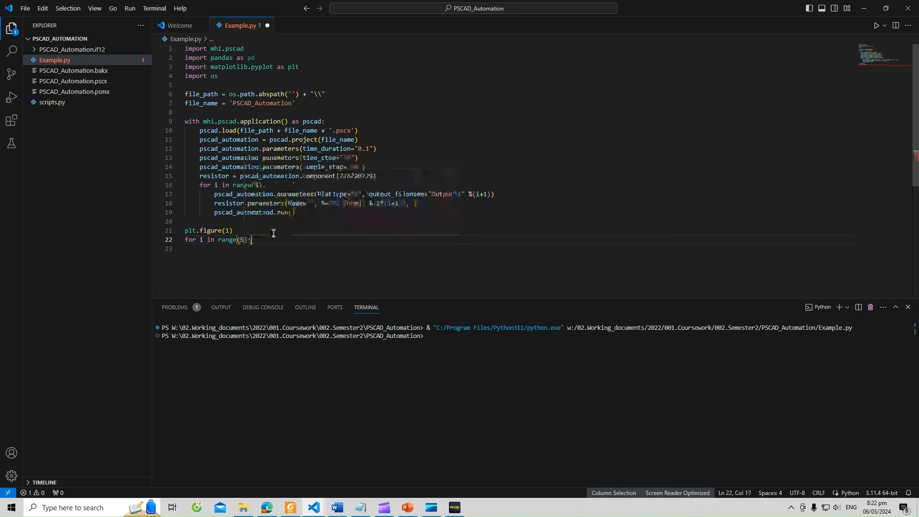
key(enter)
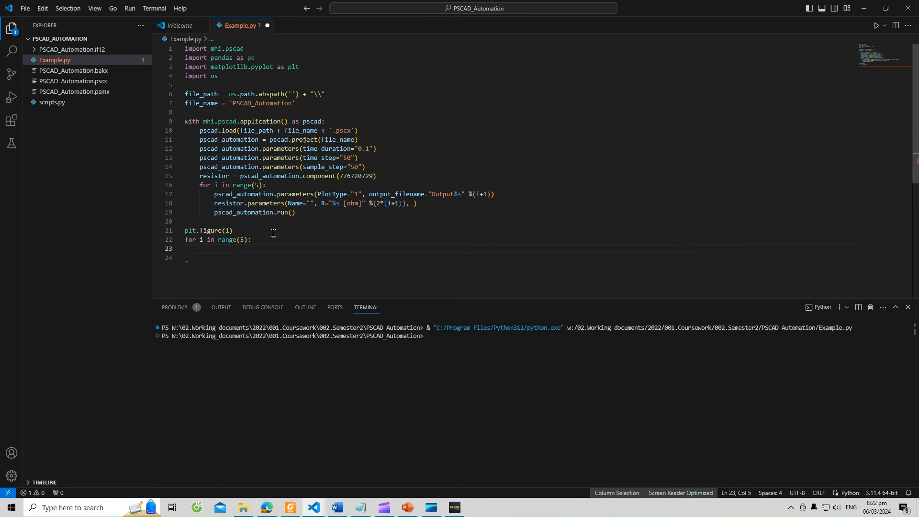
Assign temp = pd.read_csv(file_path + file_name + '.if12\\' + ...) in the loop body
text(temp =)
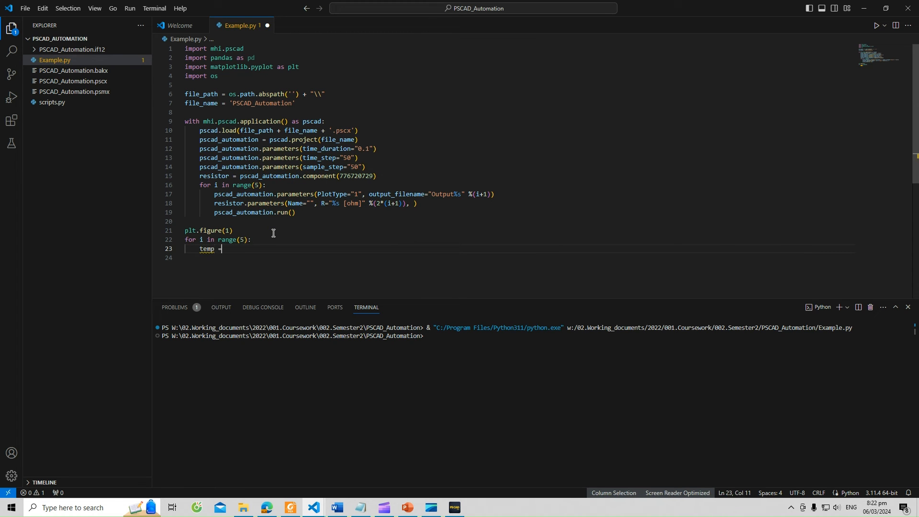
text(pd.)
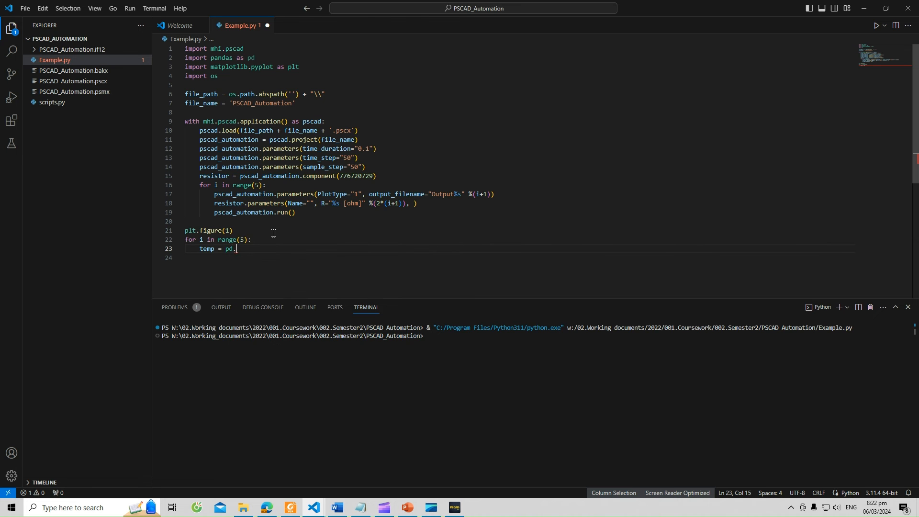
text(read_sv)
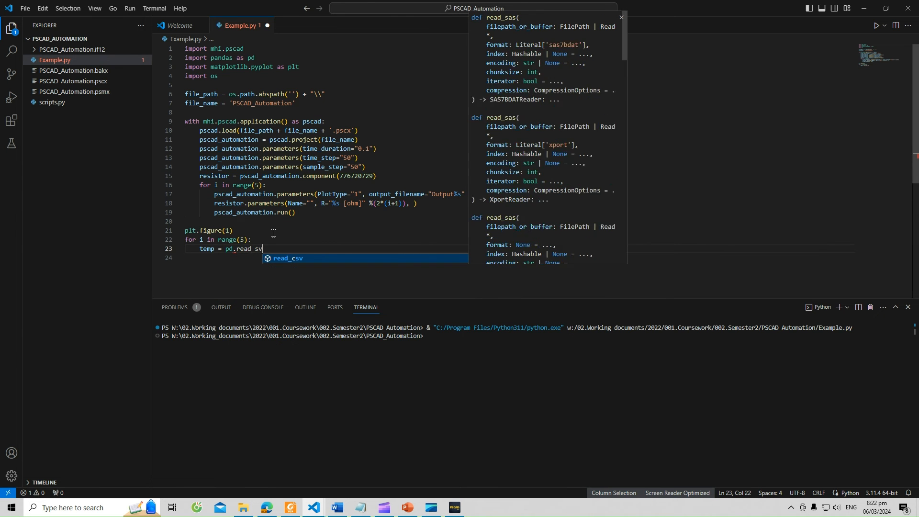
text(d)
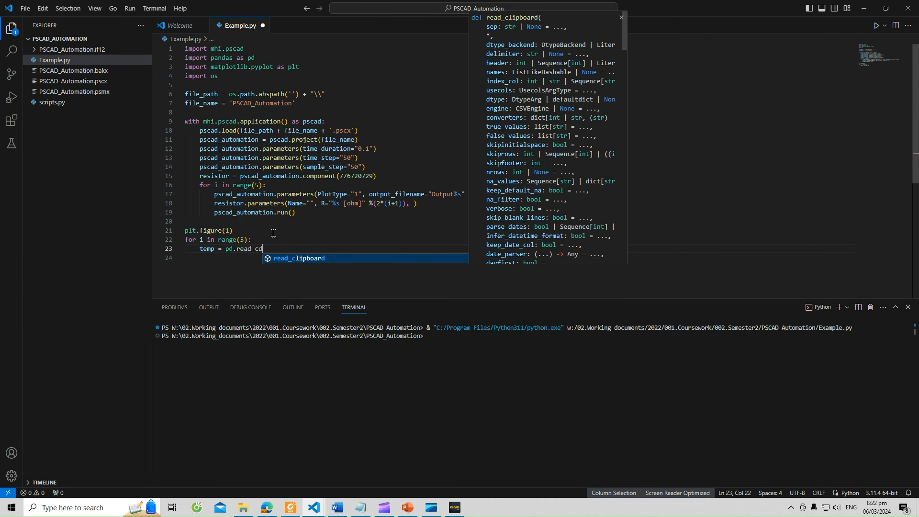
text(sv)
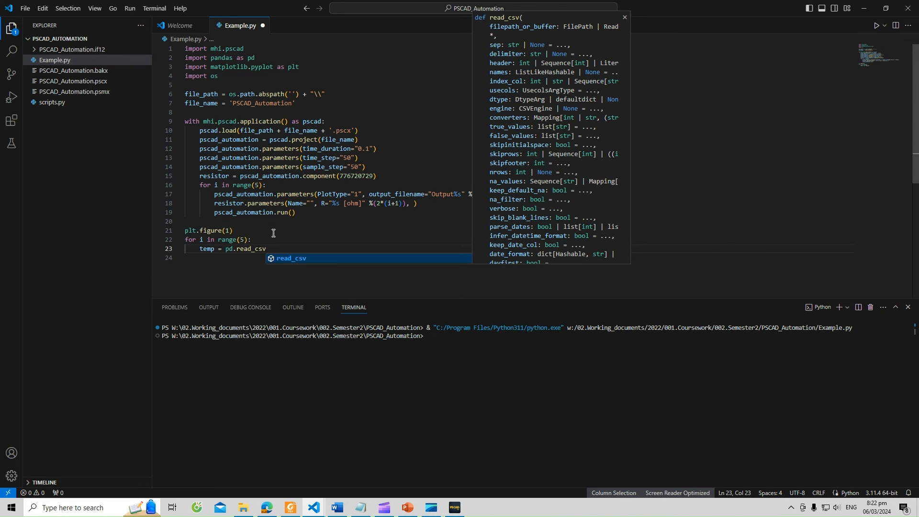
text(())
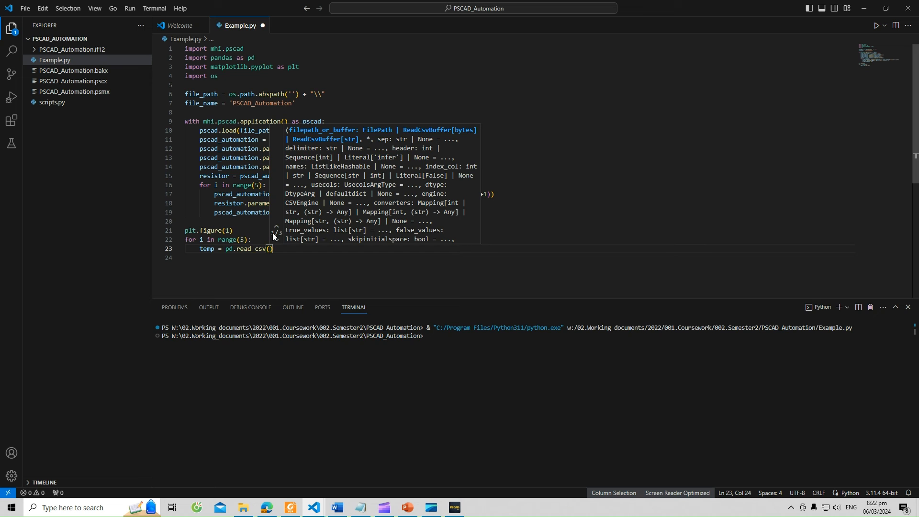
text(file_path +)
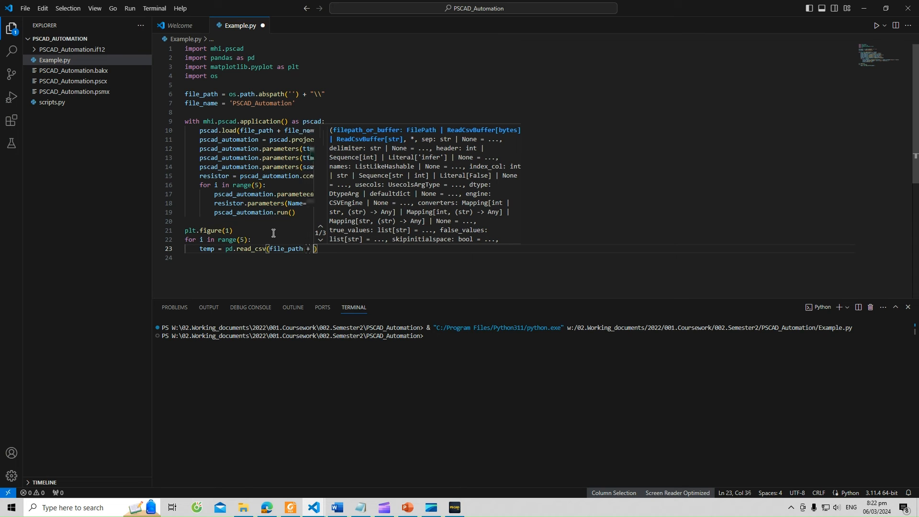
text(file_name)
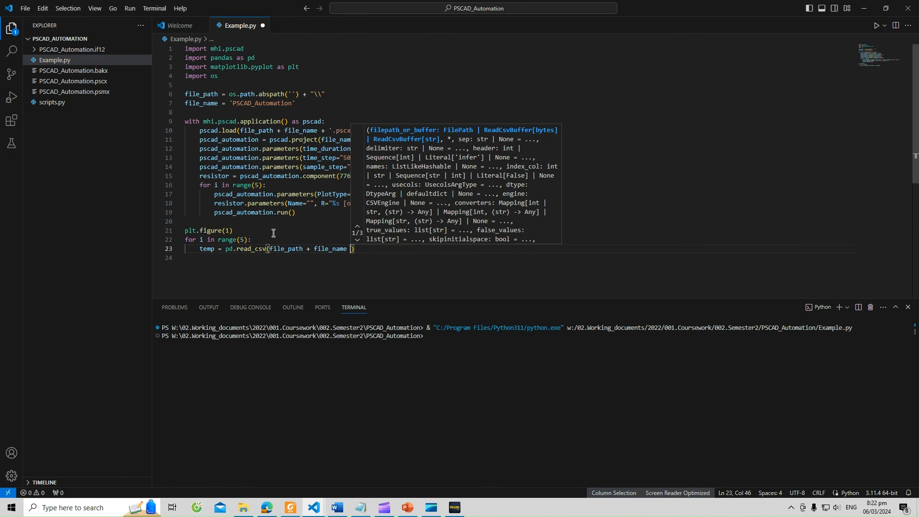
text(+ '')
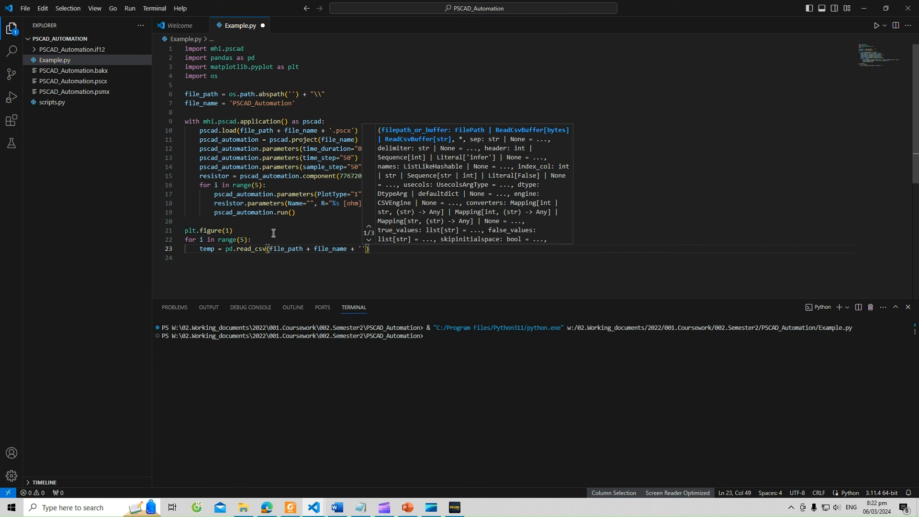
text(.if)
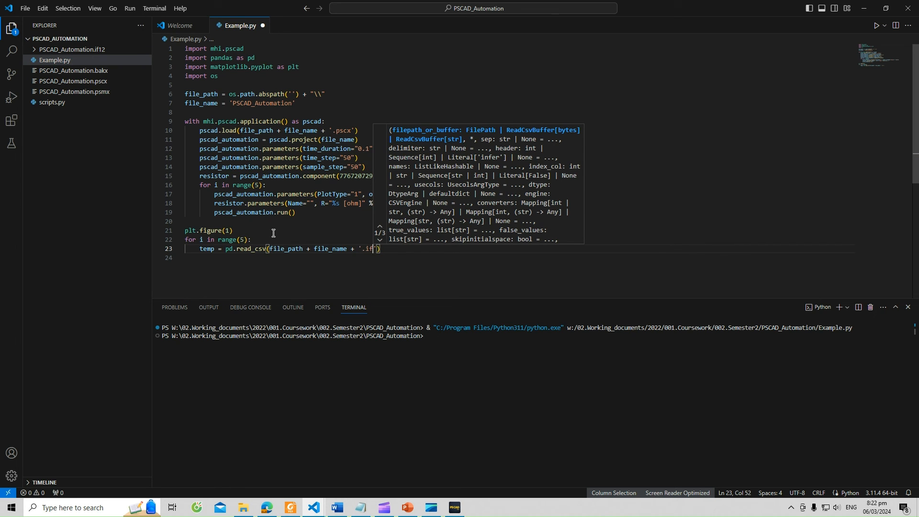
text(12)
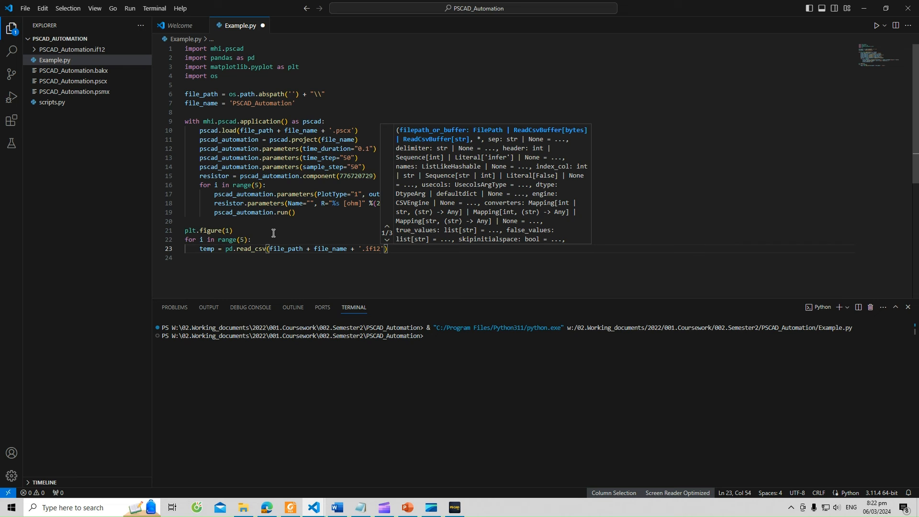
text(\\)
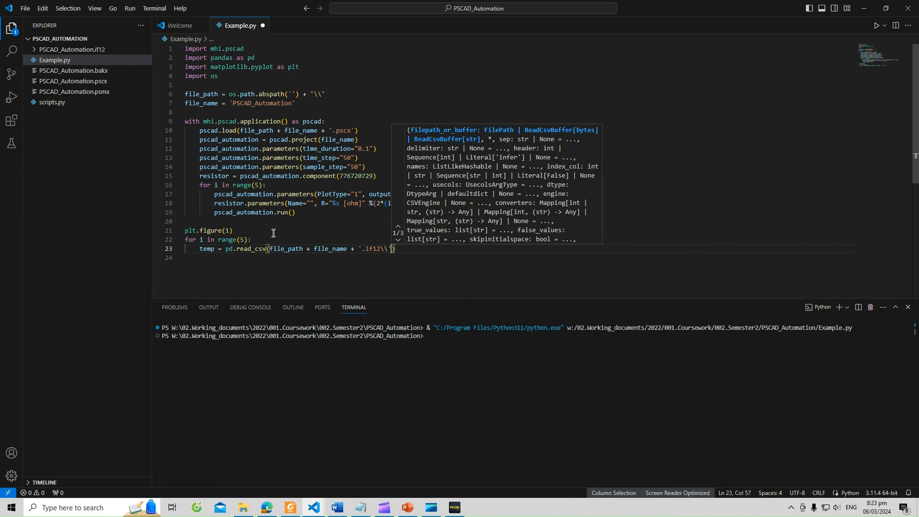
text(+)
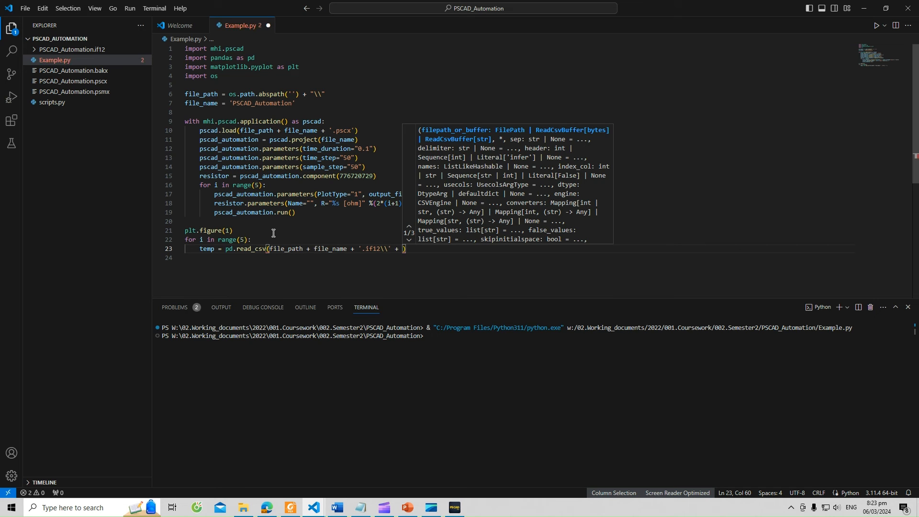
Complete the read_csv path with the file name 'Output%s_01.out'
text(Output)
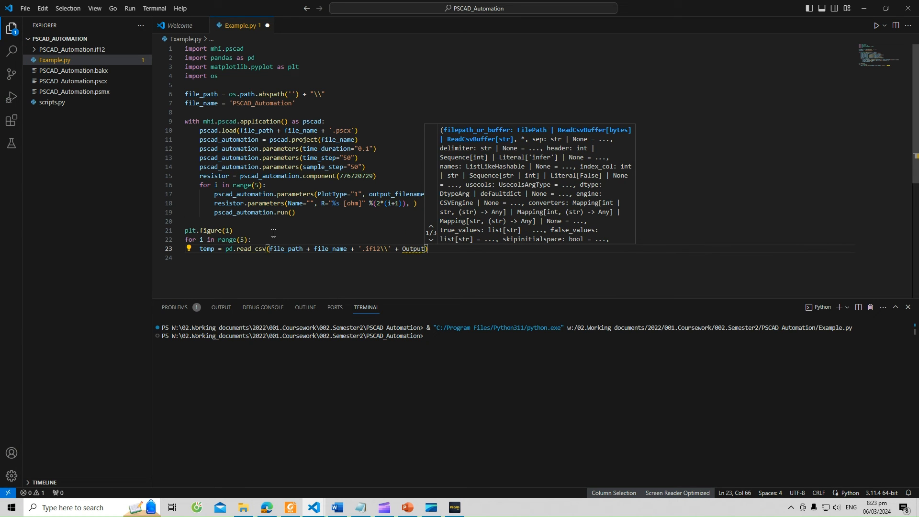
double_click(416, 249)
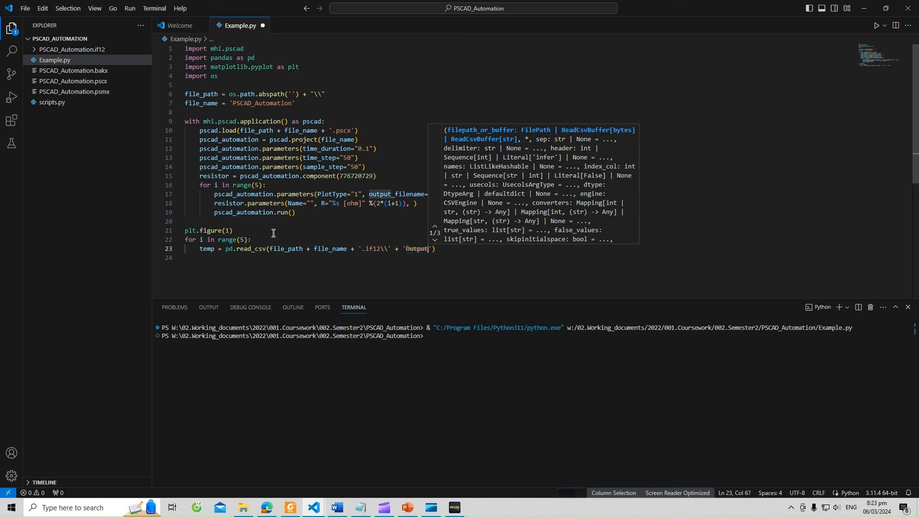
text(%s)
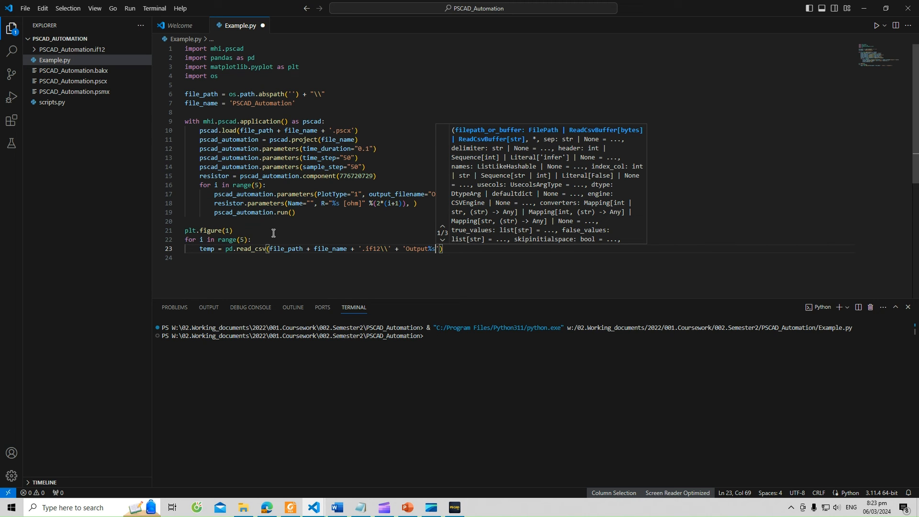
text(_01.)
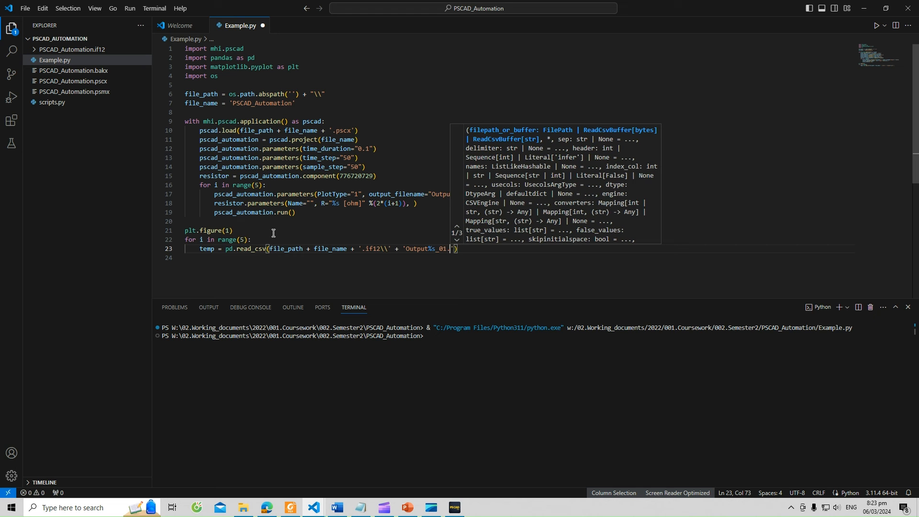
text(out)
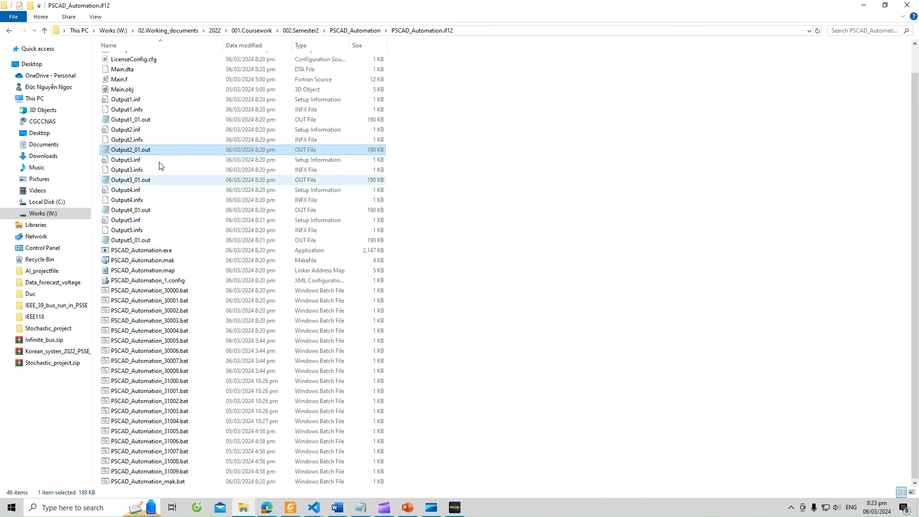
Check the Output_01.out file naming in the results folder, then return to the script
click(313, 507)
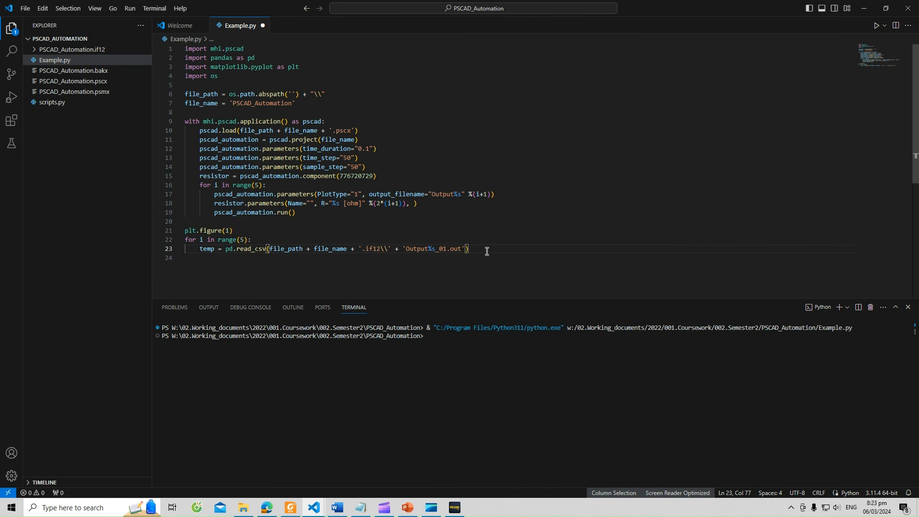
Format the path with %(i+1) and add delimiter='\s+' to read_csv
text(%())
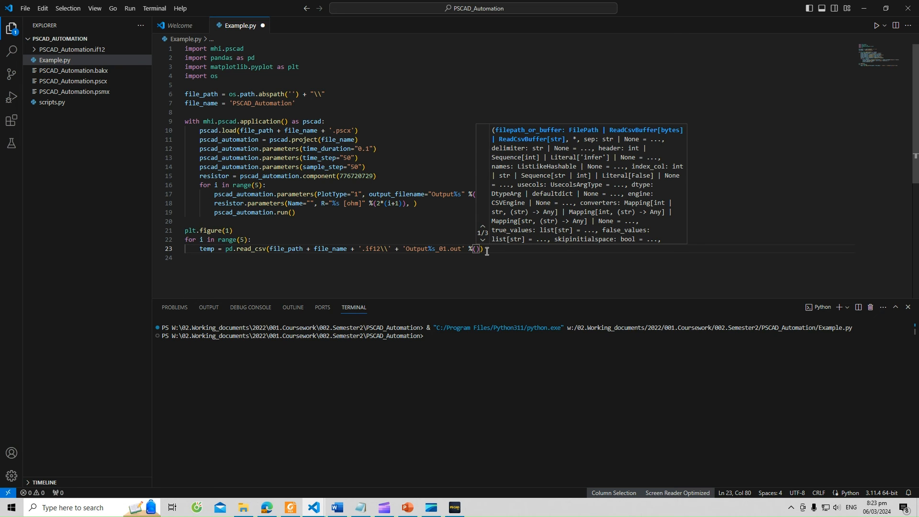
text(i+1)
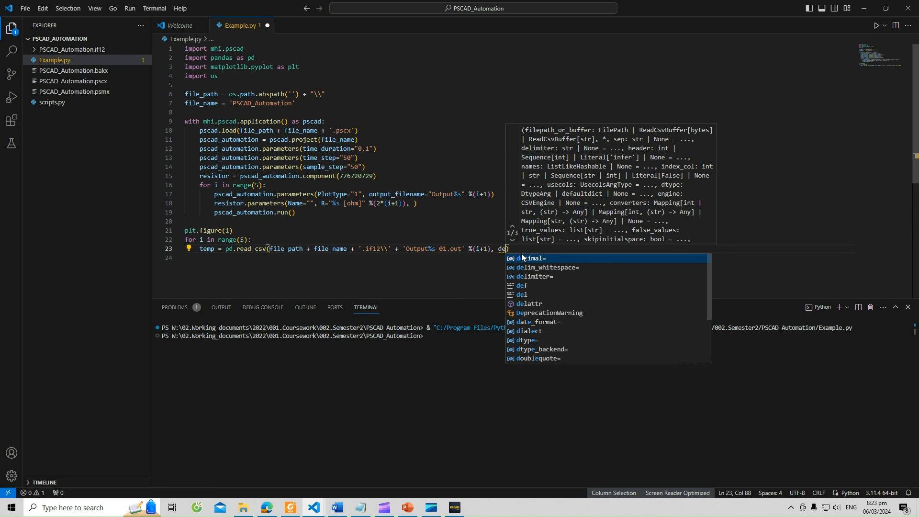
text(limiter= ')
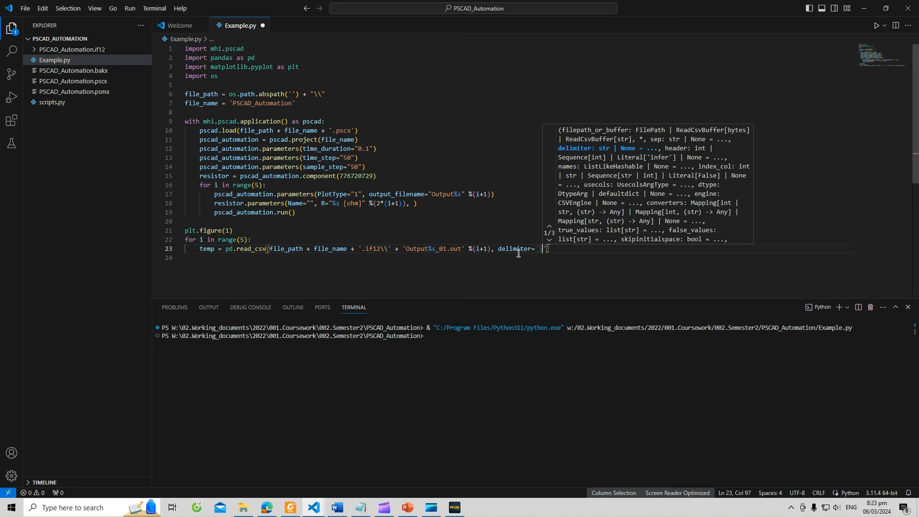
text(\s+',)
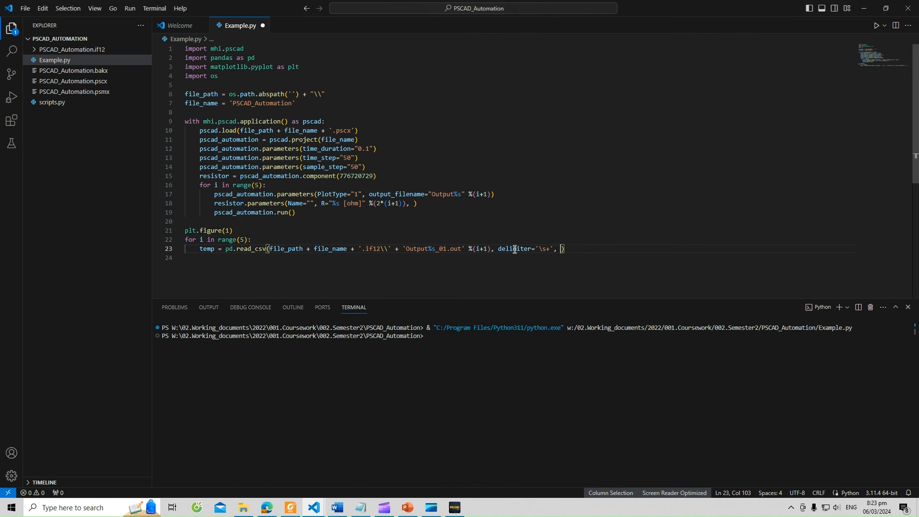
Add header=None, index_col=None, skiprows=1 to the read_csv arguments
text(header)
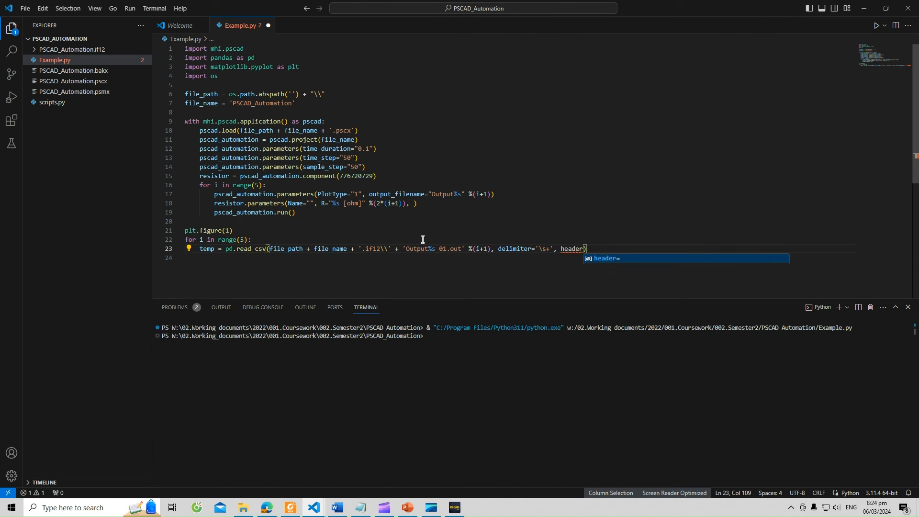
text(None)
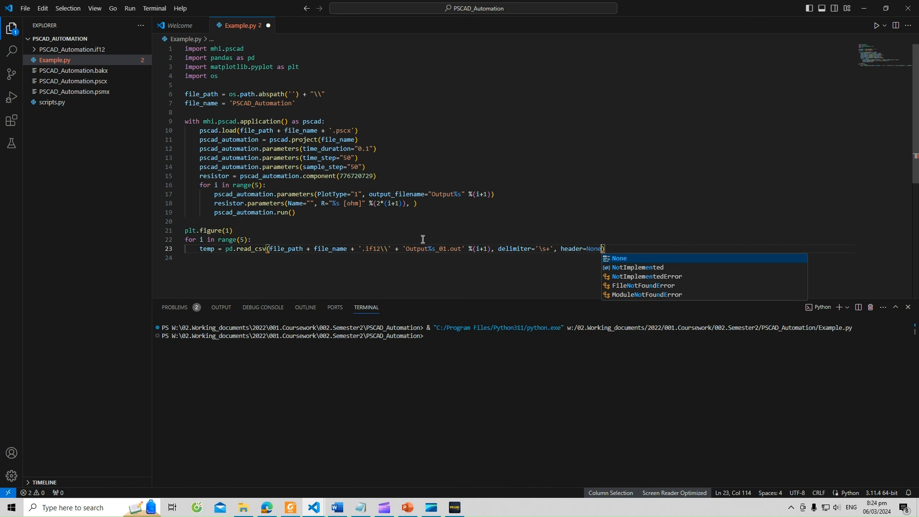
text(, i)
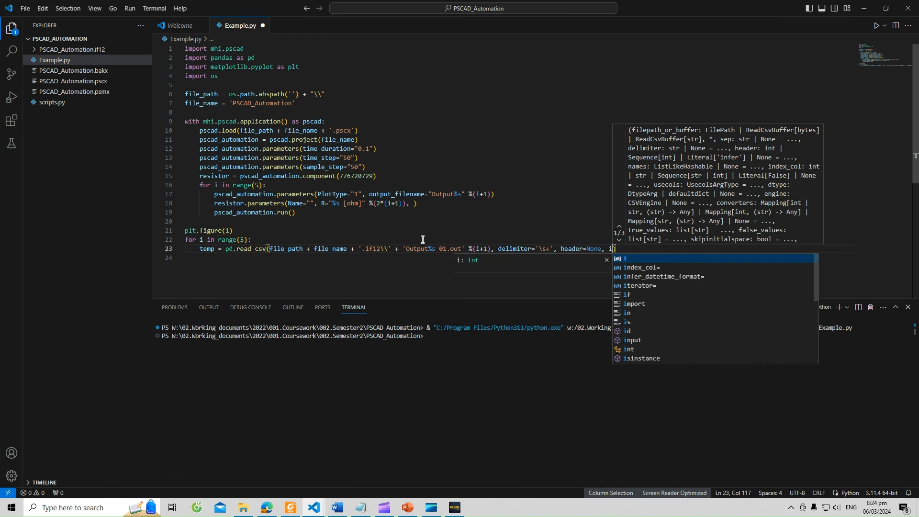
text(ndex_col=)
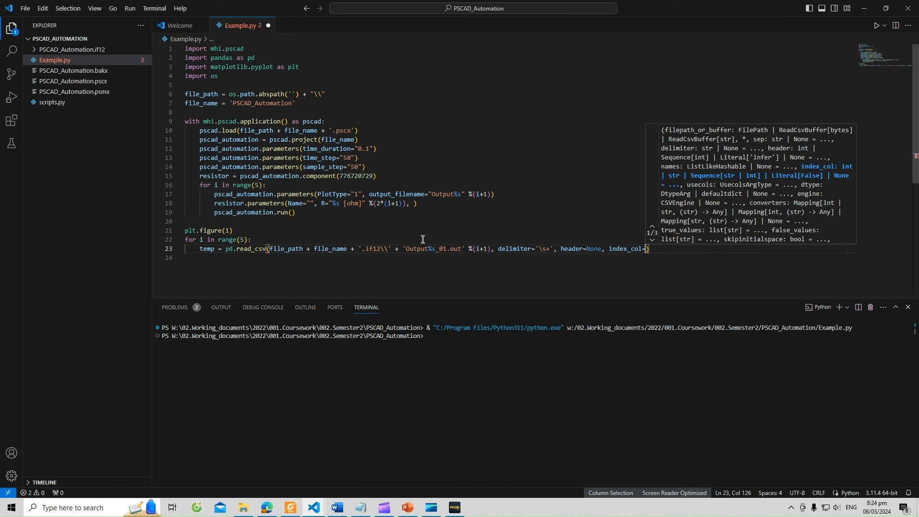
text(None,)
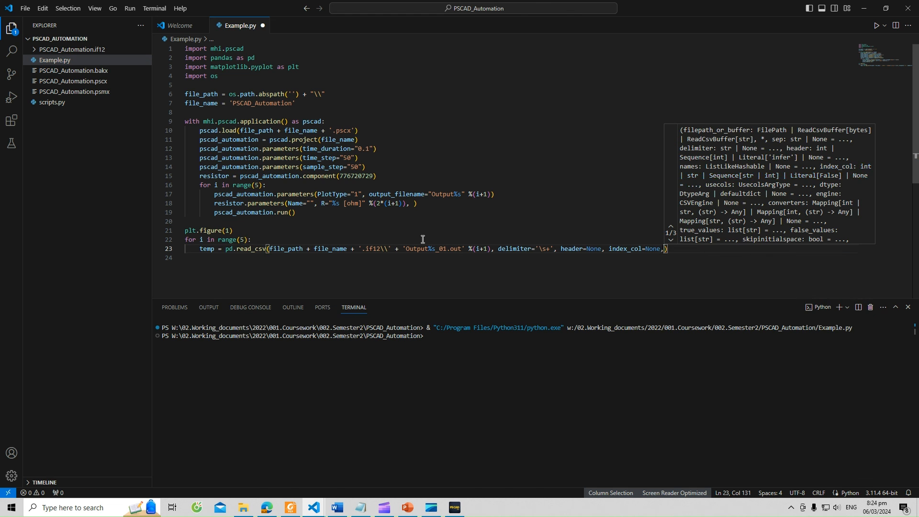
text(skip)
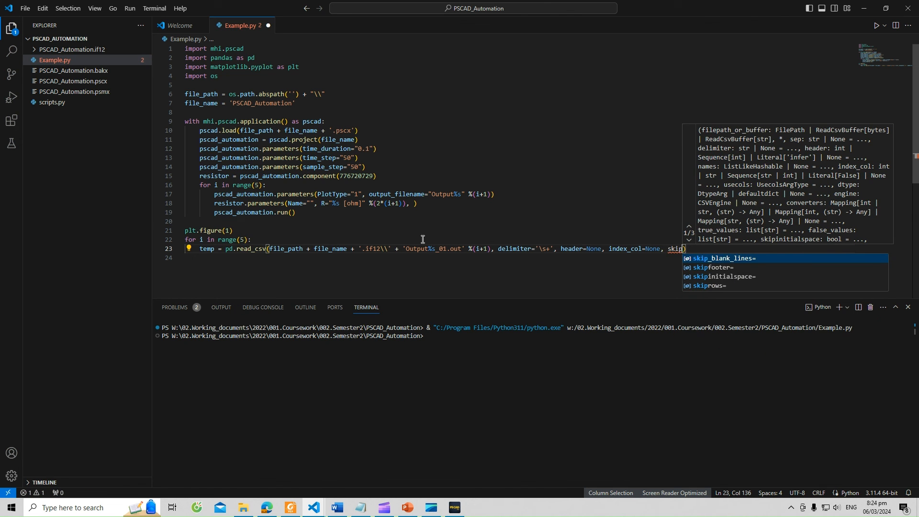
text(rows=1)
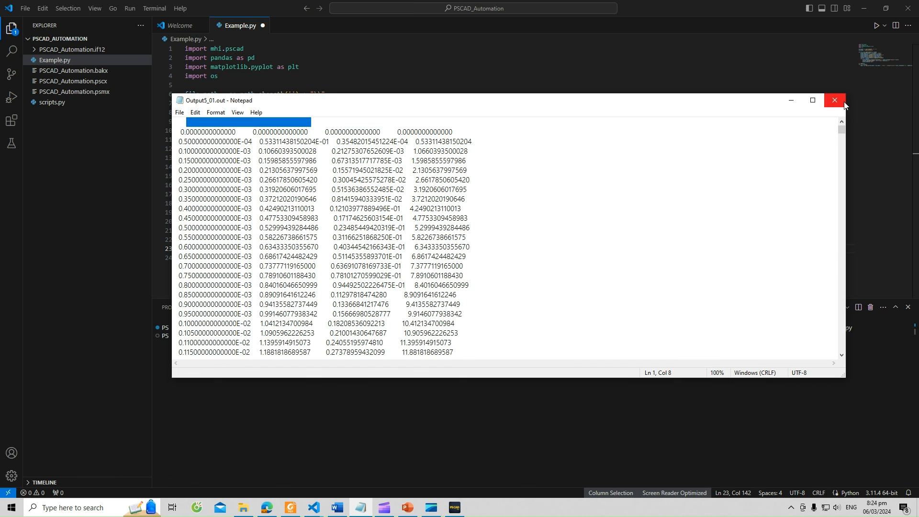
Close the Output5_01.out data file in Notepad after checking its columns
click(833, 101)
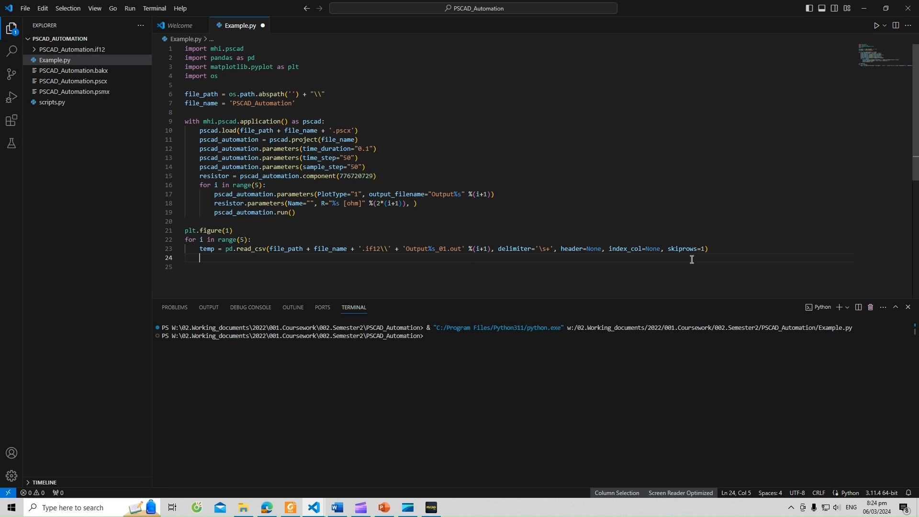
Inside the loop, assign current = temp.iloc[:,1] from the second column
text(current = temp.)
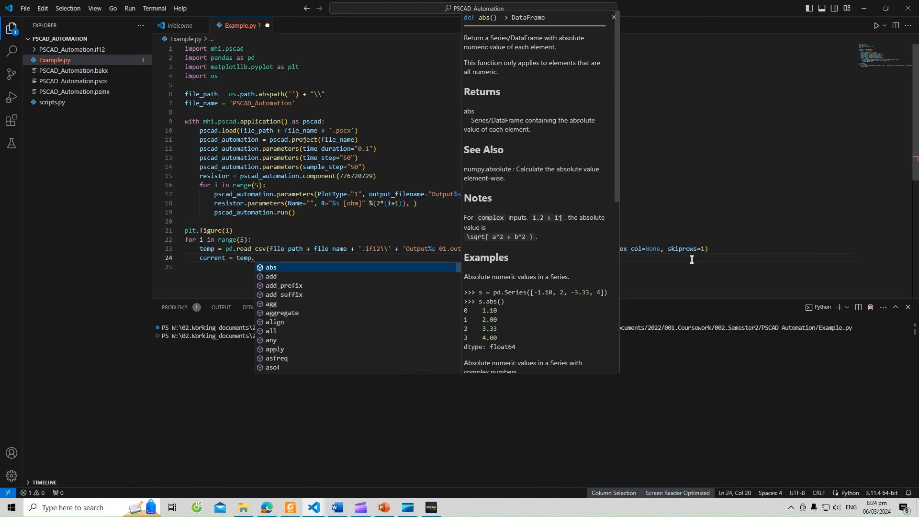
text(iloc)
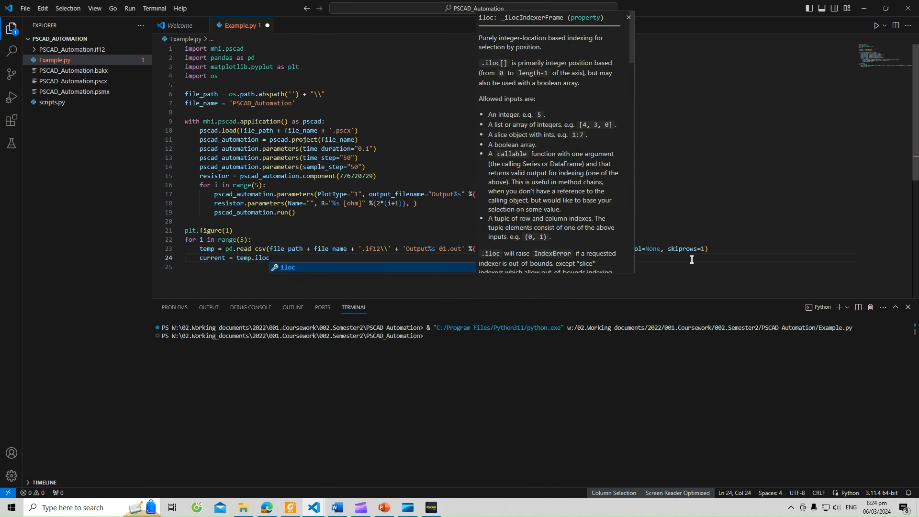
text([:,1])
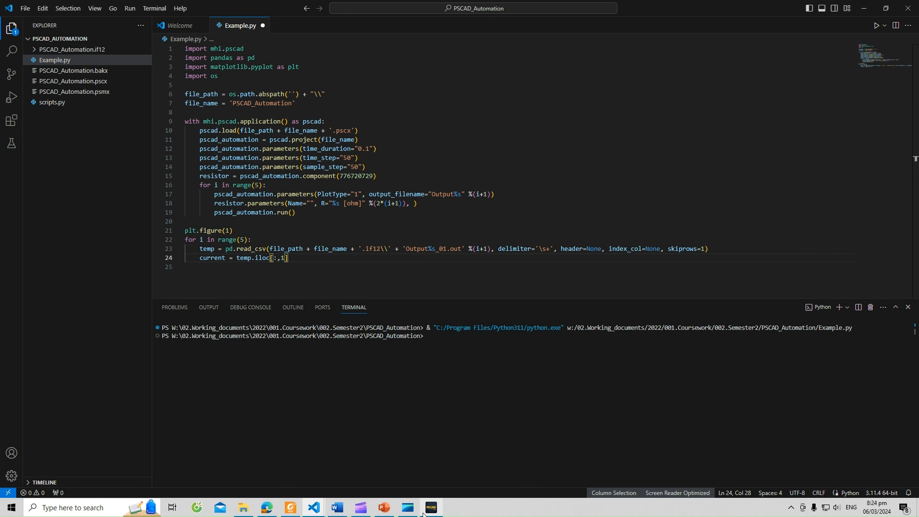
click(430, 507)
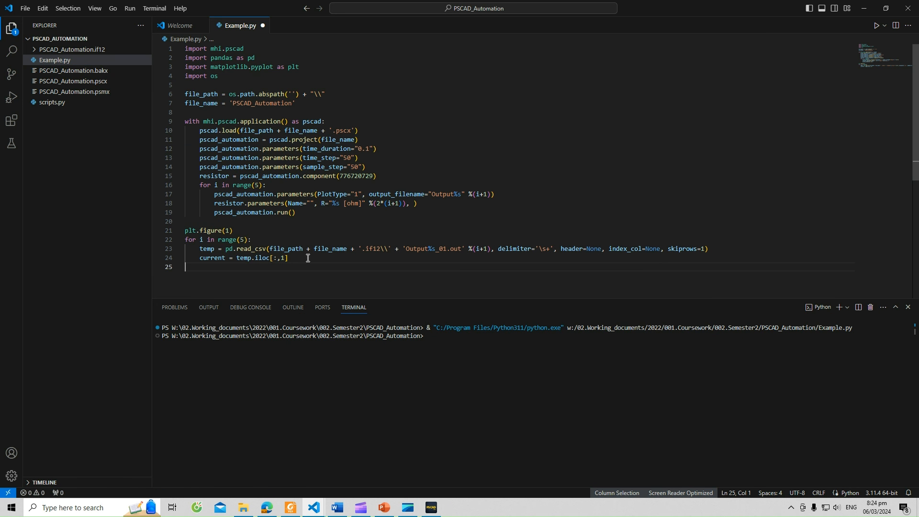
Assign time = temp.iloc[:,0] from the first column
text(time)
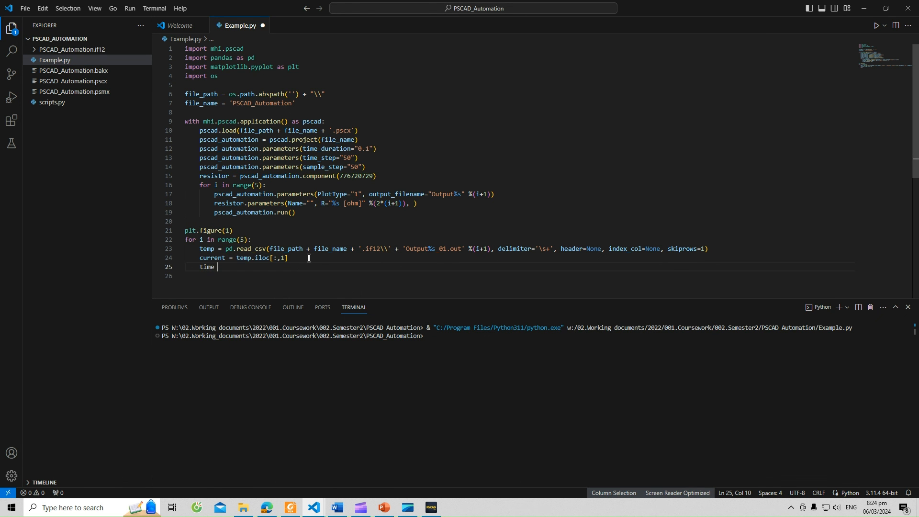
text(= tem)
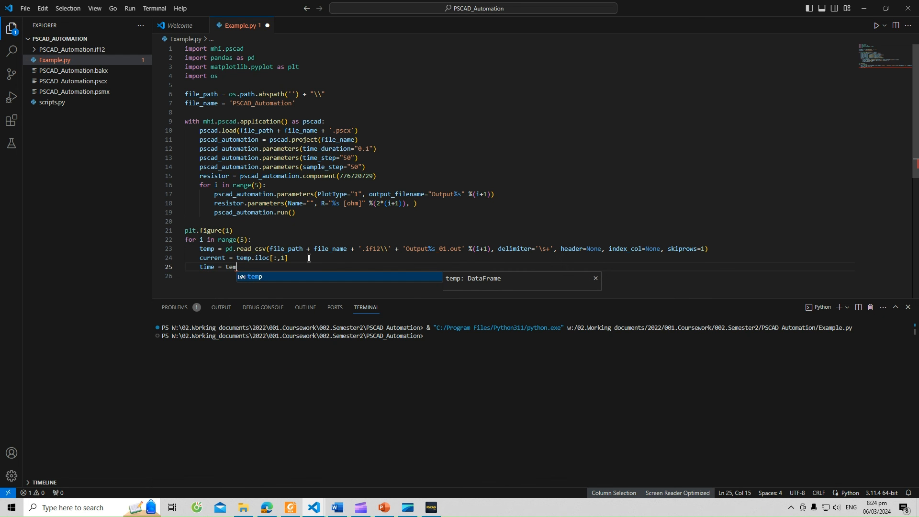
text(p.ic)
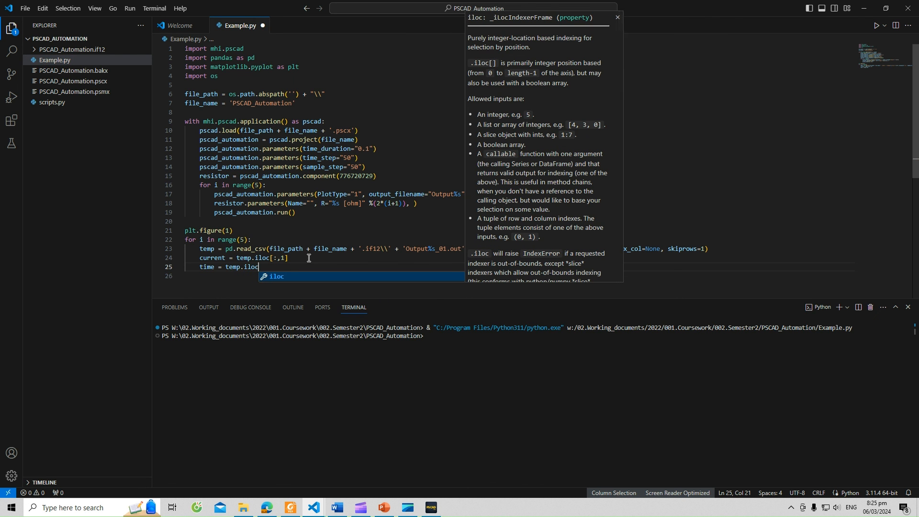
text([:,)
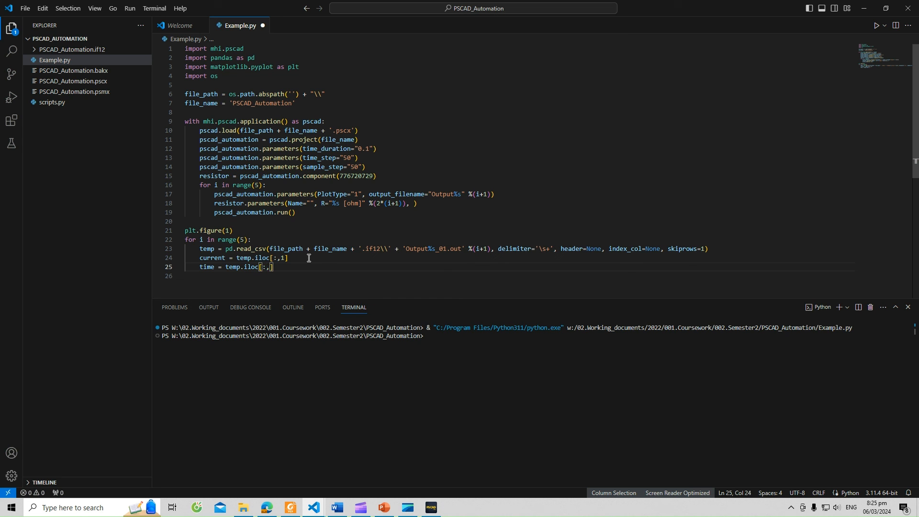
text(0)
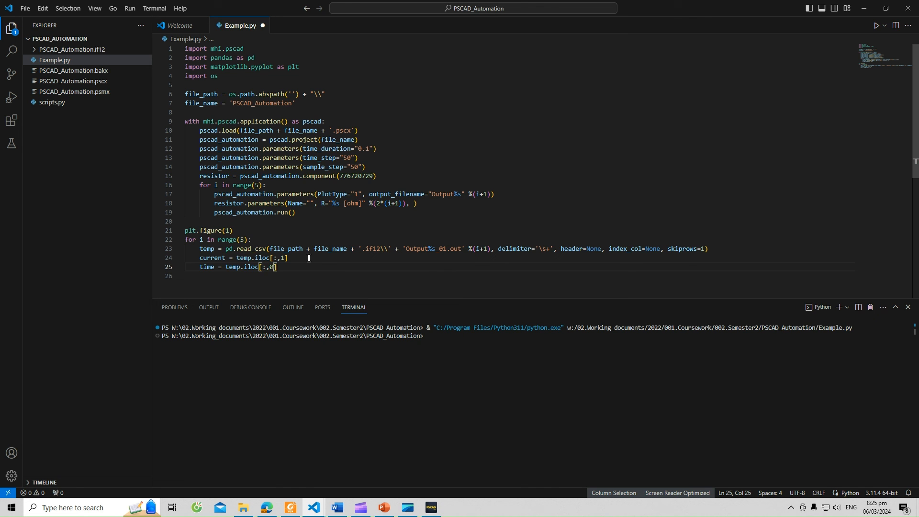
Plot time versus current with plt.plot and call plt.show() after the loop
text(plt.)
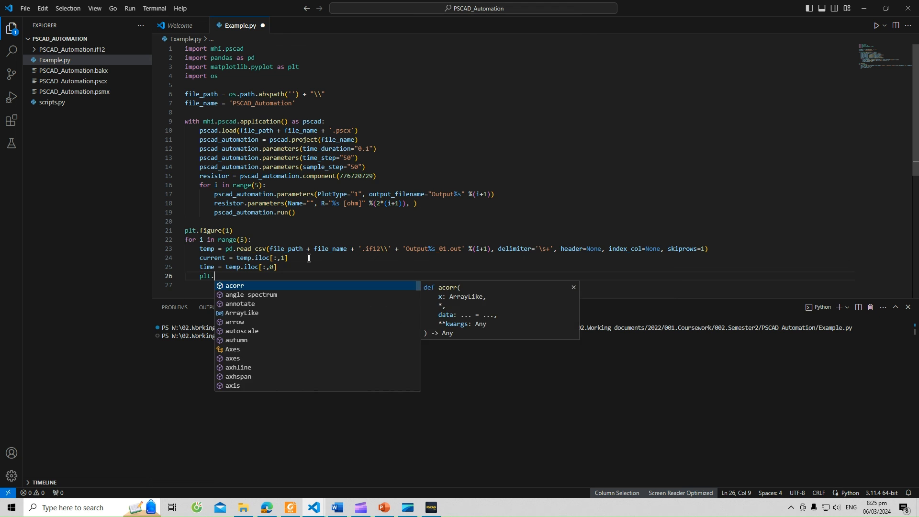
text(plot)
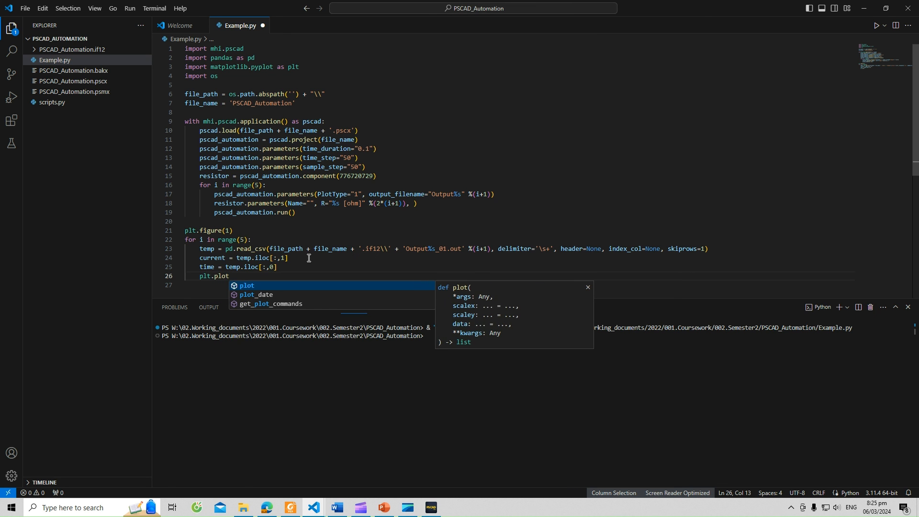
text((time, current)
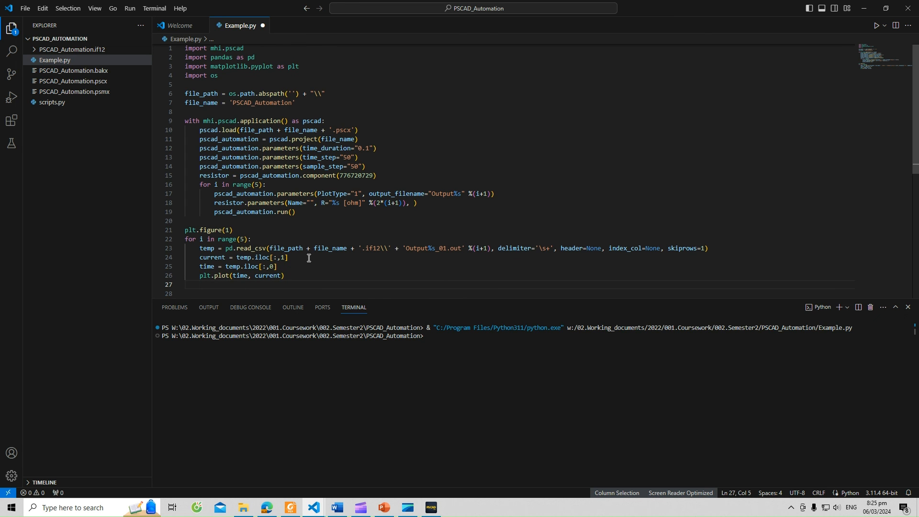
text(plt.show()
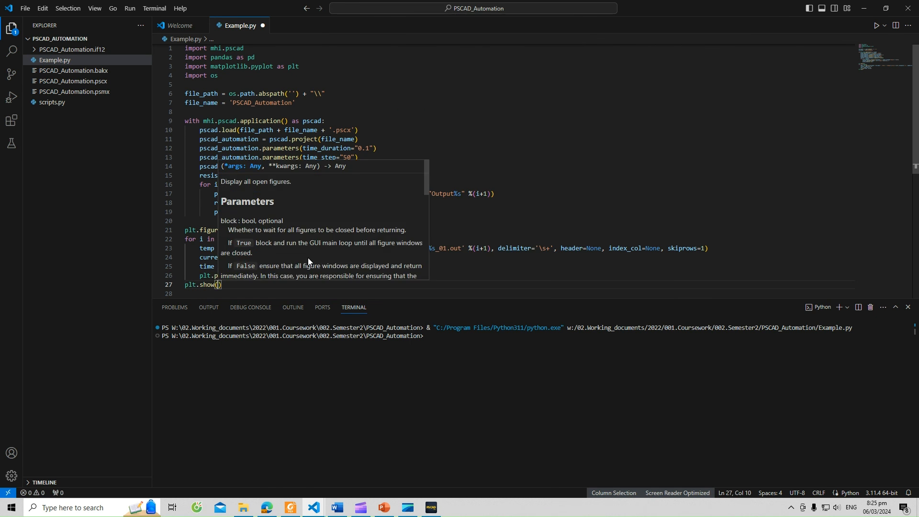
Run Example.py to produce a figure with five sinusoidal current waveforms
click(213, 293)
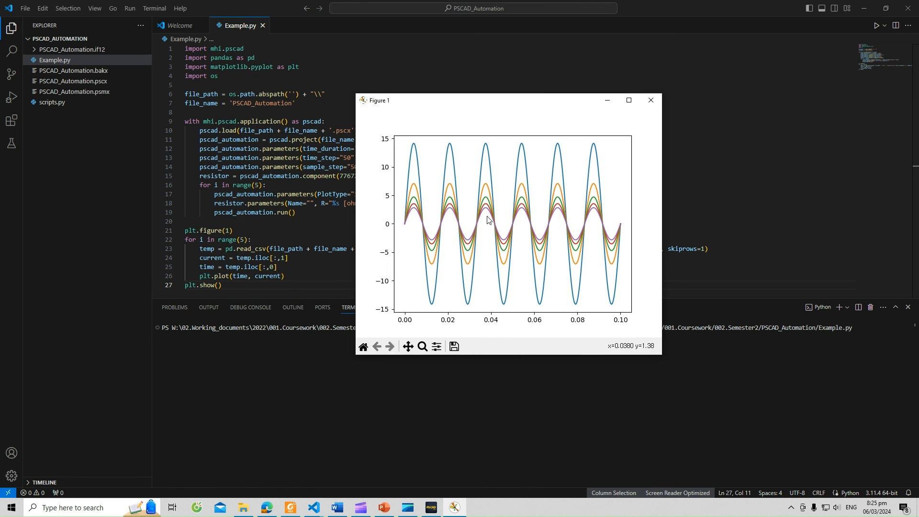
mouse_move(424, 179)
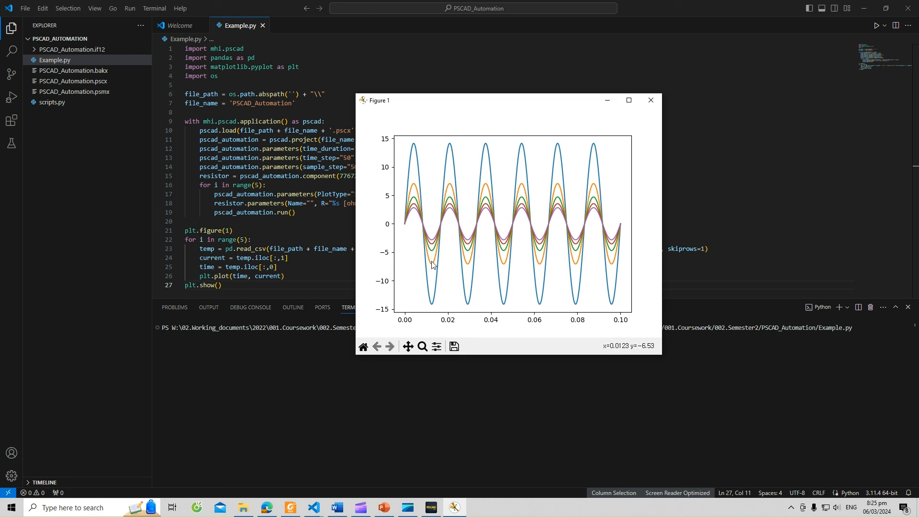
mouse_move(428, 264)
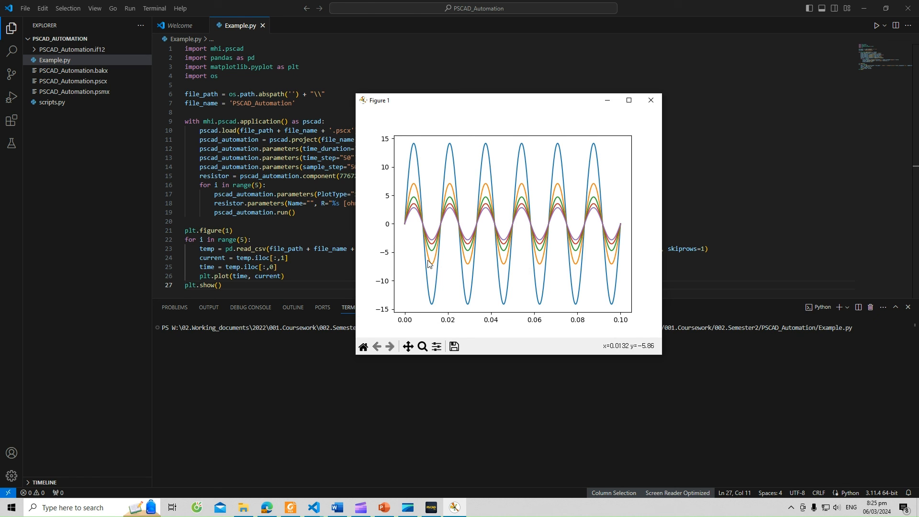
mouse_move(459, 458)
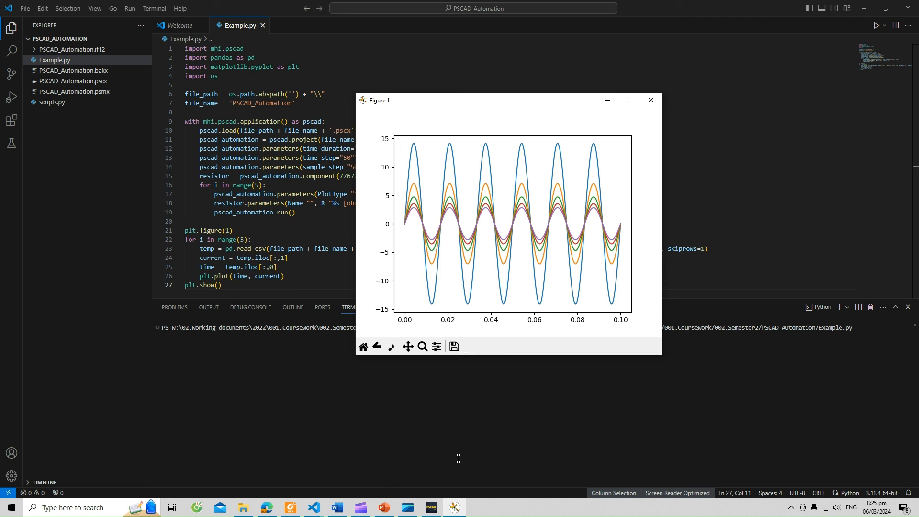